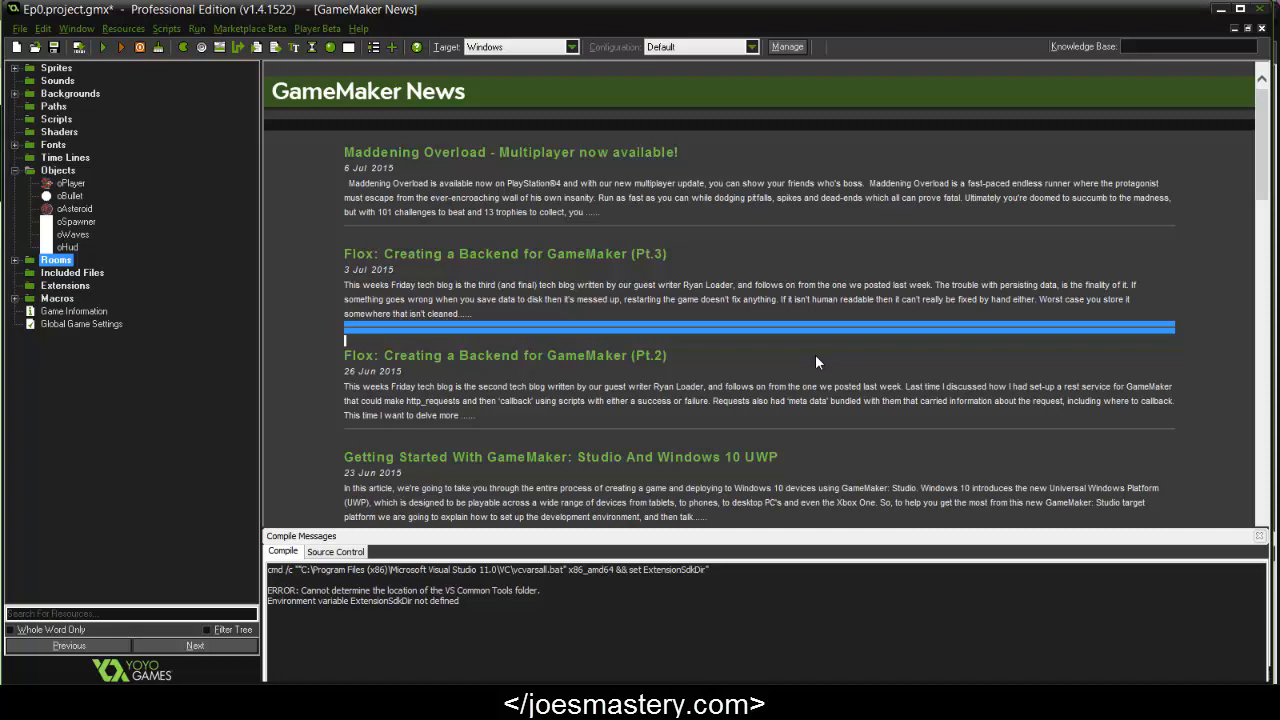
{"action": "mouse_move", "coordinate": [43, 243]}
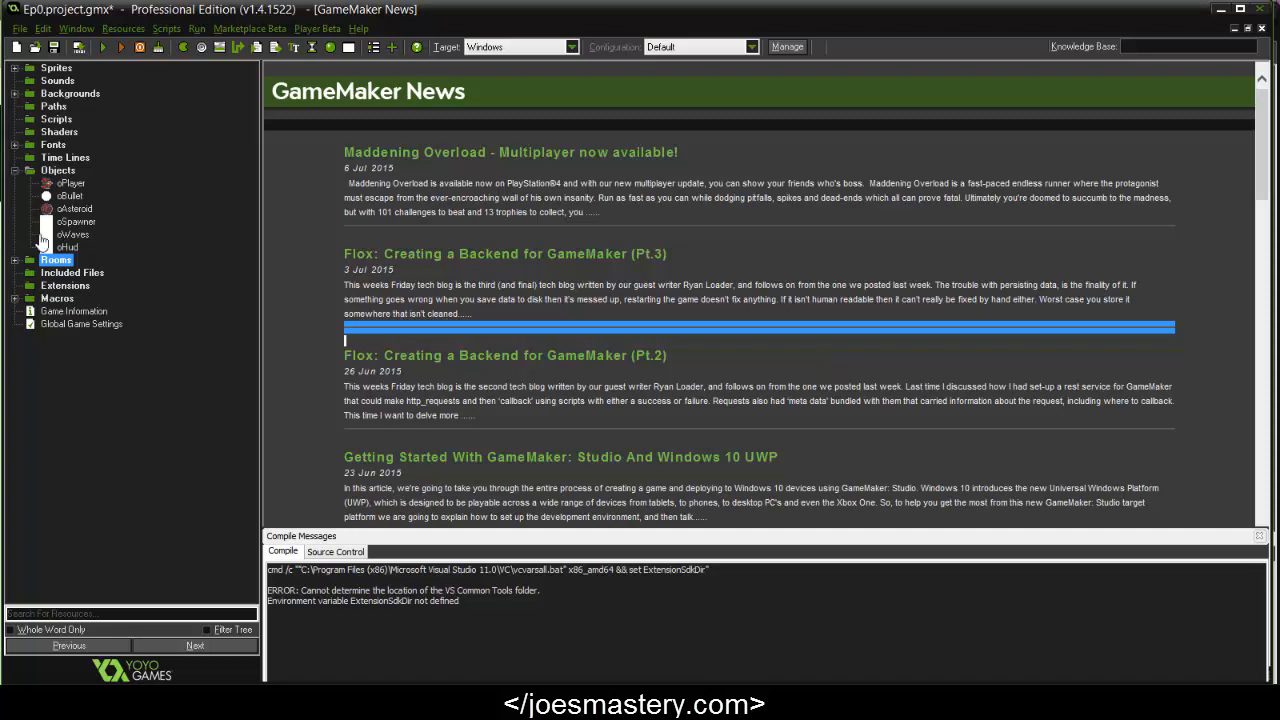
Add a new object named oShake to Objects and give it a Create event
{"action": "right_click", "coordinate": [58, 170]}
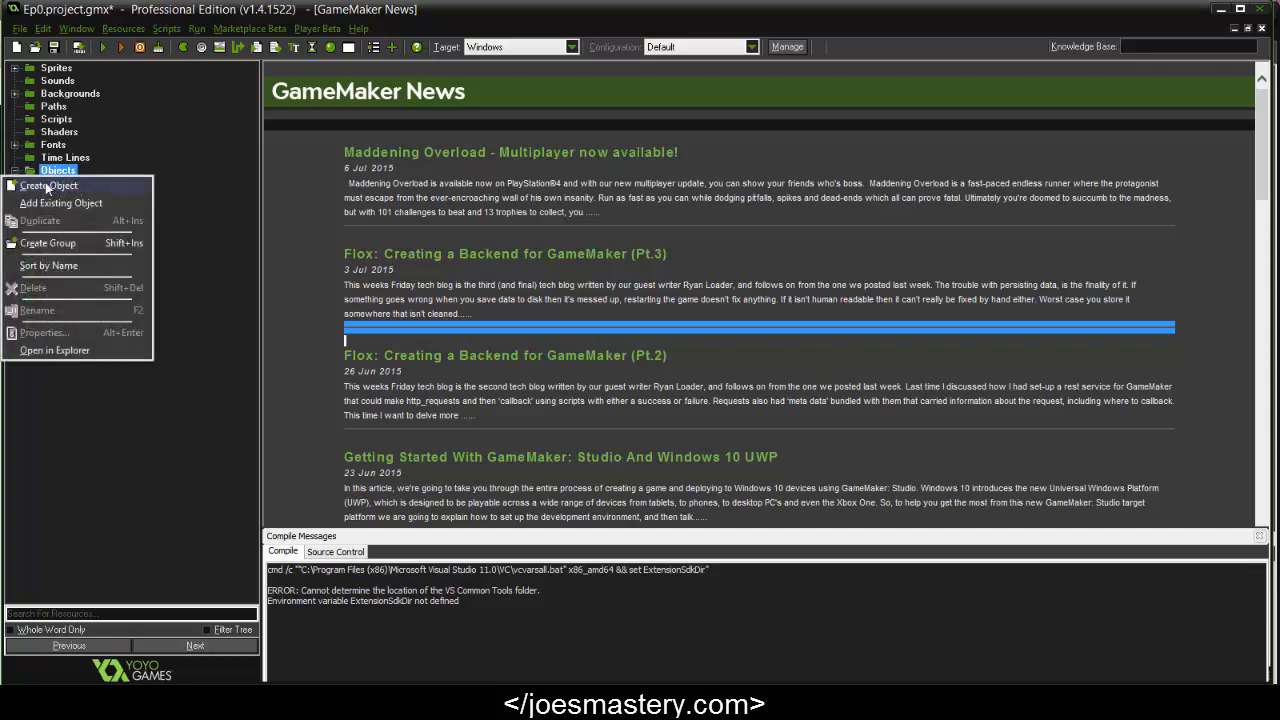
{"action": "left_click", "coordinate": [48, 185]}
{"action": "type", "text": "oShake"}
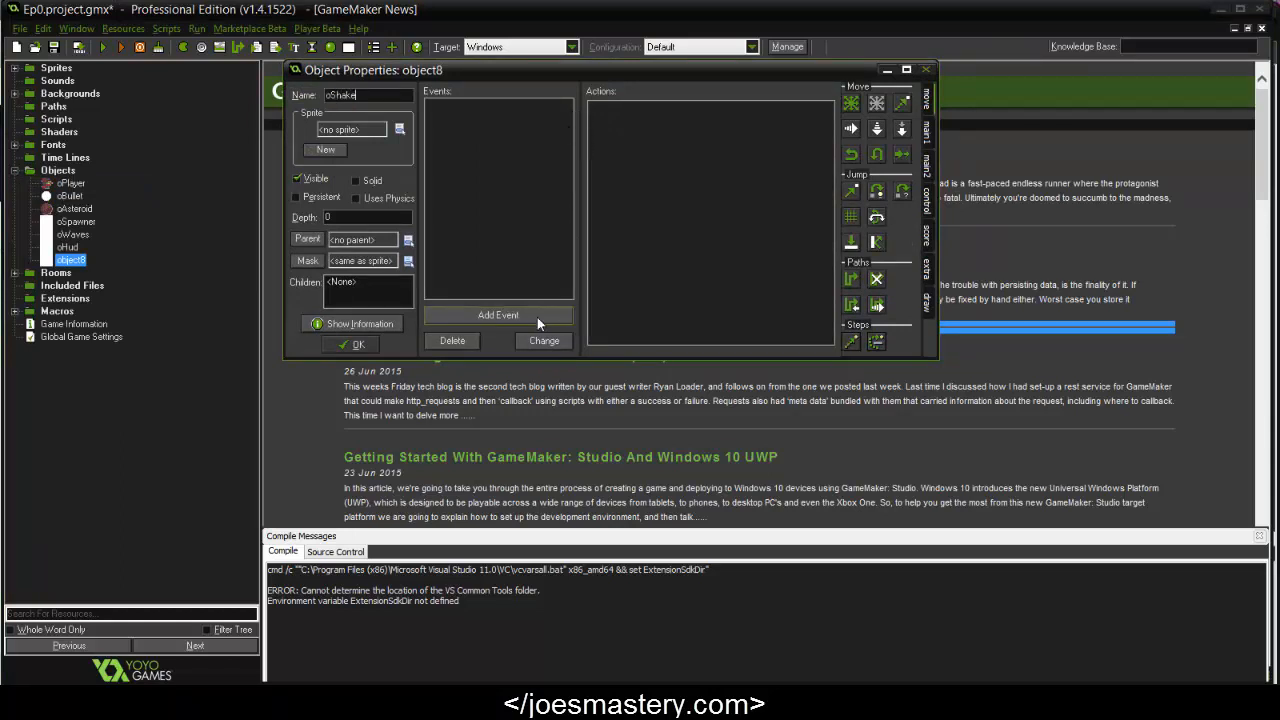
{"action": "left_click", "coordinate": [498, 315]}
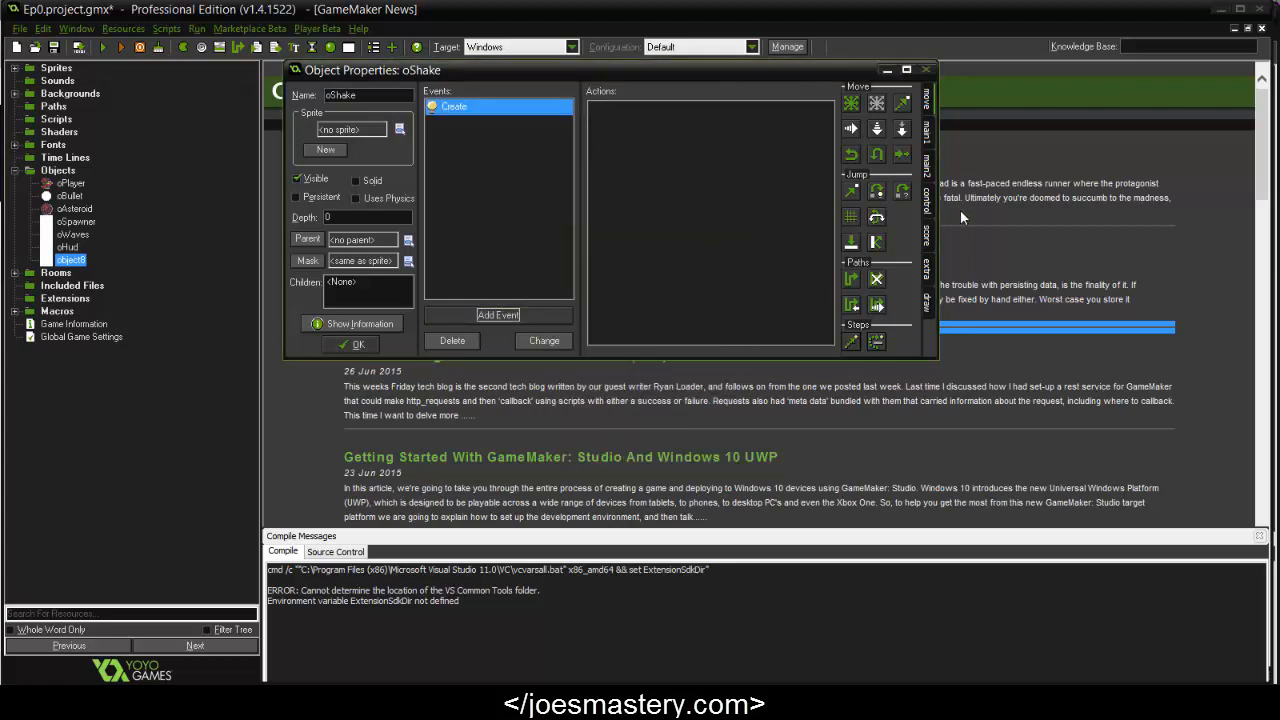
Add a code action to oShake's Create event containing alarm[0] = 15;
{"action": "double_click", "coordinate": [453, 106]}
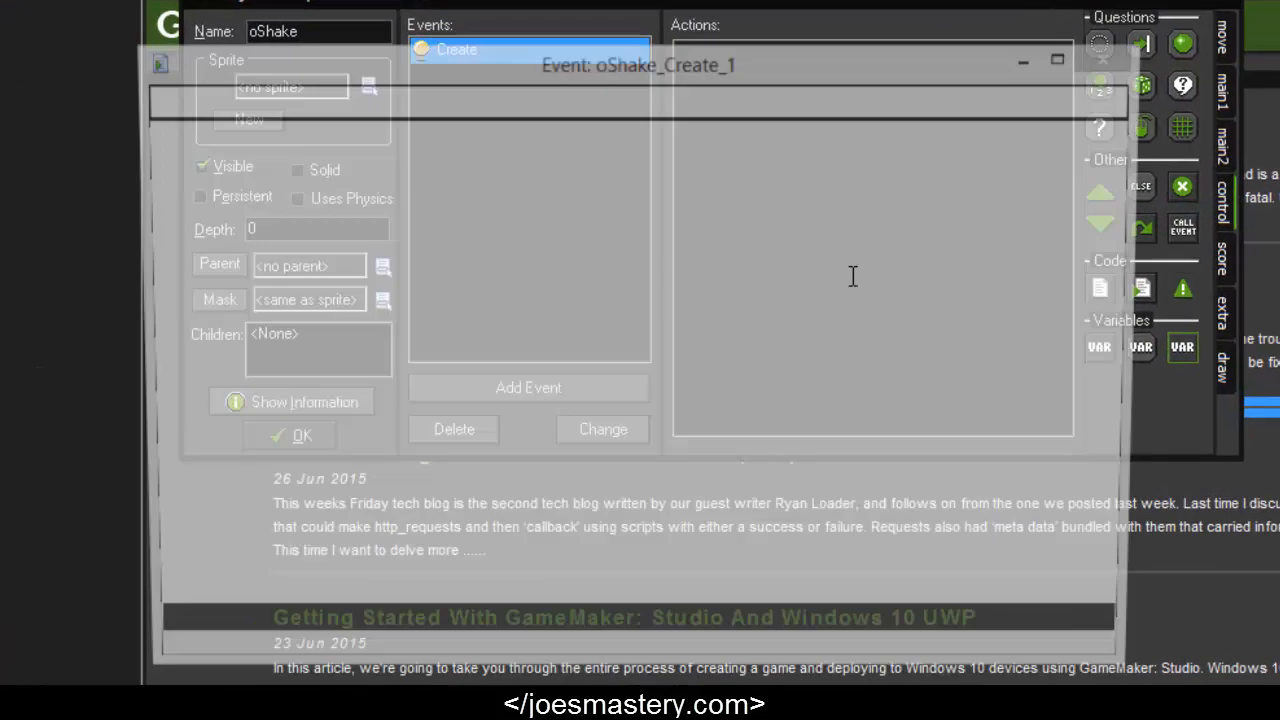
{"action": "type", "text": "a"}
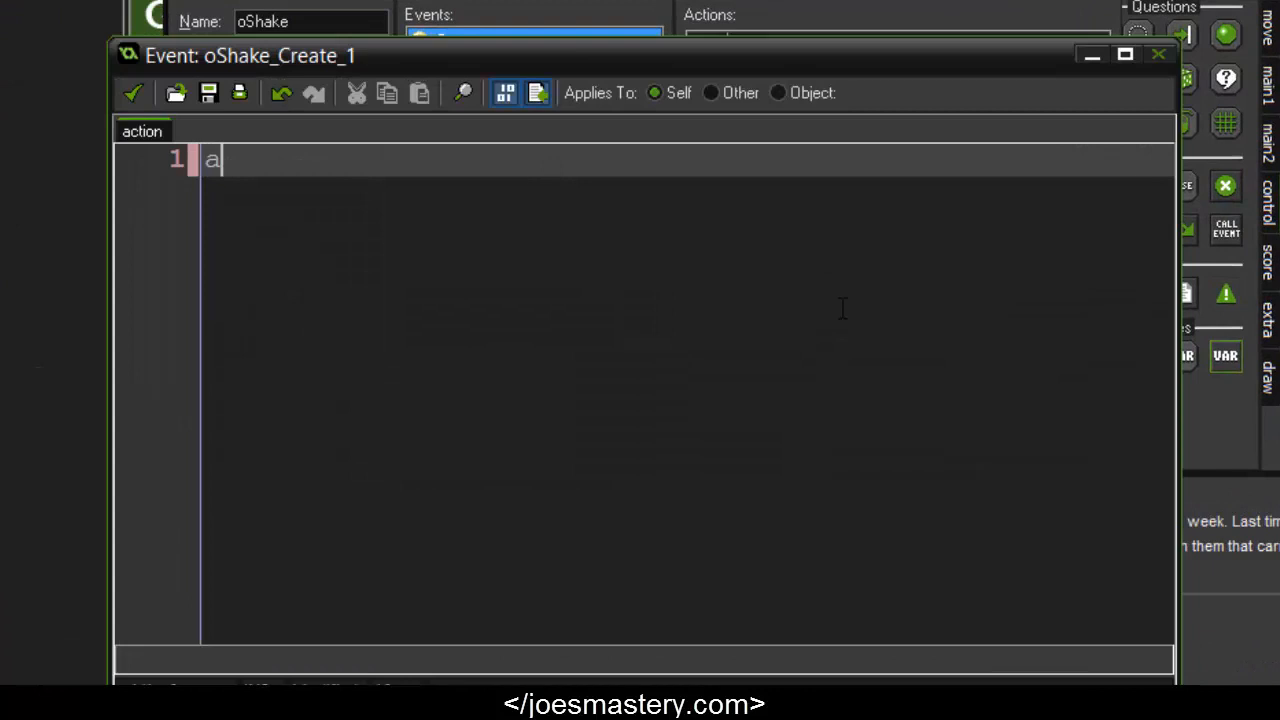
{"action": "type", "text": "larm[0]"}
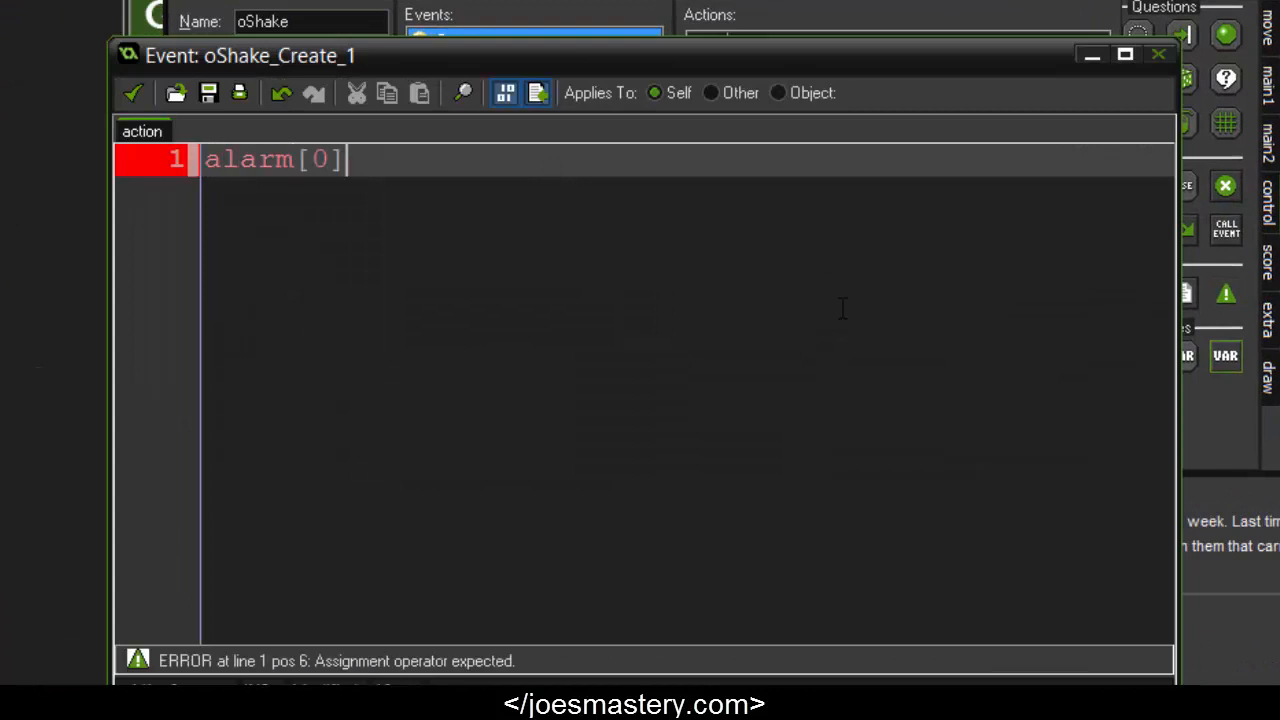
{"action": "type", "text": "= 15;"}
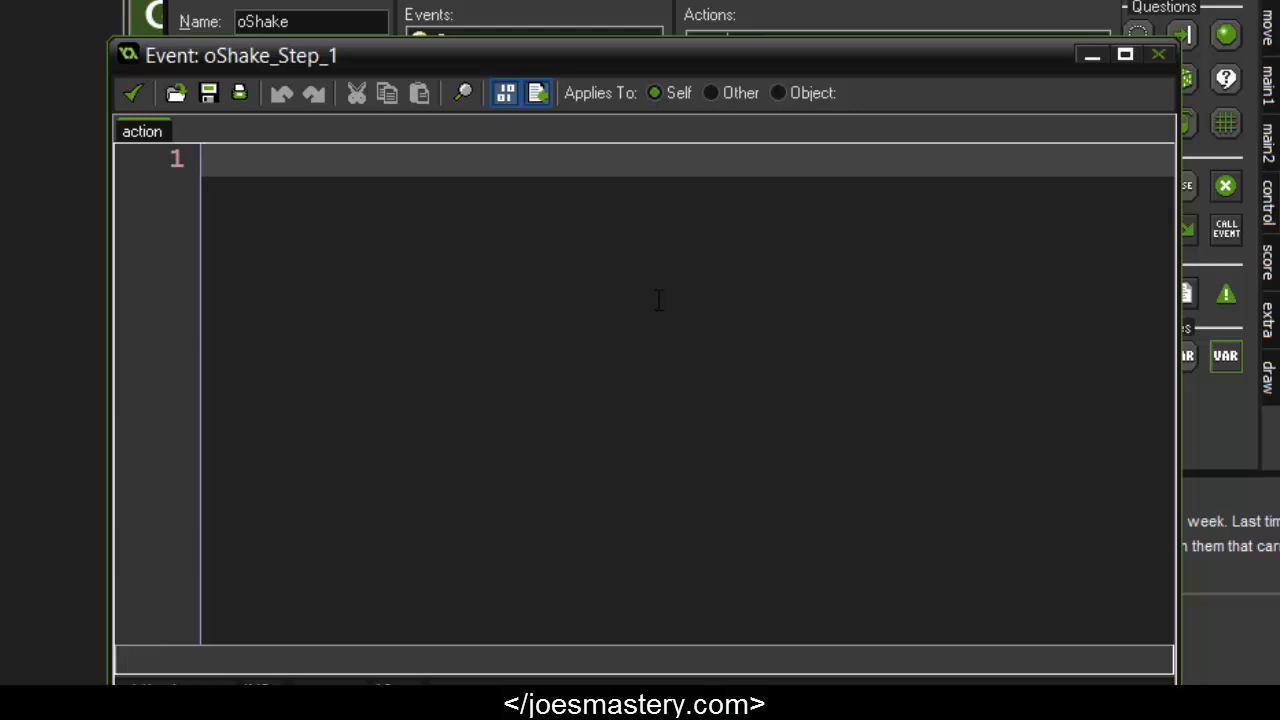
Write '//Shake the view' with view_xview and view_yview = random_range(-5, 5), then save
{"action": "type", "text": "vie"}
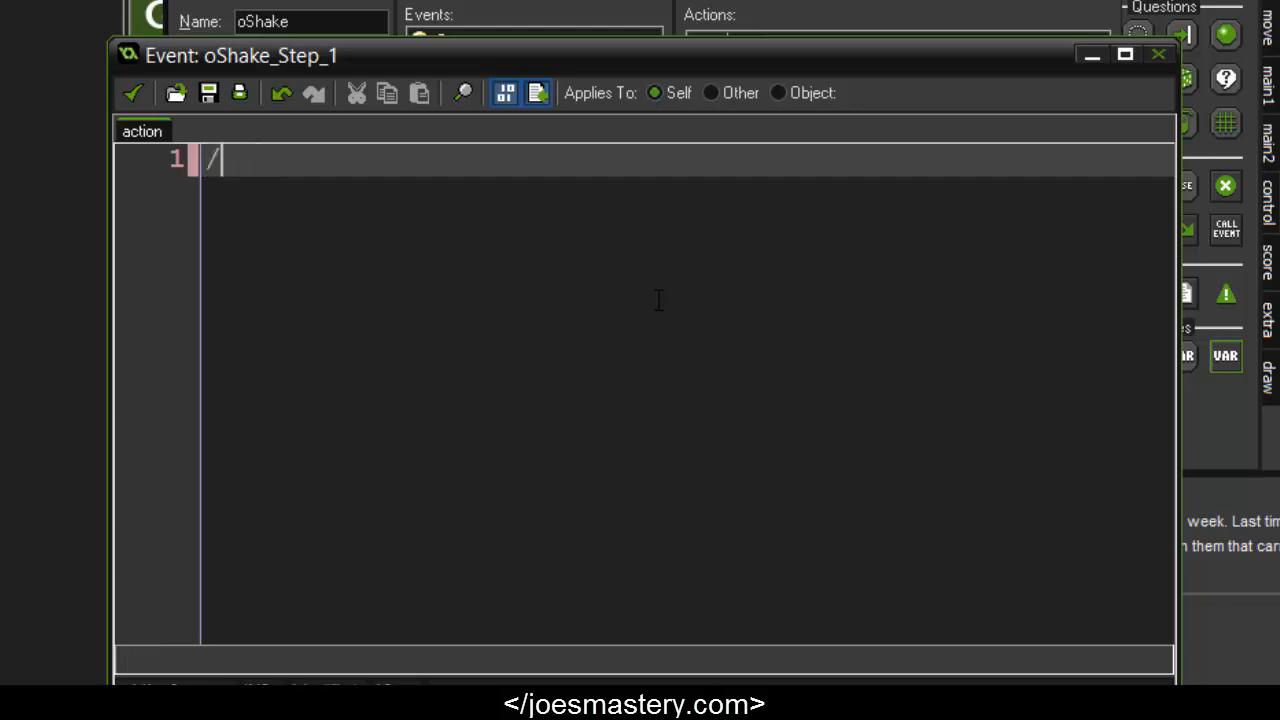
{"action": "type", "text": "/Shake"}
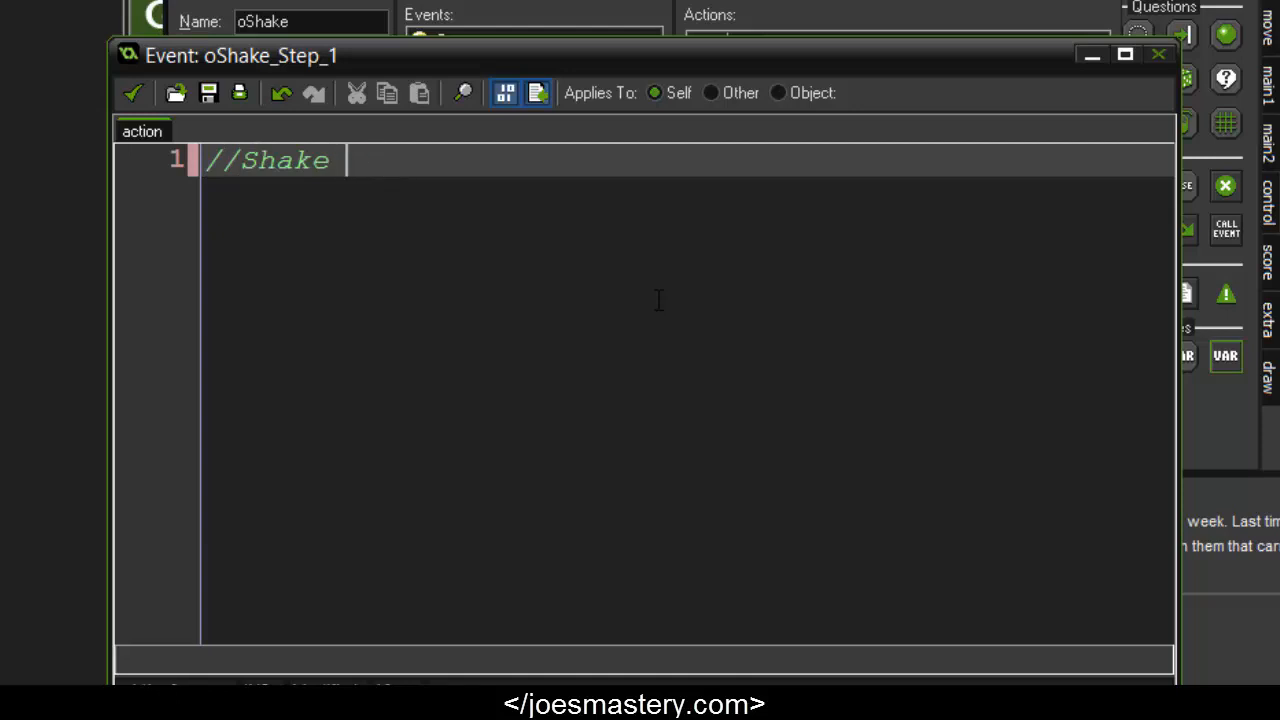
{"action": "type", "text": "the view"}
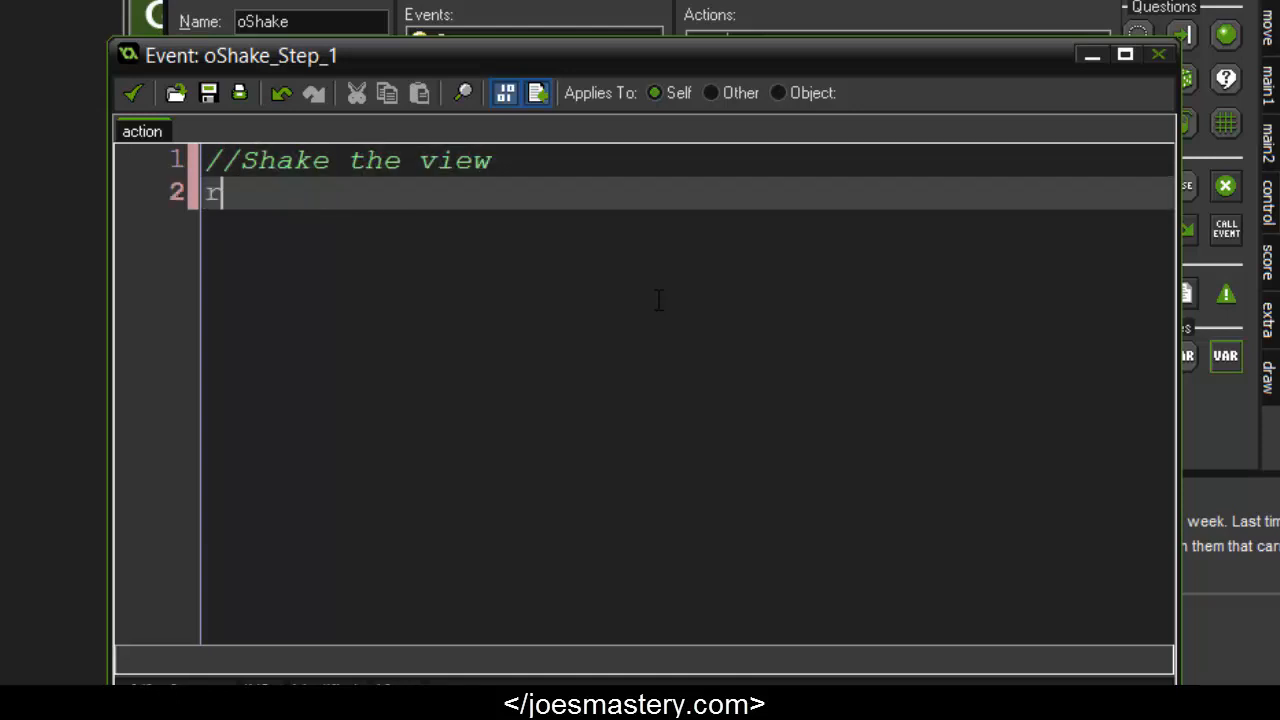
{"action": "type", "text": "iew_x"}
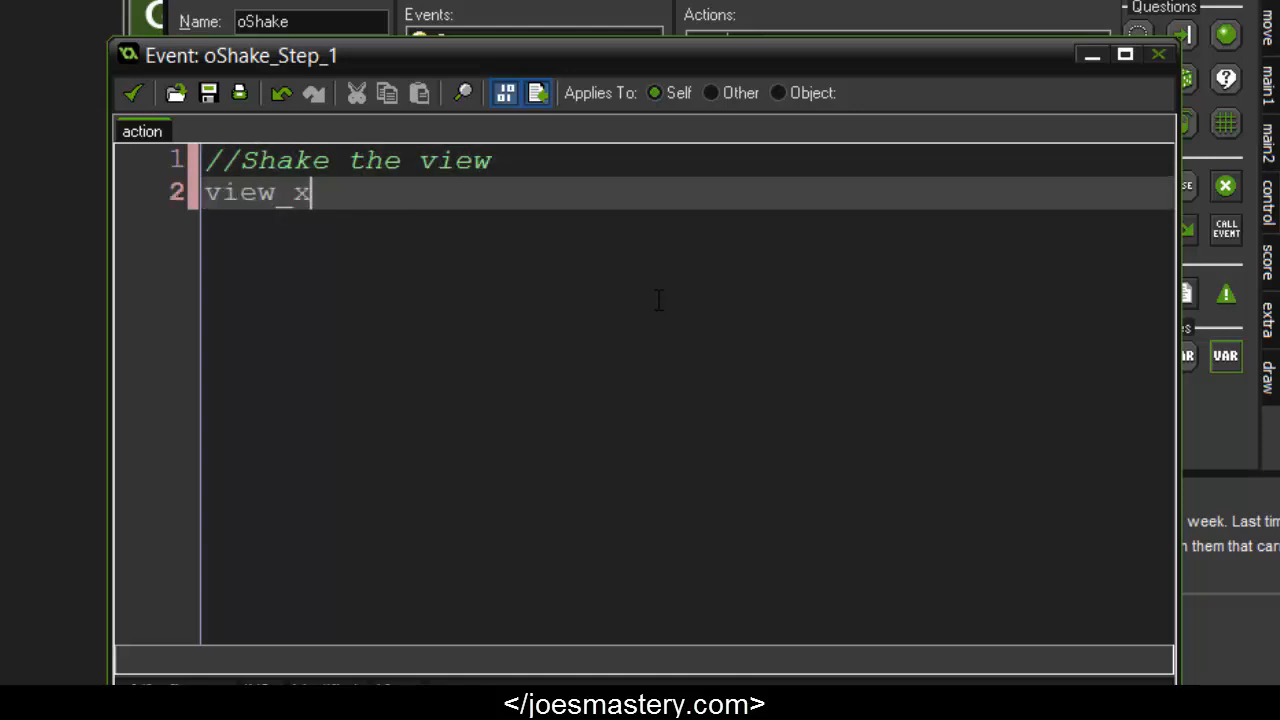
{"action": "type", "text": "view = random"}
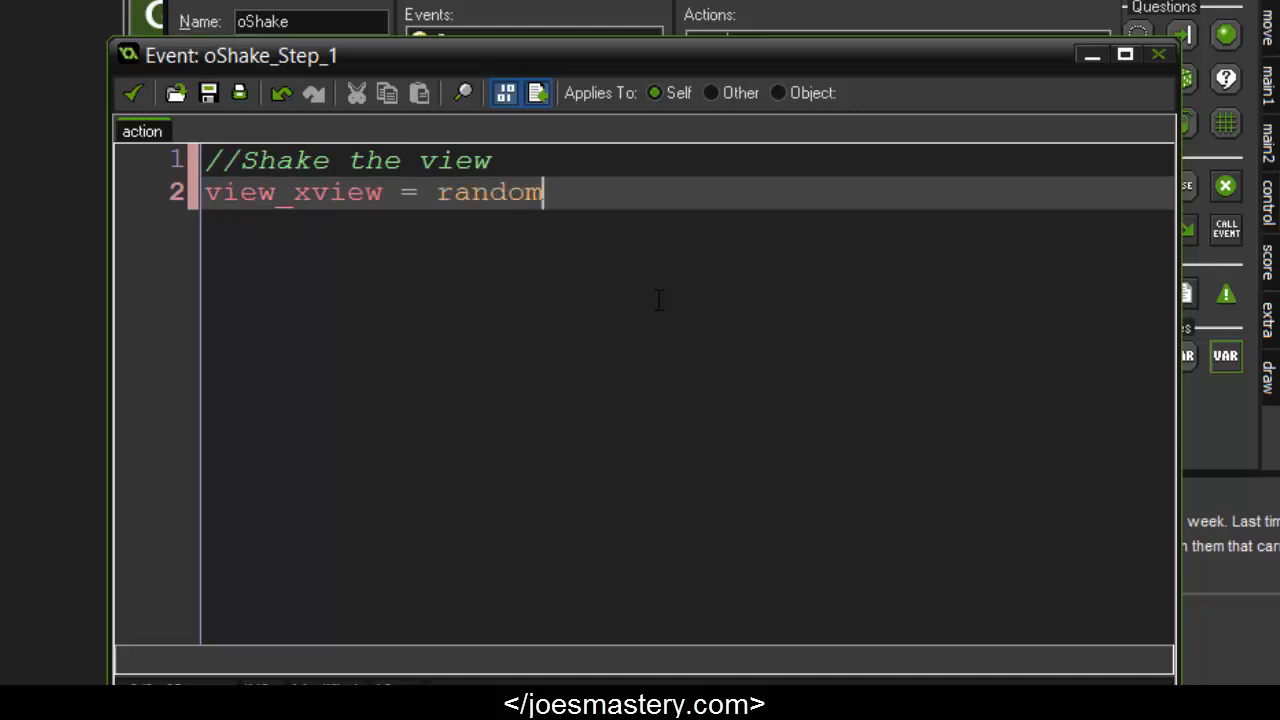
{"action": "type", "text": "_range("}
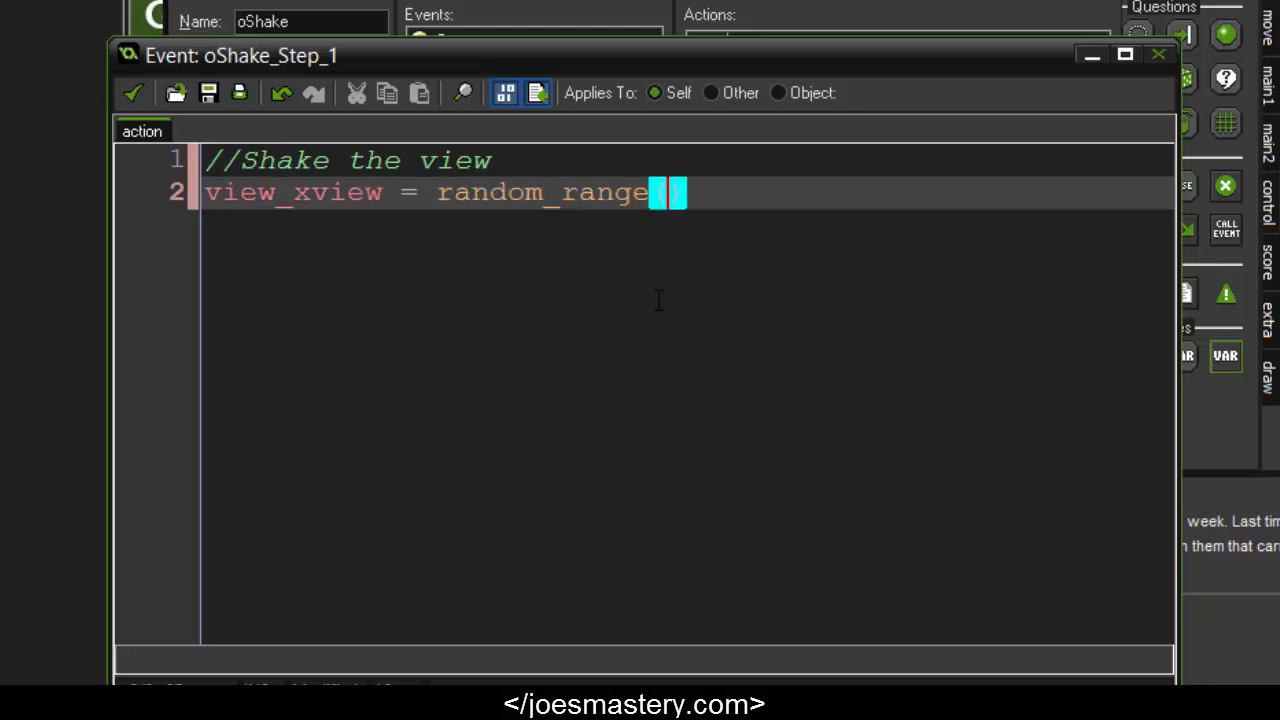
{"action": "type", "text": "-5, 5)"}
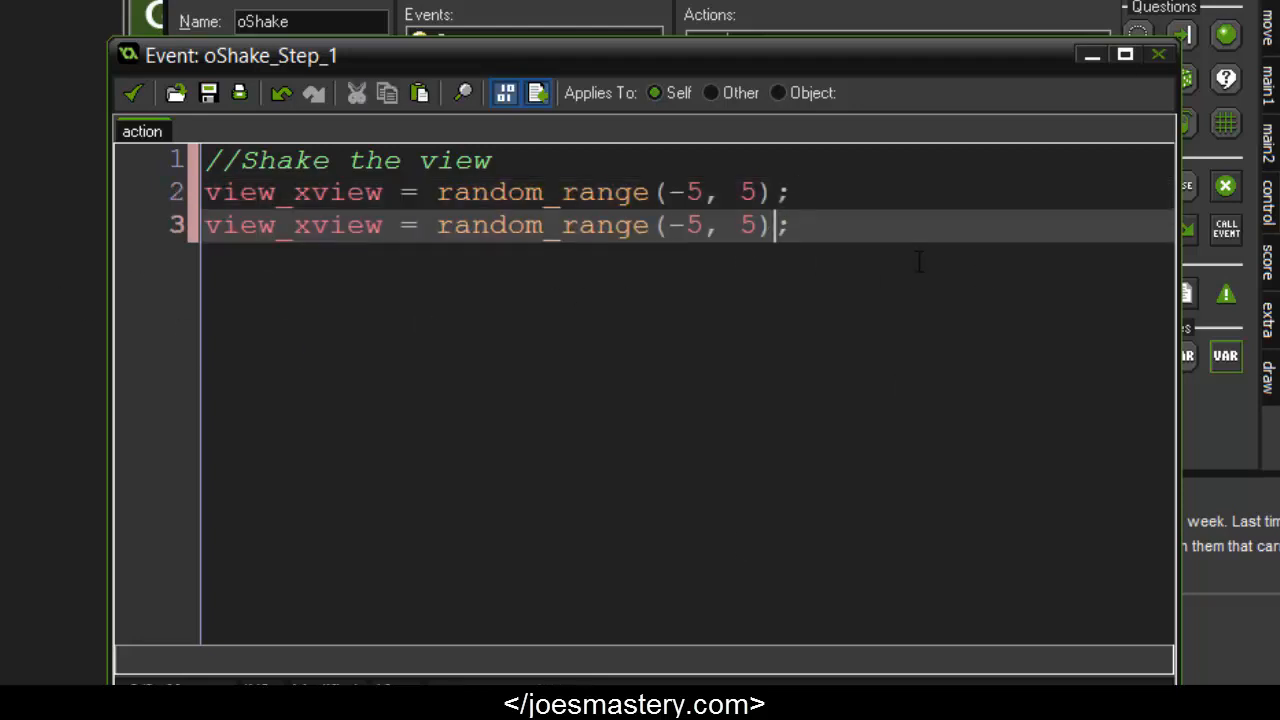
{"action": "left_click", "coordinate": [310, 225]}
{"action": "type", "text": "y"}
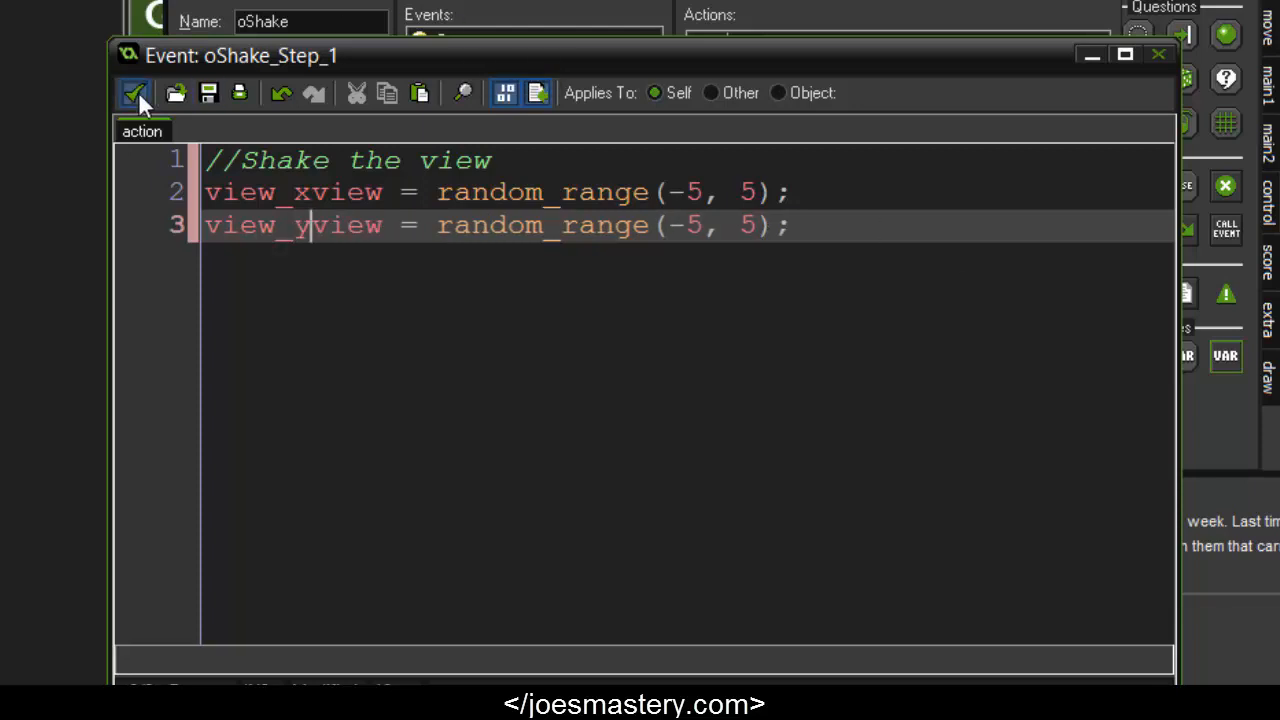
{"action": "left_click", "coordinate": [133, 92]}
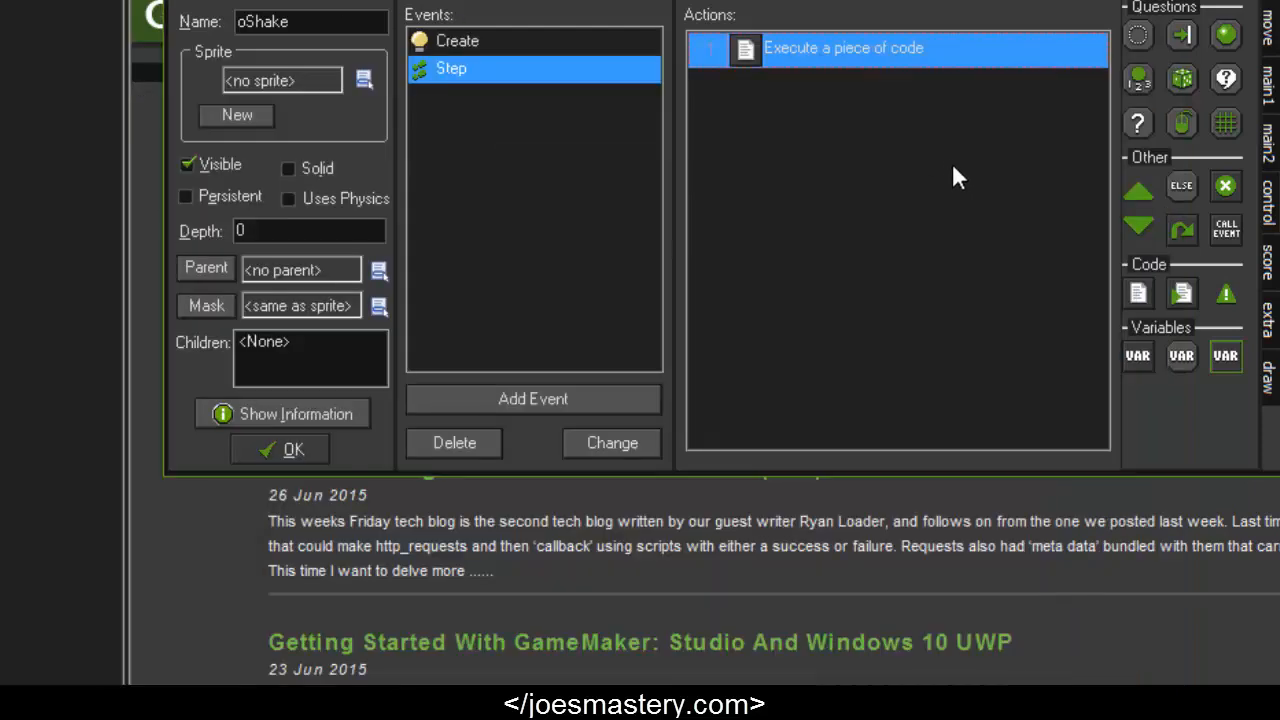
Give oShake an Alarm 0 event in its event list
{"action": "double_click", "coordinate": [843, 48]}
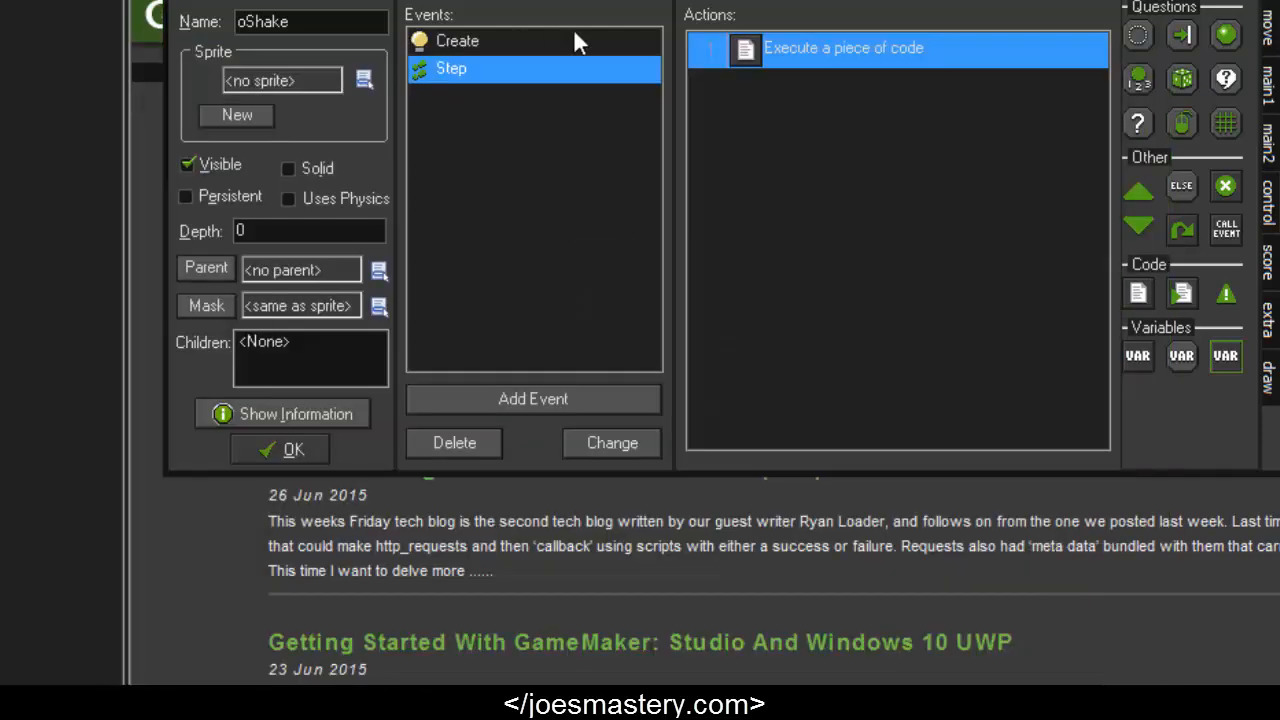
{"action": "double_click", "coordinate": [843, 48]}
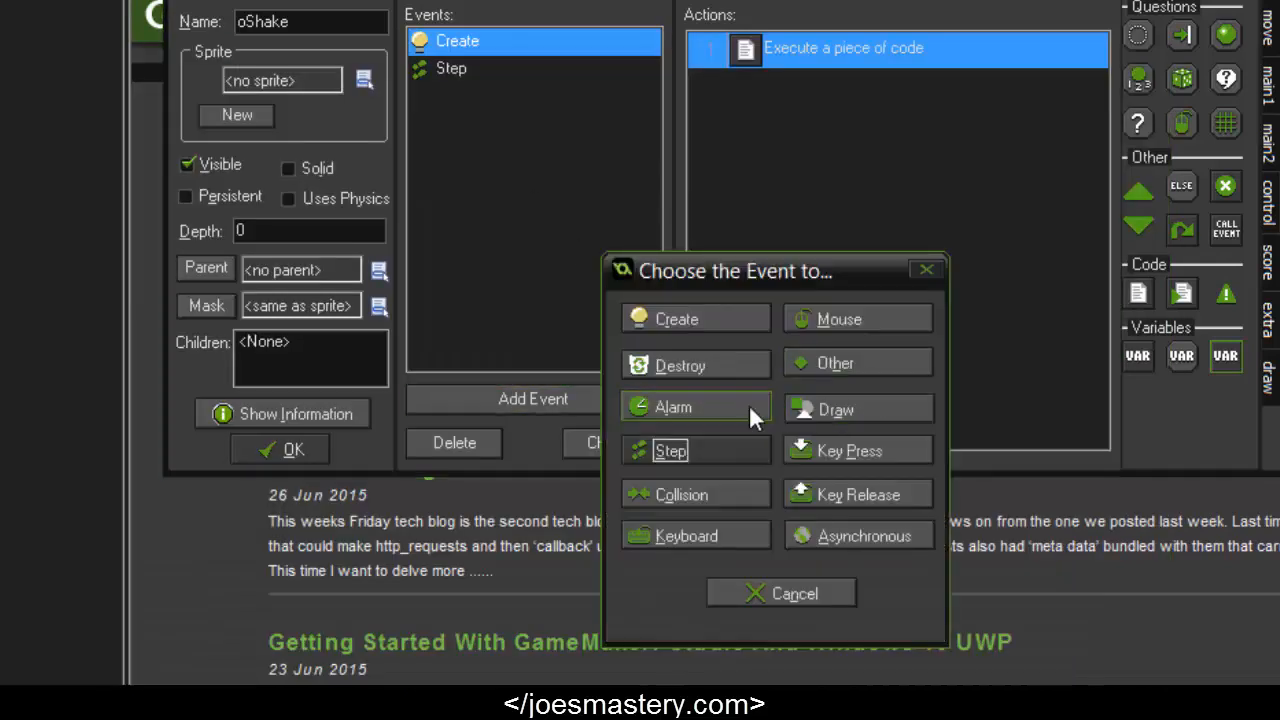
{"action": "left_click", "coordinate": [673, 406]}
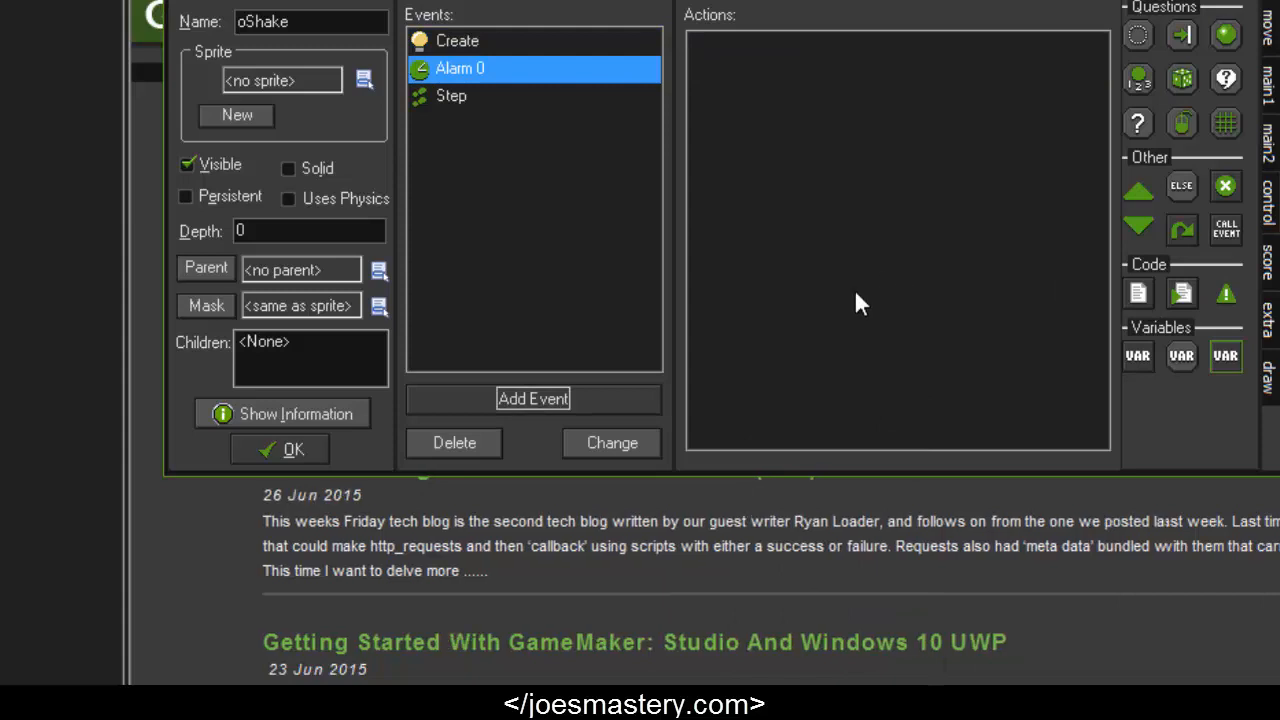
Add Alarm 0 code '//Reset the view' setting view_xview and view_yview to 0
{"action": "double_click", "coordinate": [459, 68]}
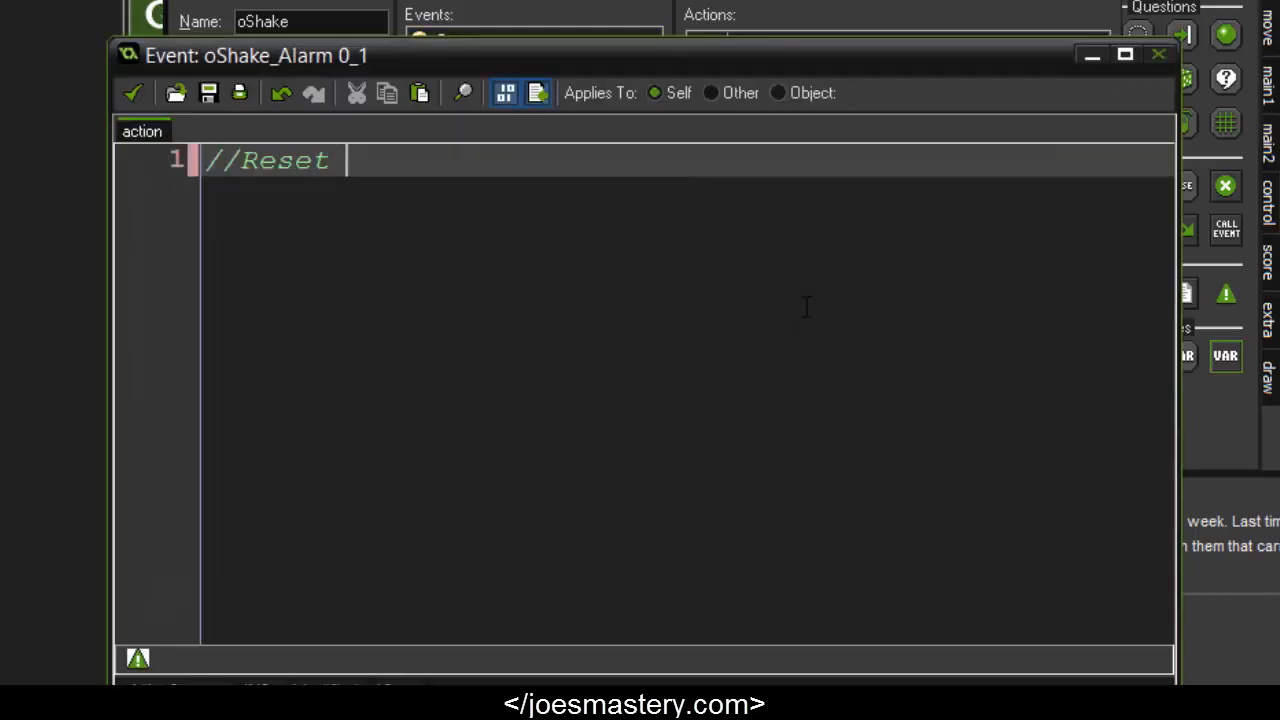
{"action": "type", "text": "the view"}
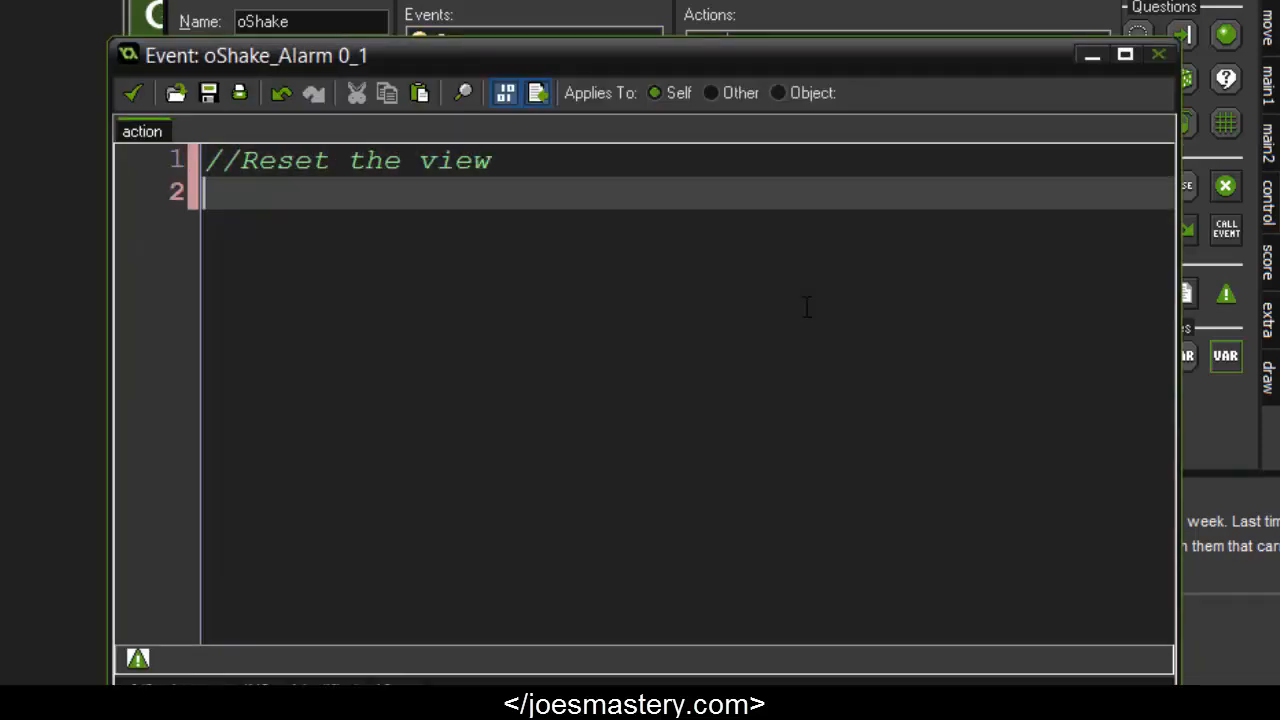
{"action": "type", "text": "view_Xi"}
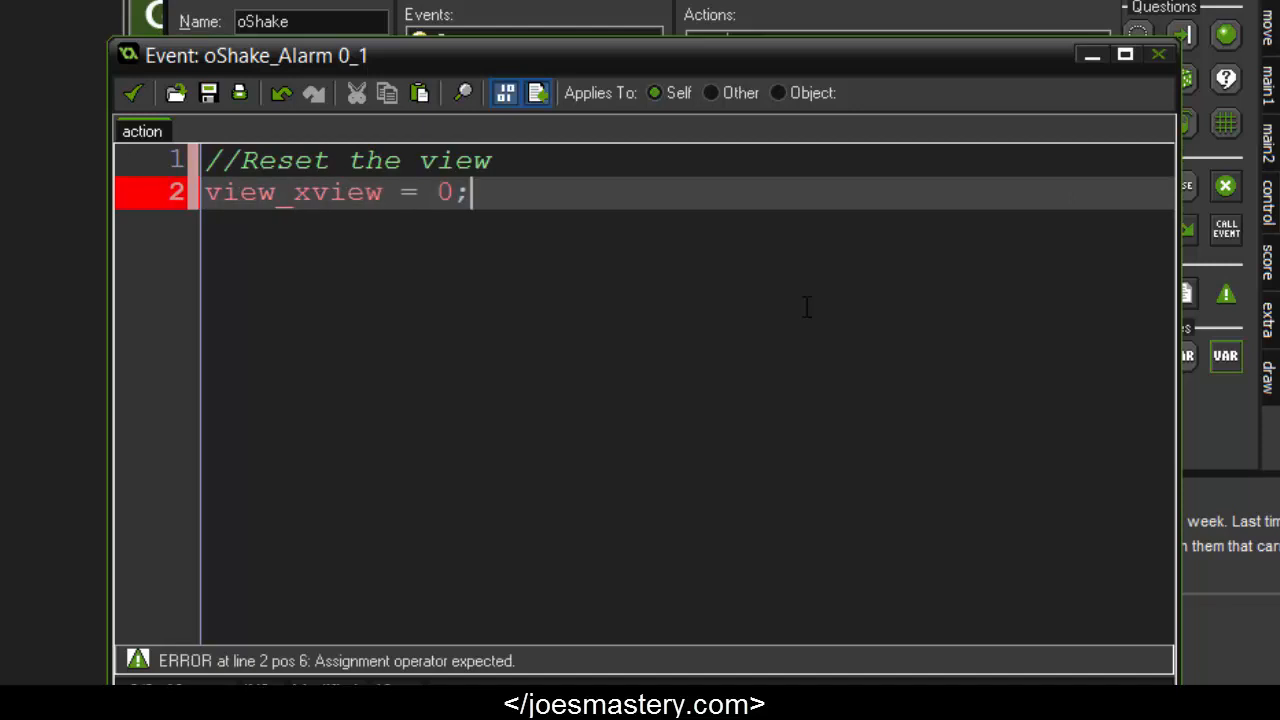
{"action": "type", "text": "view_yview"}
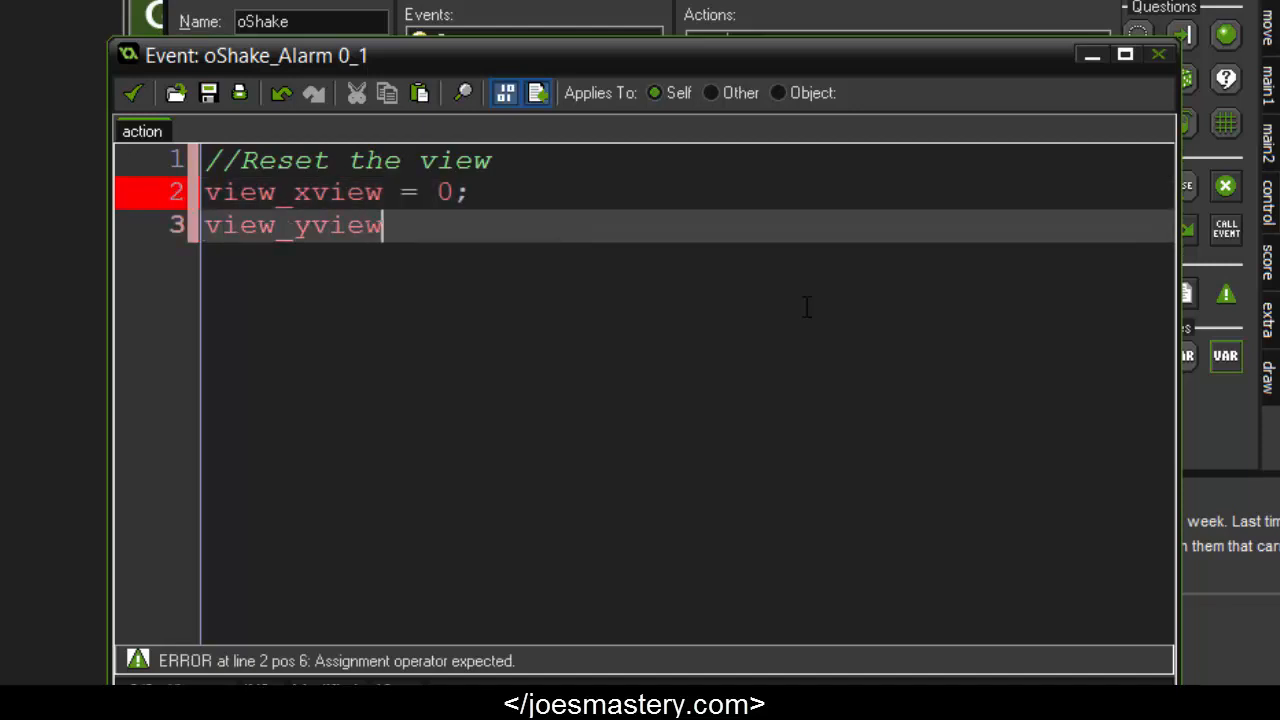
{"action": "type", "text": "= 0;"}
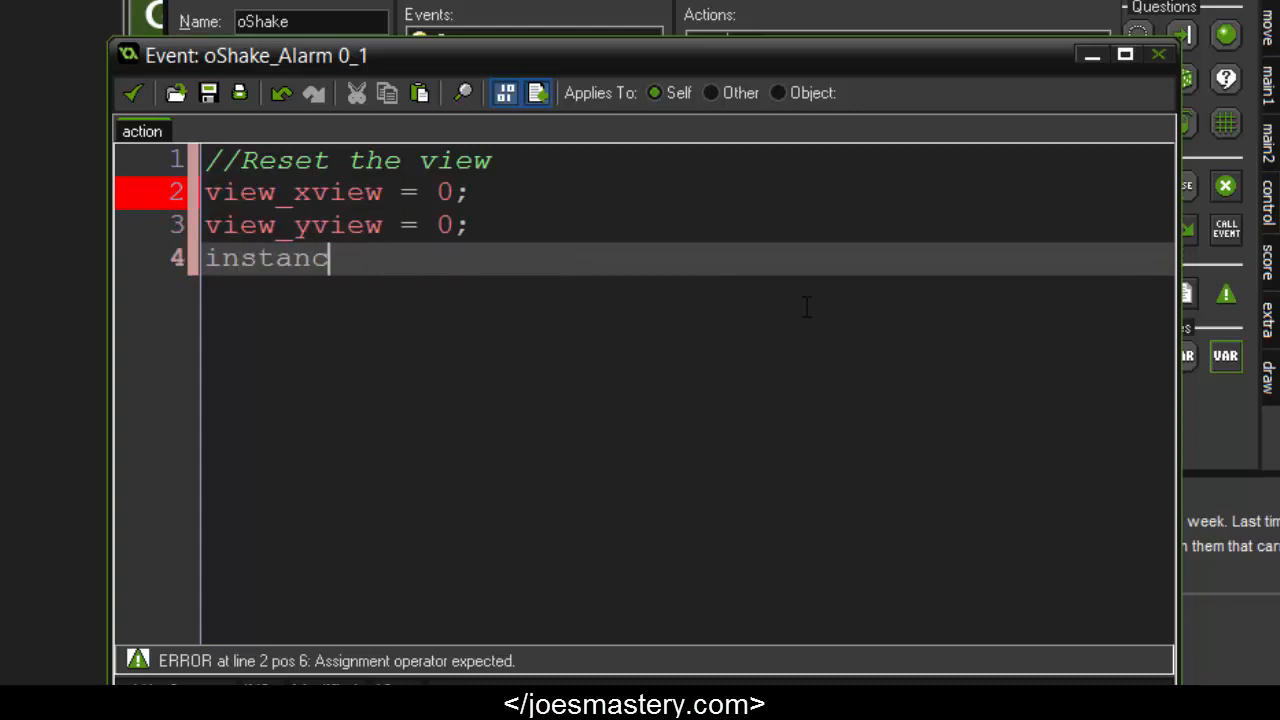
{"action": "type", "text": "e_des"}
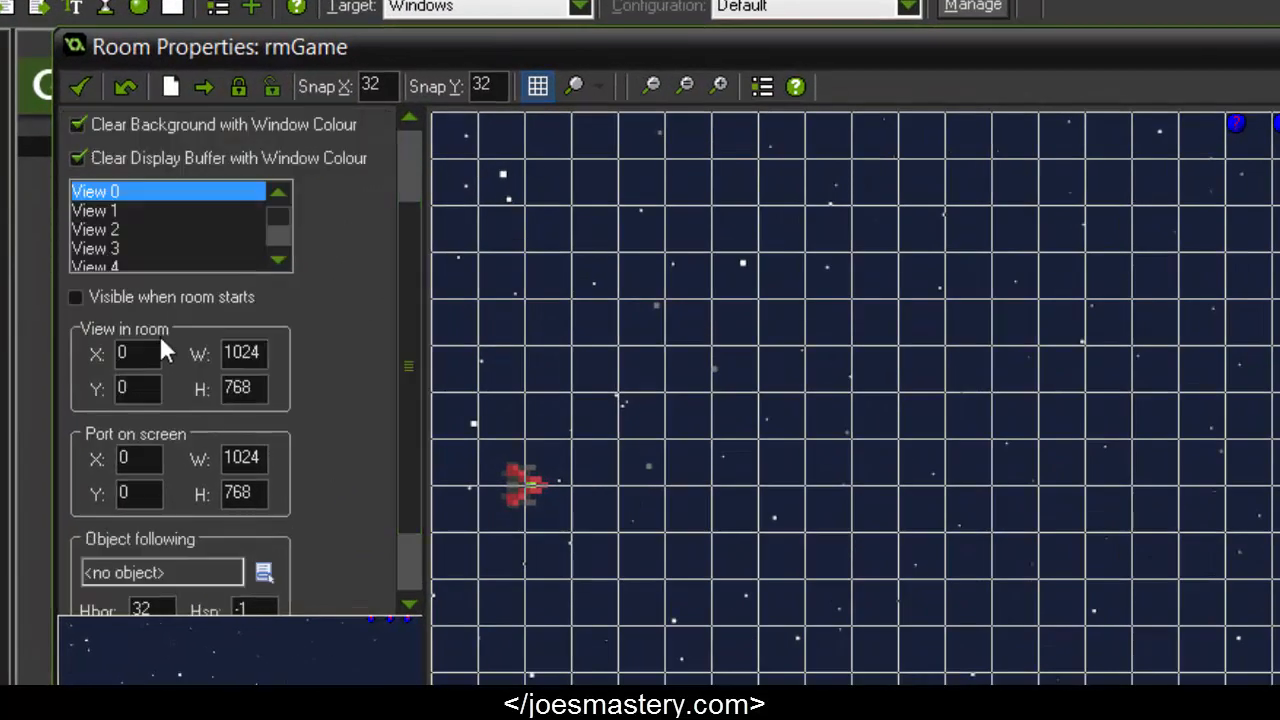
Enable rmGame's View 0 at room start with 640×480 room view and screen port
{"action": "left_click", "coordinate": [75, 297]}
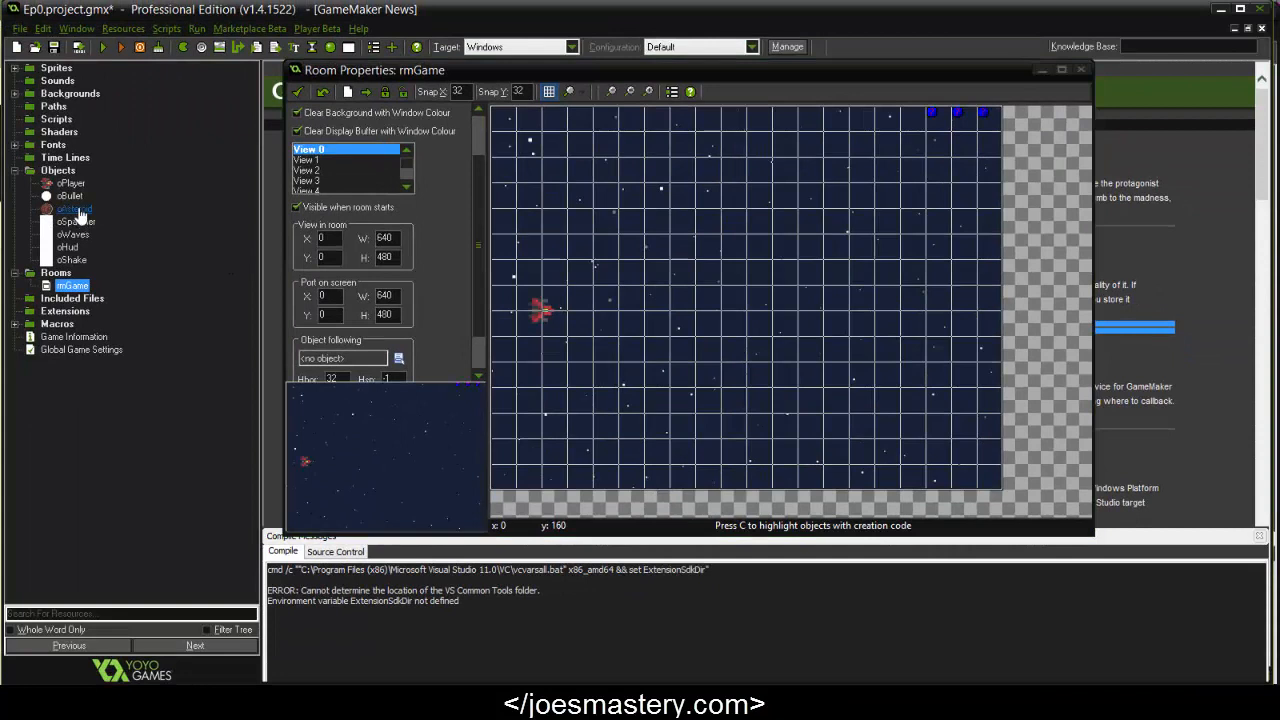
Add an instance_create() line to oBullet's oAsteroid collision code after the destroy block
{"action": "double_click", "coordinate": [70, 196]}
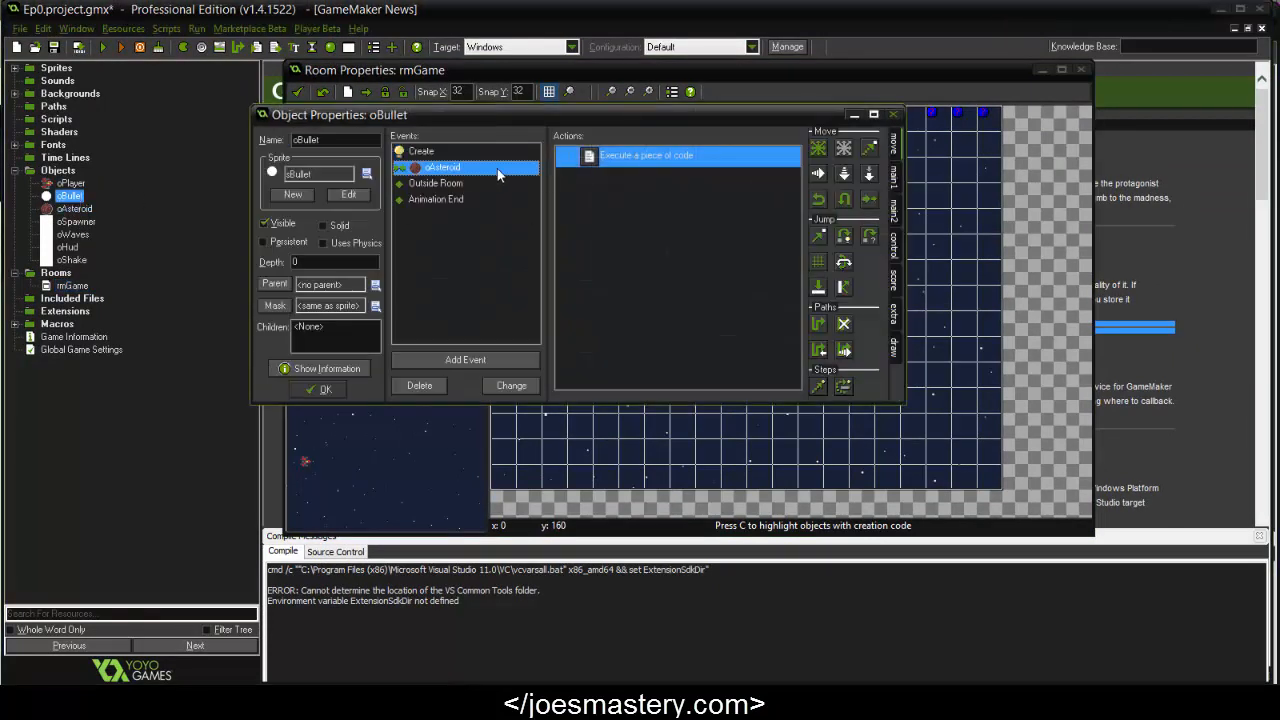
{"action": "double_click", "coordinate": [647, 155]}
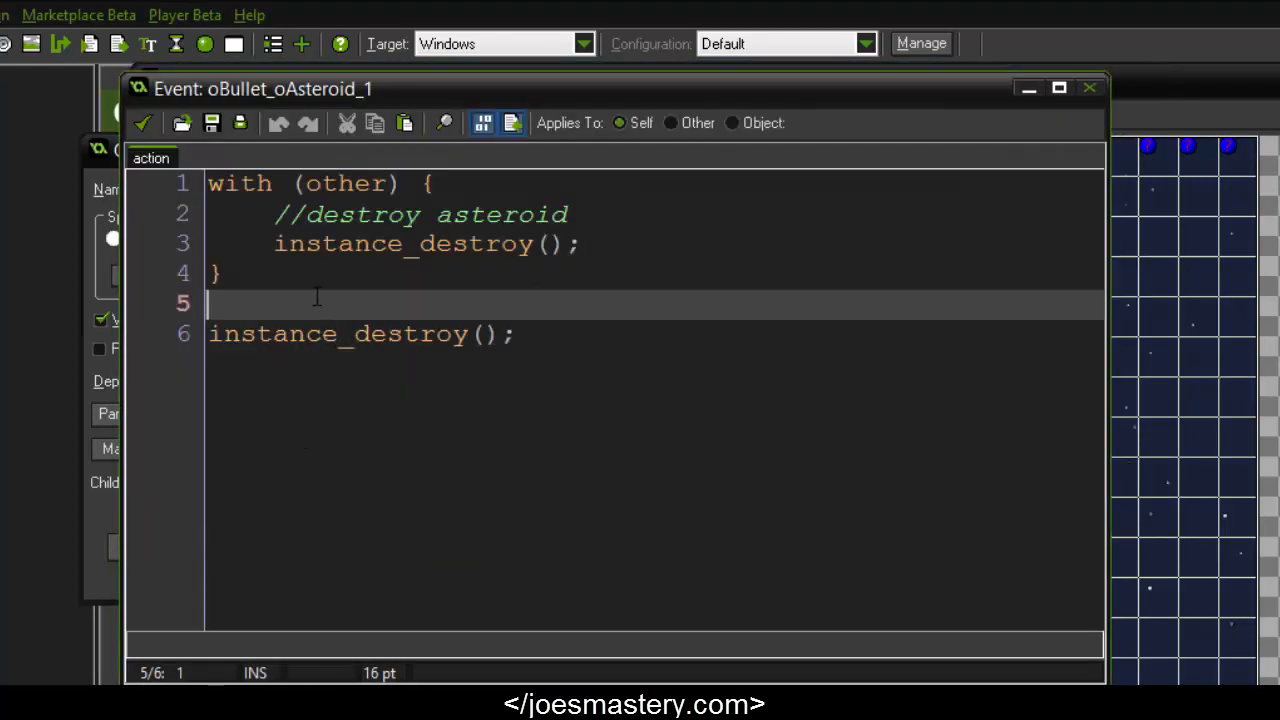
{"action": "type", "text": "instance_"}
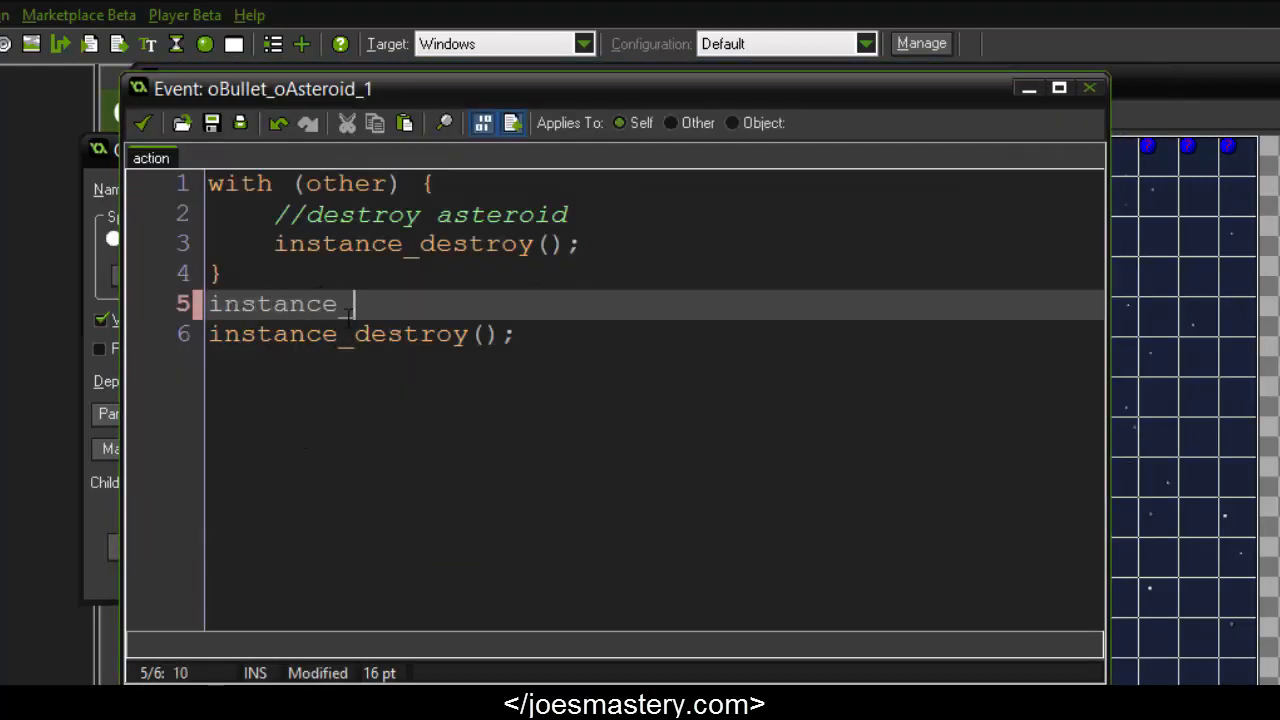
{"action": "type", "text": "create"}
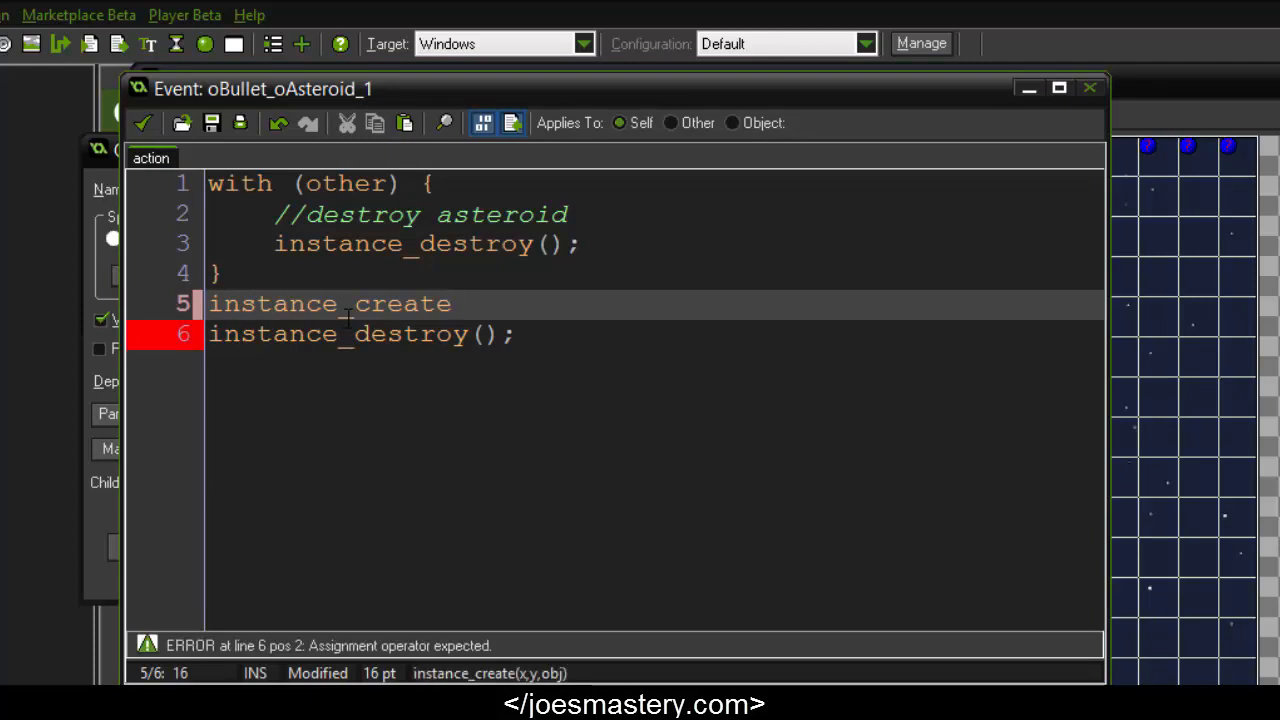
{"action": "type", "text": "()"}
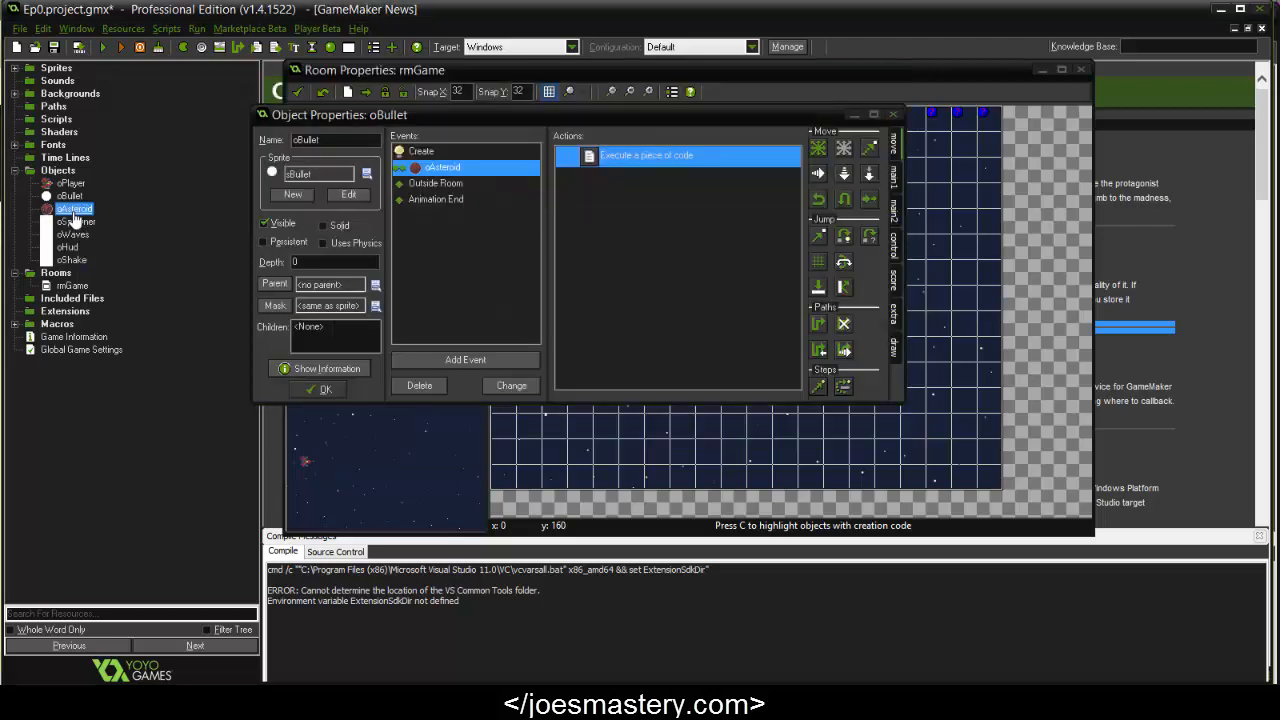
Add a code action with instance_destroy code to oAsteroid's oBullet collision event
{"action": "left_click", "coordinate": [465, 359]}
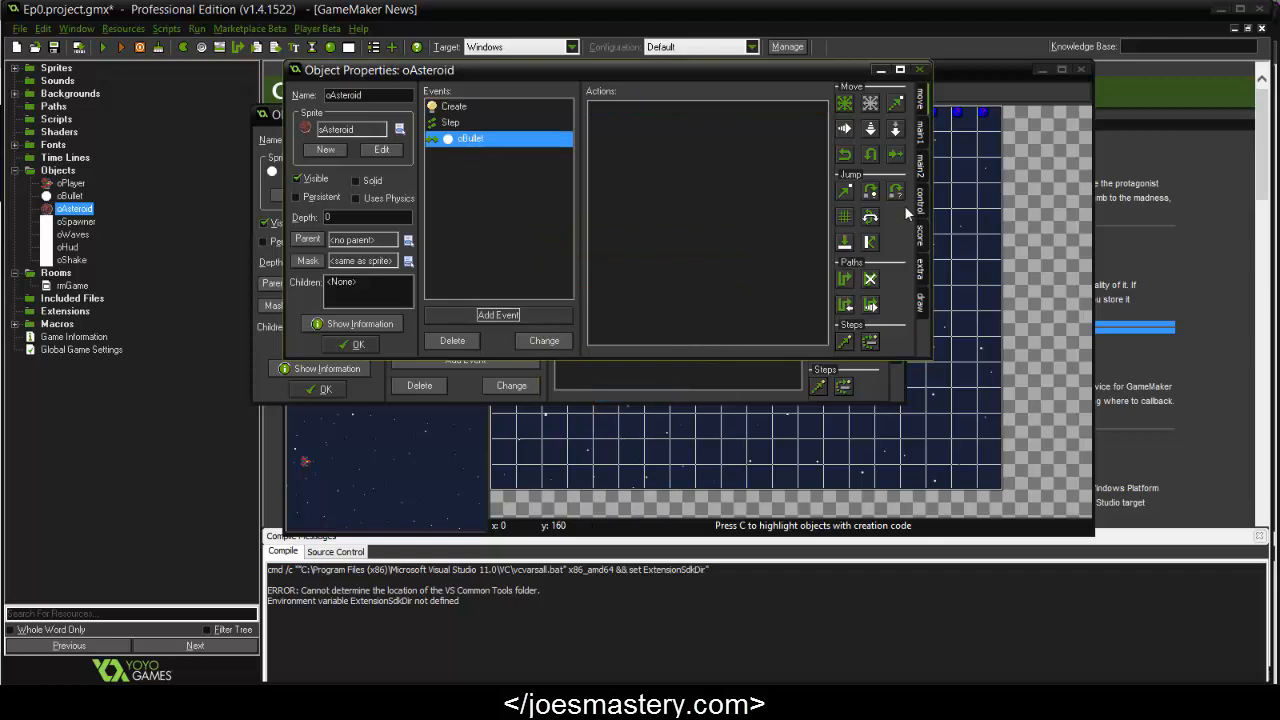
{"action": "double_click", "coordinate": [469, 138]}
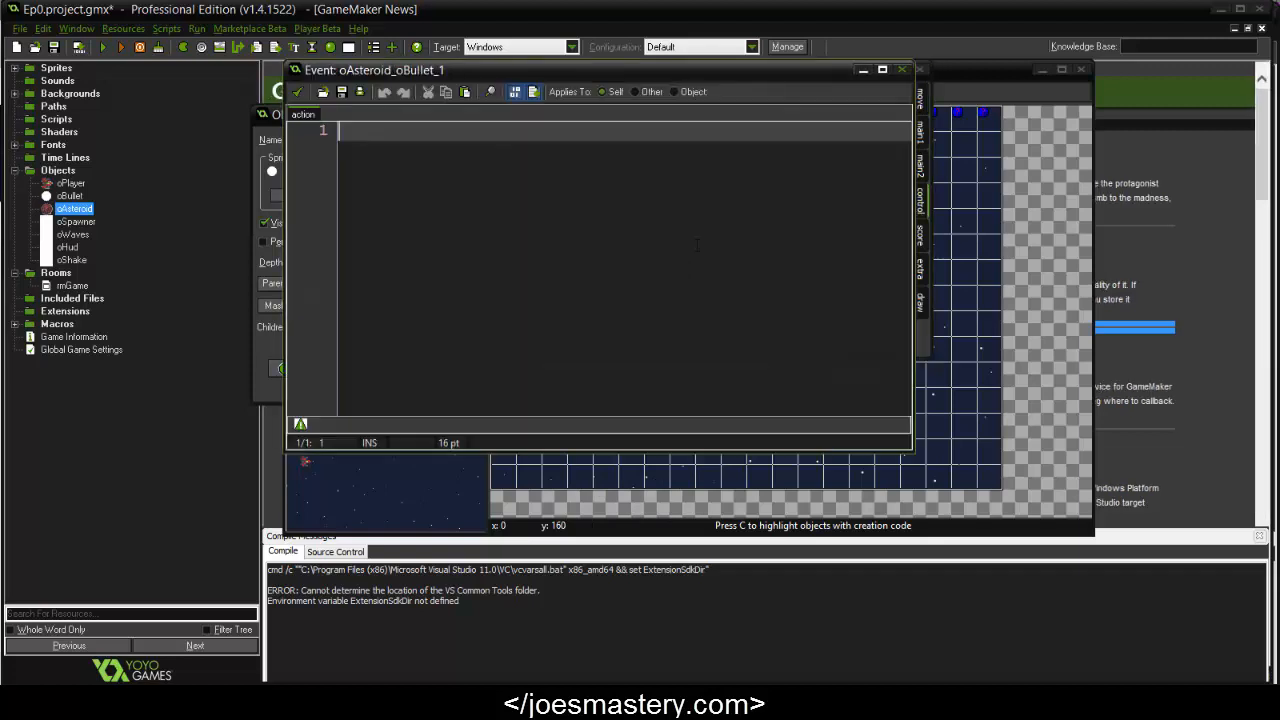
{"action": "type", "text": "instance_des"}
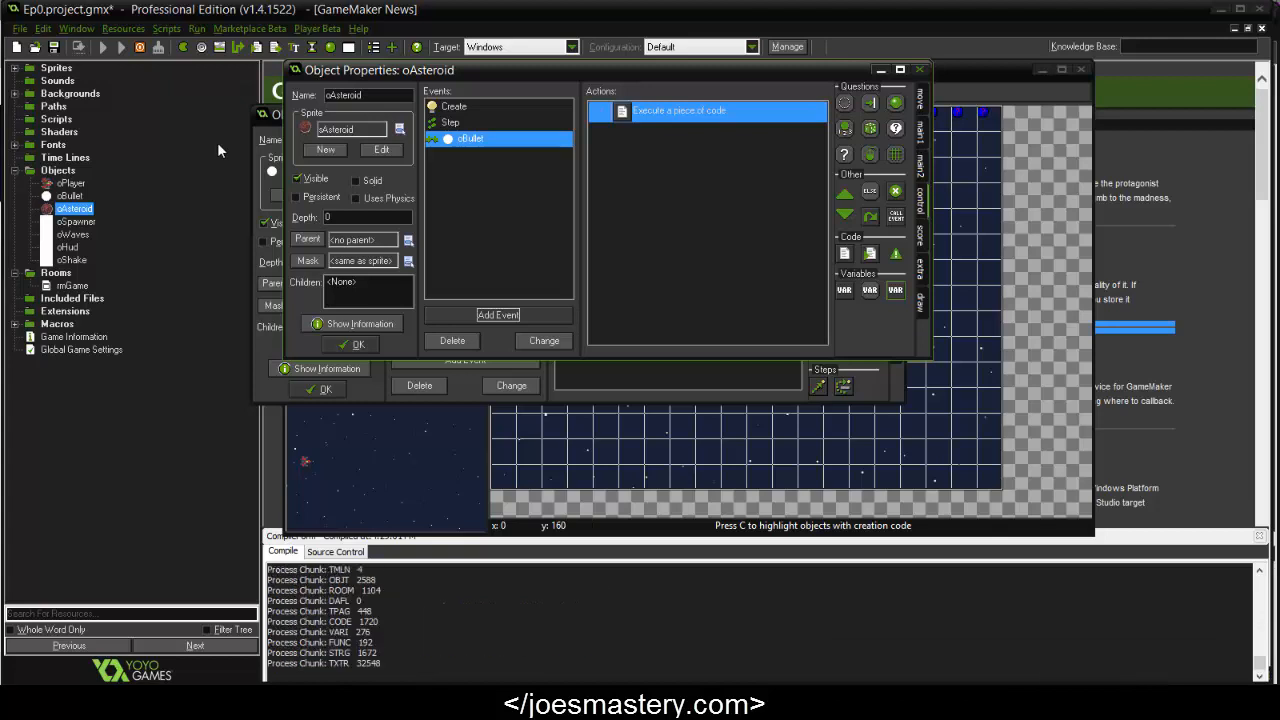
Play-test the asteroid game and close the game window
{"action": "left_click", "coordinate": [104, 47]}
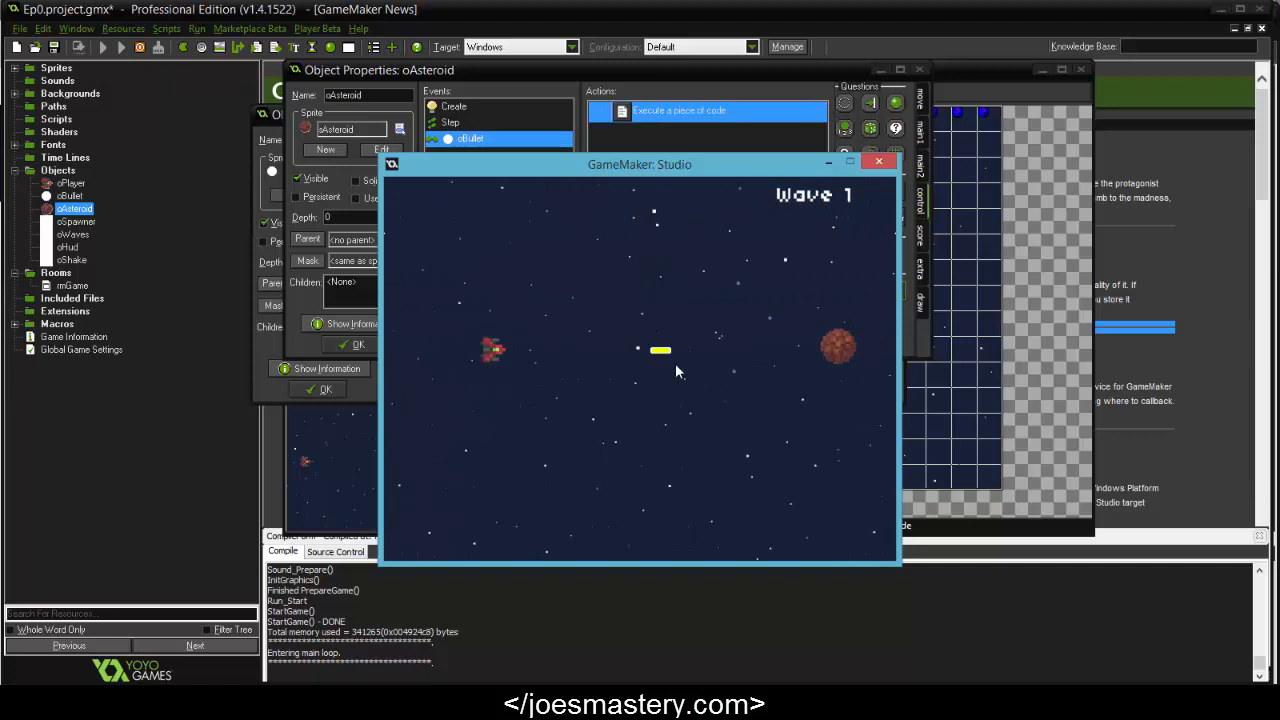
{"action": "left_click", "coordinate": [879, 161]}
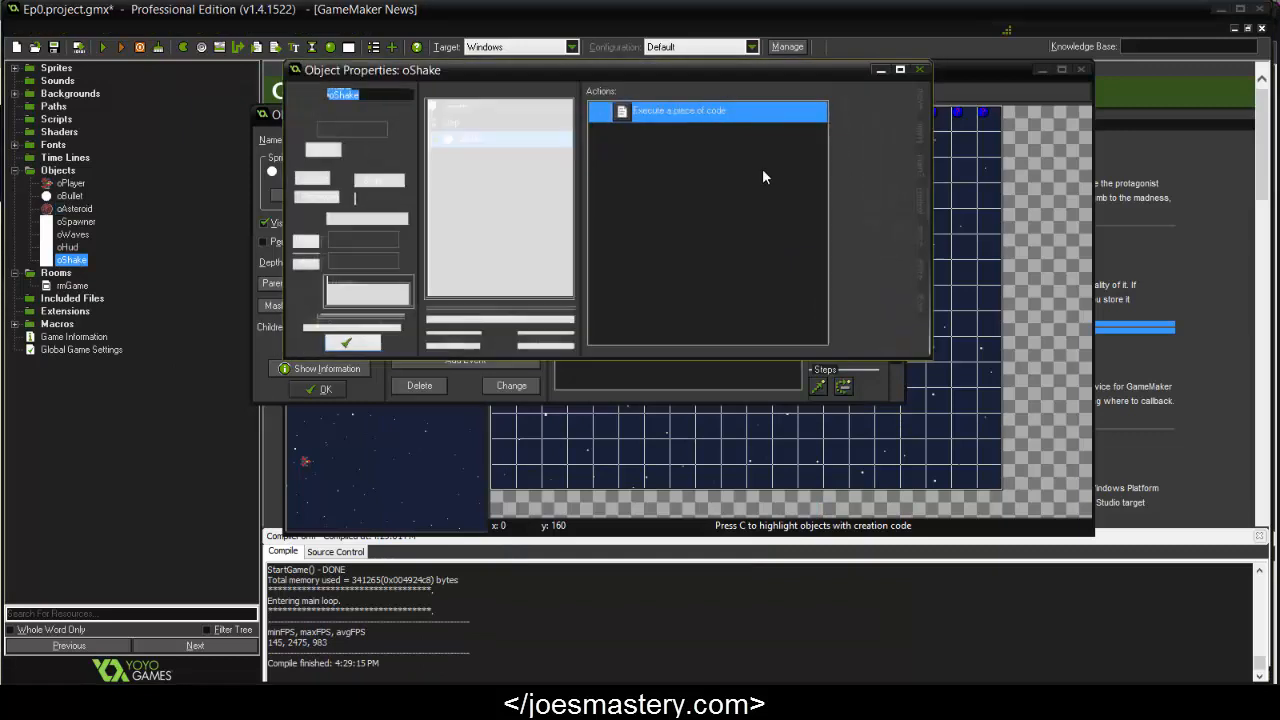
Replace -5 with -shake_amount in both random_range calls of oShake's Step code
{"action": "double_click", "coordinate": [707, 110]}
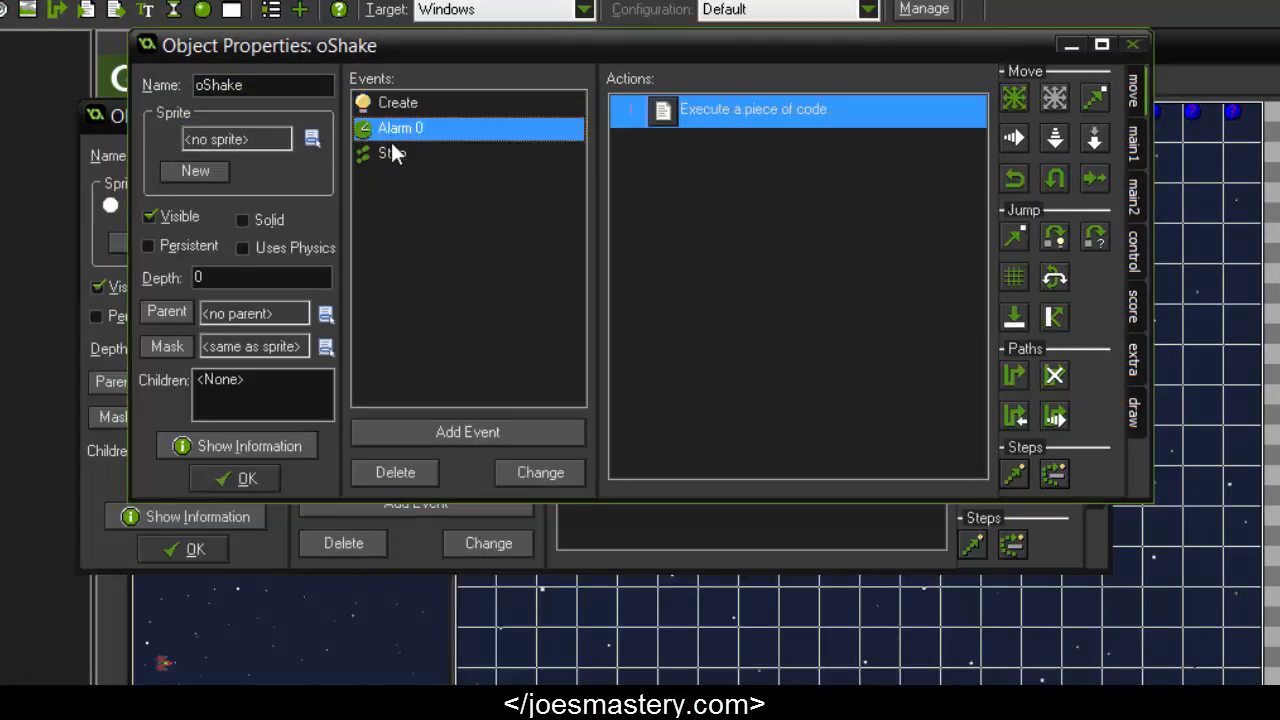
{"action": "double_click", "coordinate": [753, 109]}
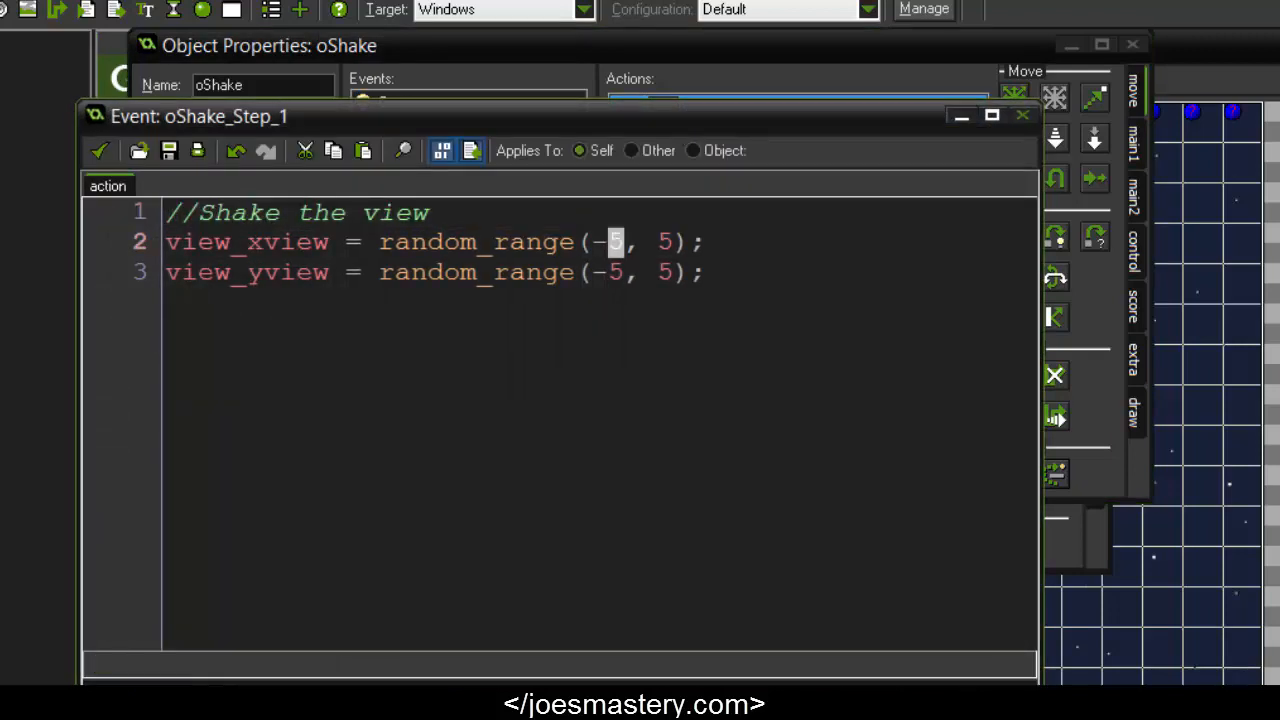
{"action": "type", "text": "shake_"}
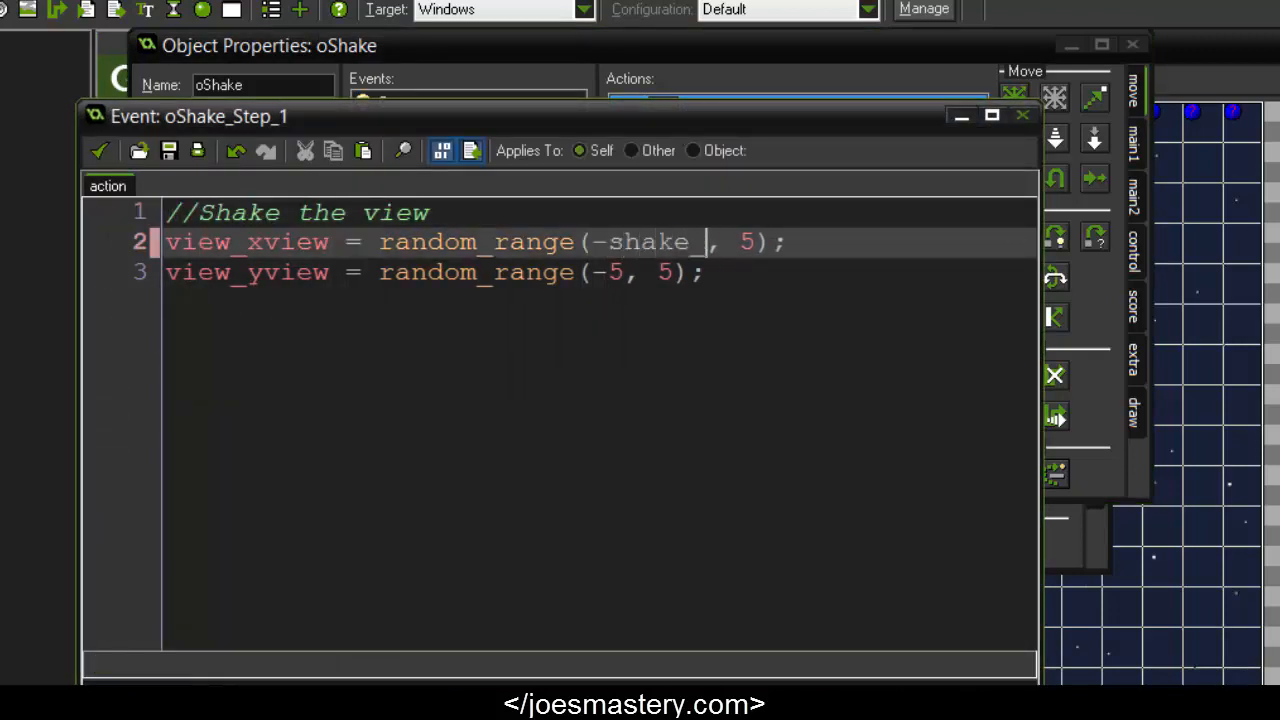
{"action": "type", "text": "amount"}
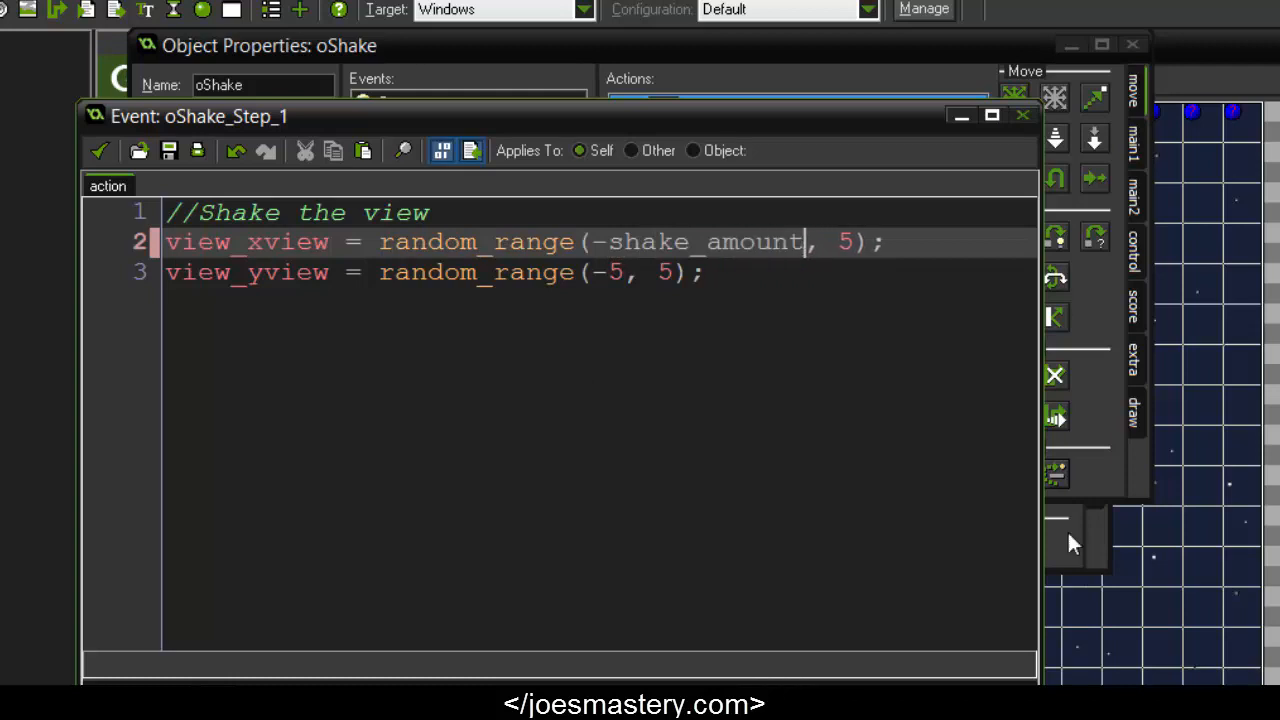
{"action": "double_click", "coordinate": [705, 242]}
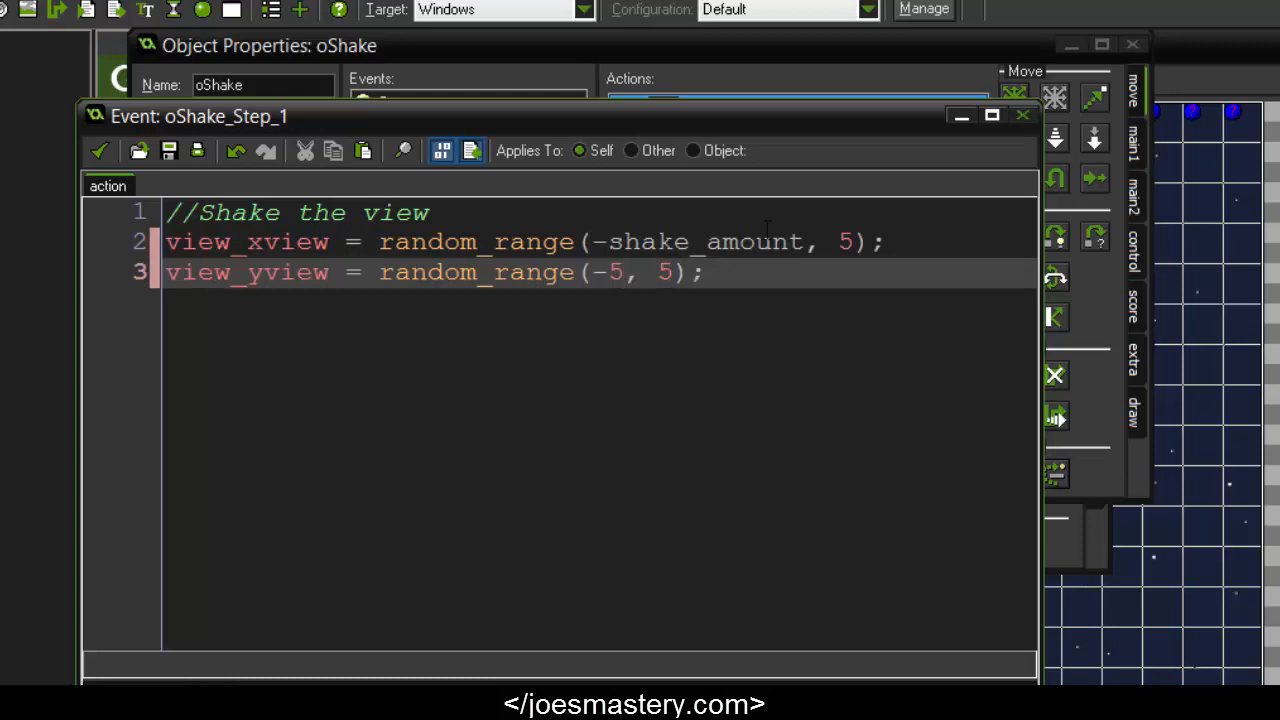
{"action": "type", "text": "shake_amount"}
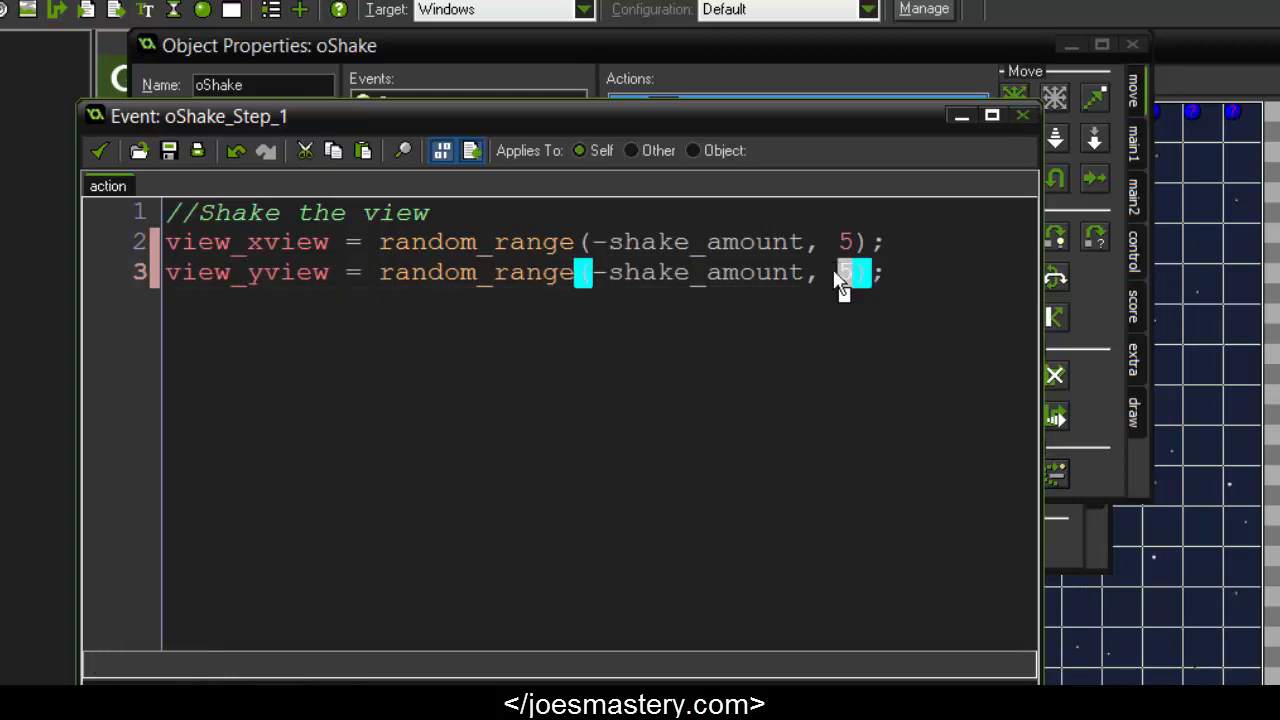
{"action": "type", "text": "shake_amount)"}
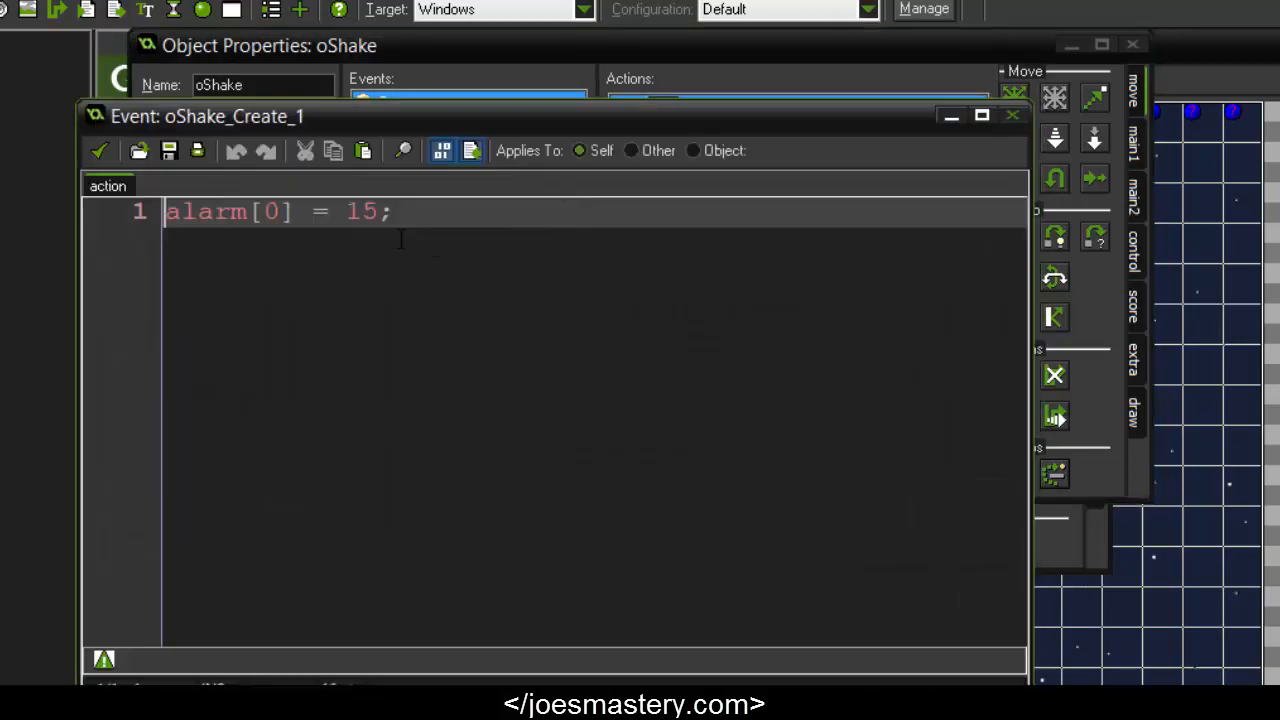
Add duration = 15; and shake_amount = 5; to oShake's Create code
{"action": "type", "text": "duration"}
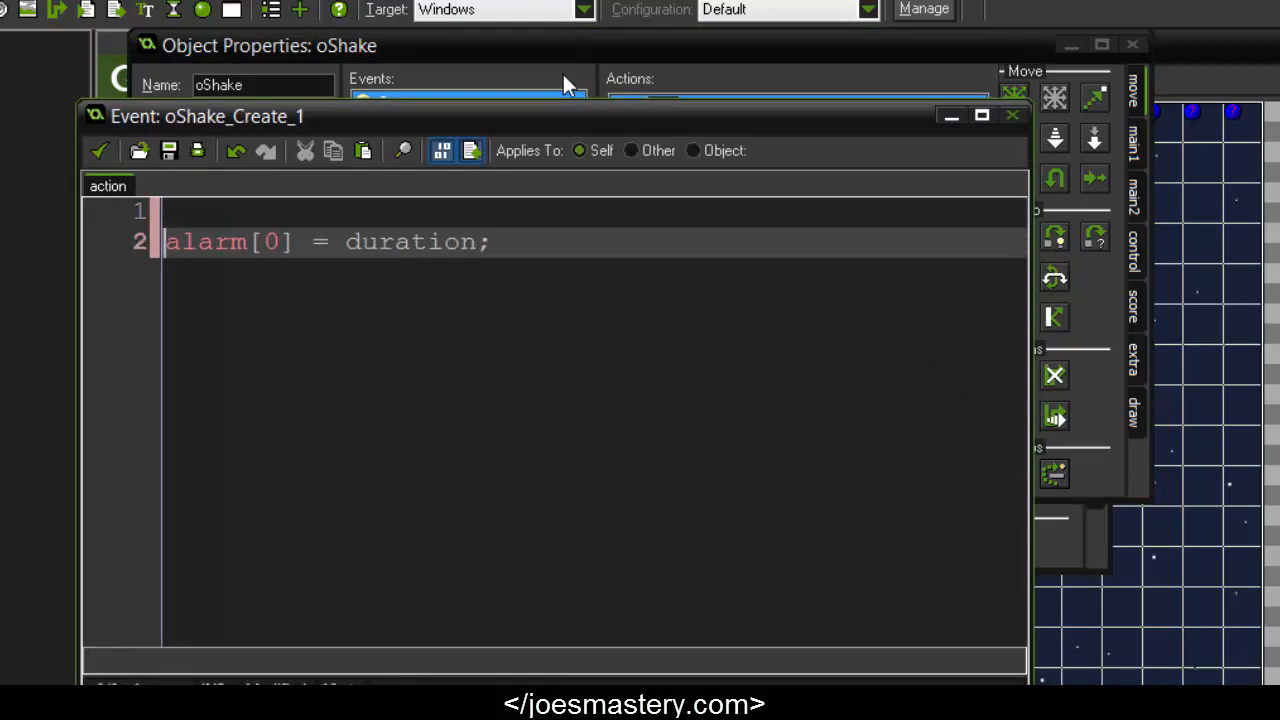
{"action": "type", "text": "dura"}
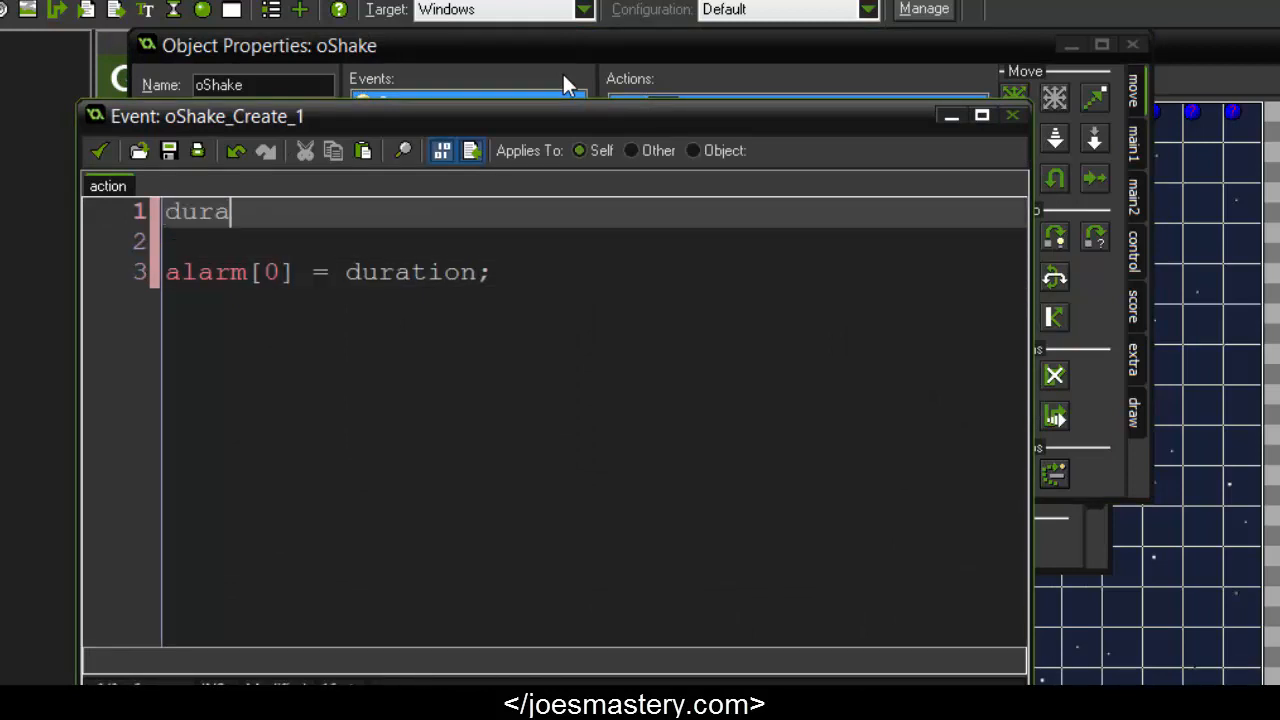
{"action": "type", "text": "tion = 15;"}
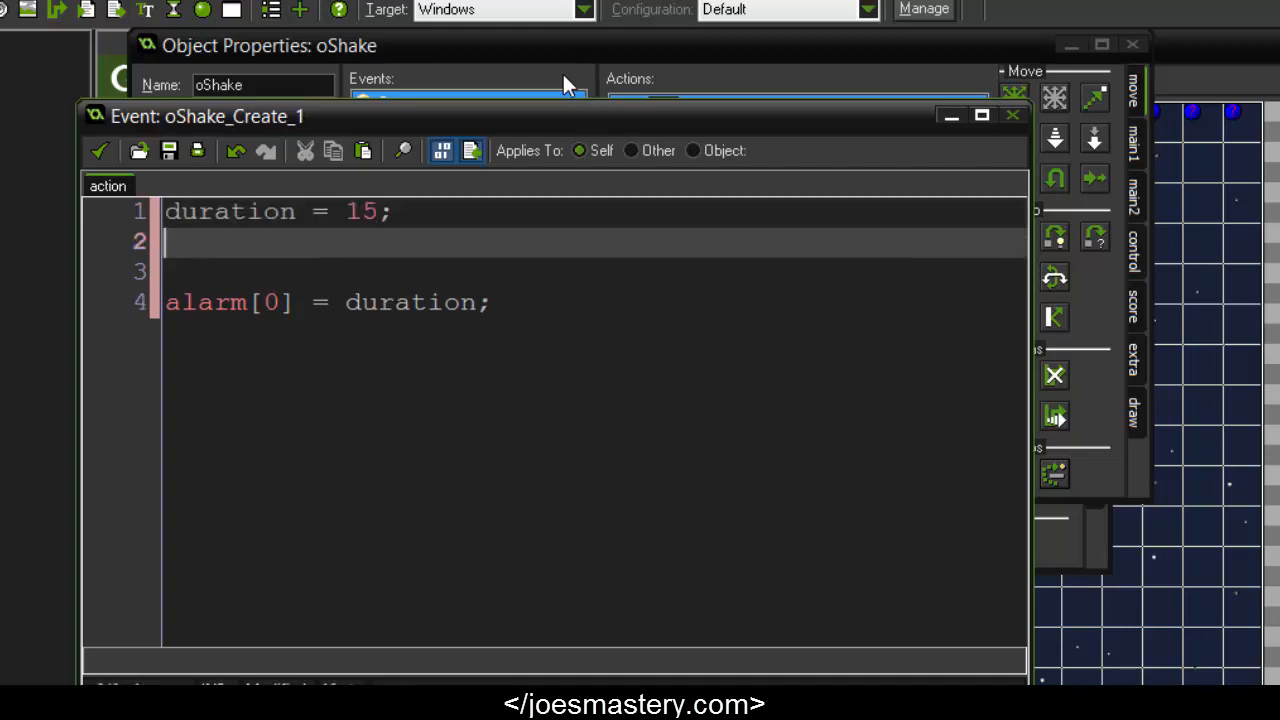
{"action": "type", "text": "shake_amou"}
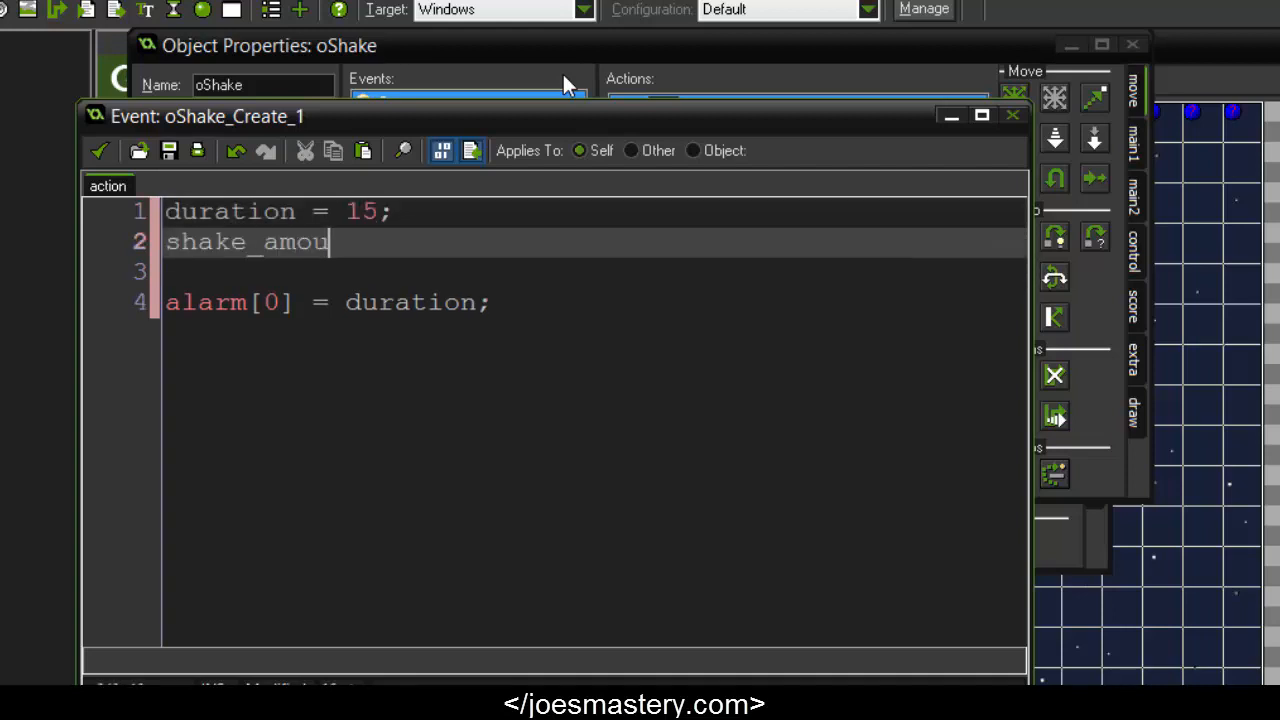
{"action": "type", "text": "nt = 5;"}
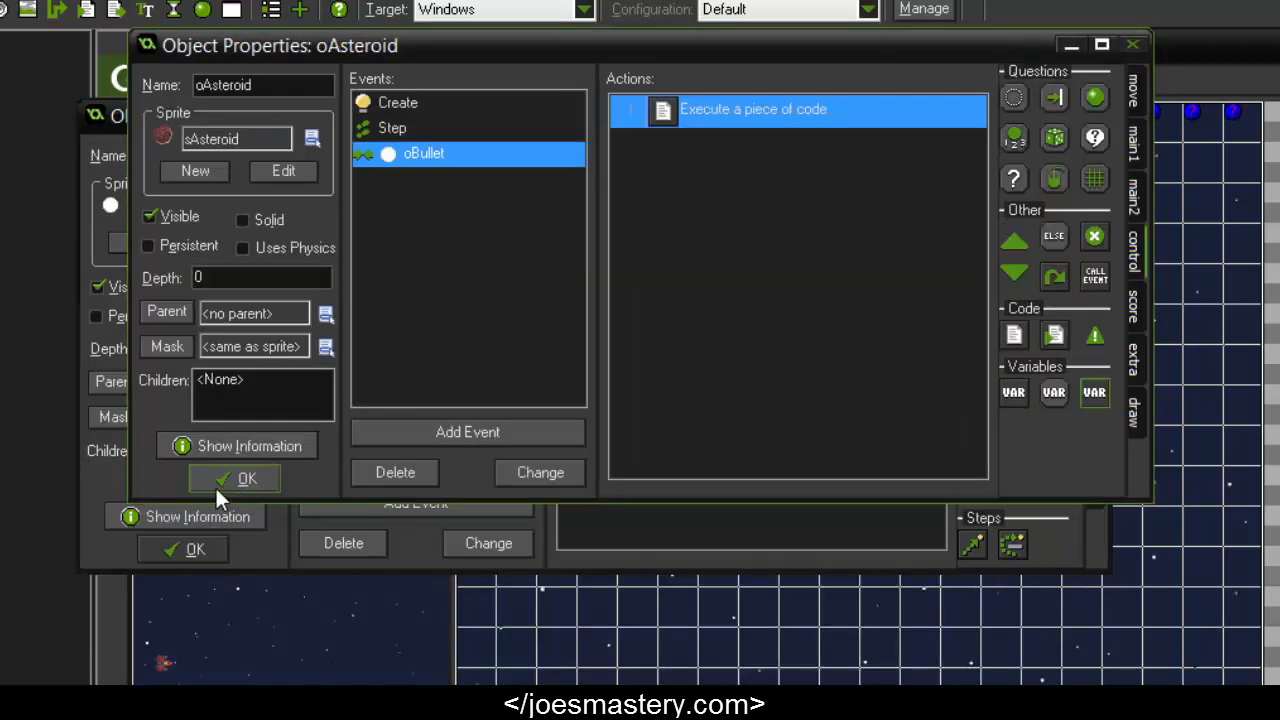
Confirm the oAsteroid properties and launch a test run of the game
{"action": "left_click", "coordinate": [247, 478]}
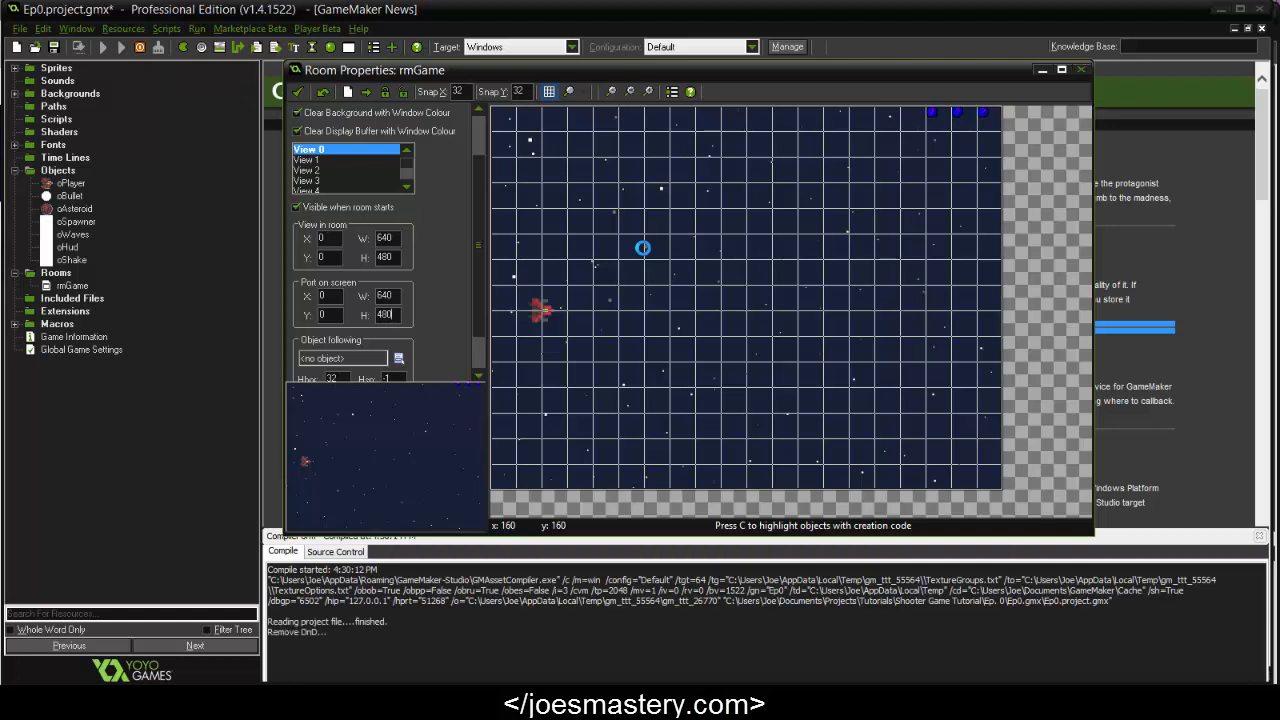
{"action": "left_click", "coordinate": [120, 47]}
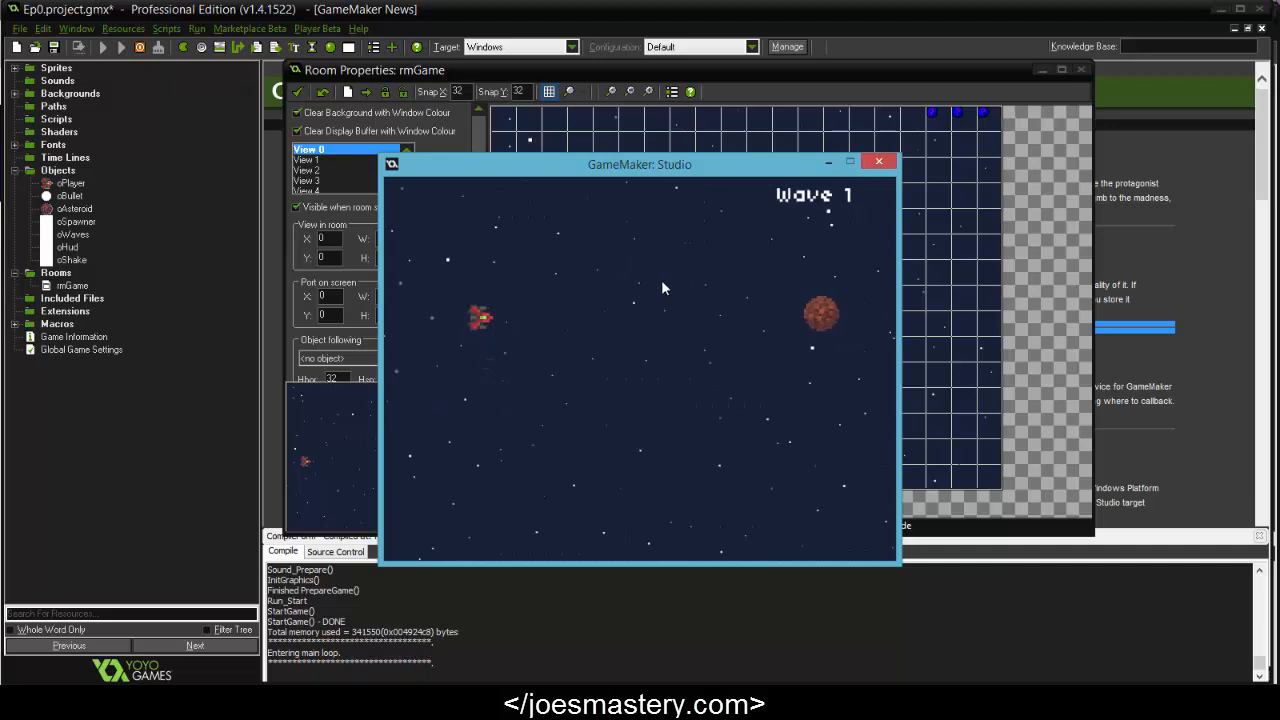
{"action": "left_click", "coordinate": [879, 161]}
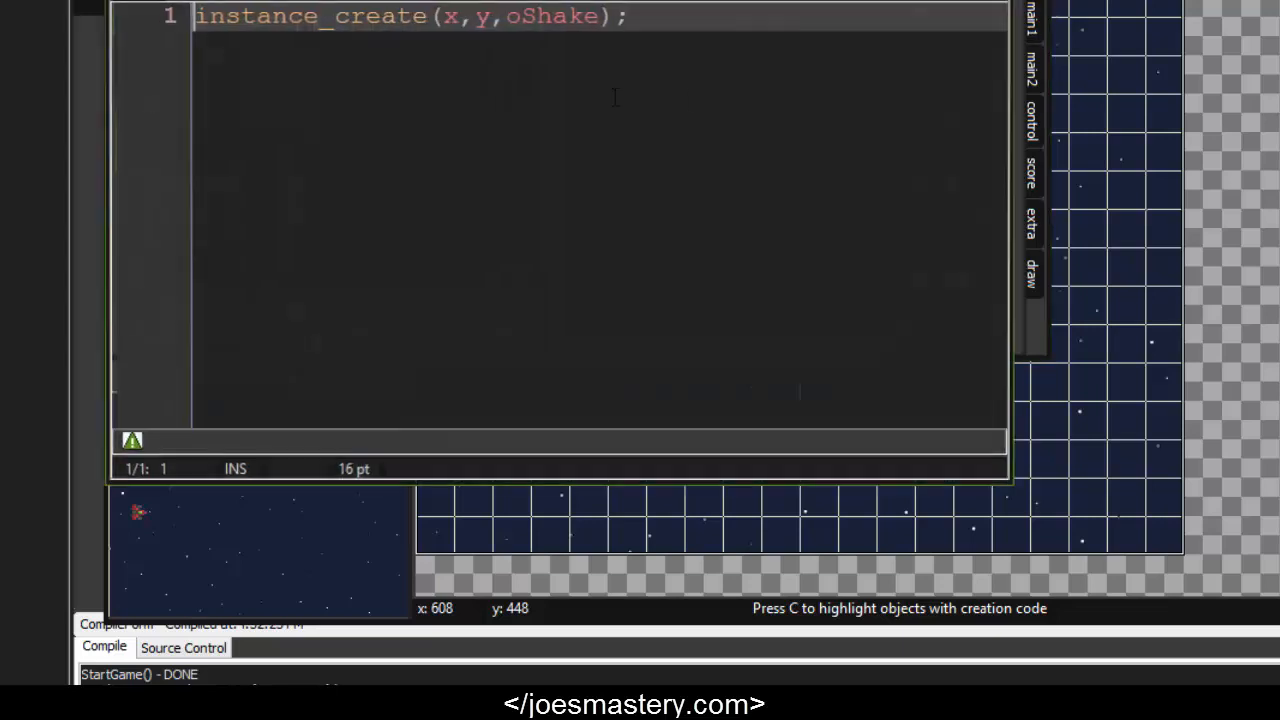
Add instance_create(x,y,oShake) to oBullet's asteroid collision code
{"action": "key", "text": "ctrl+a"}
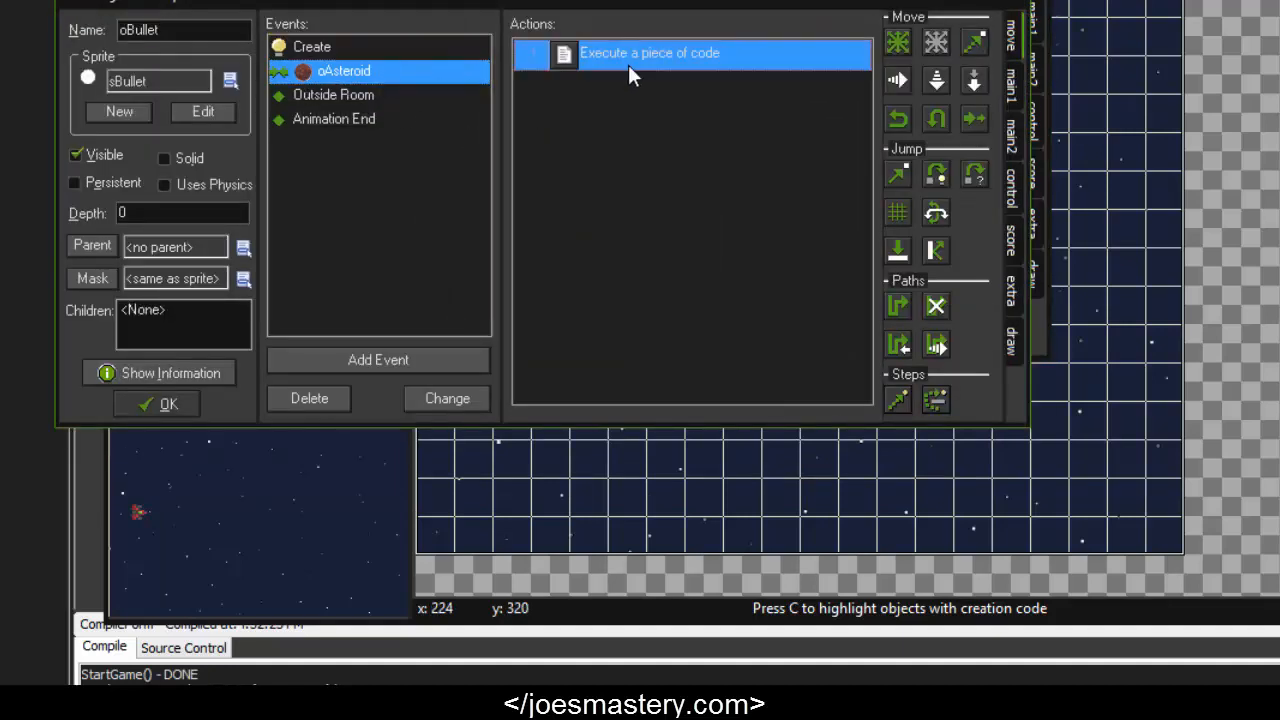
{"action": "double_click", "coordinate": [650, 53]}
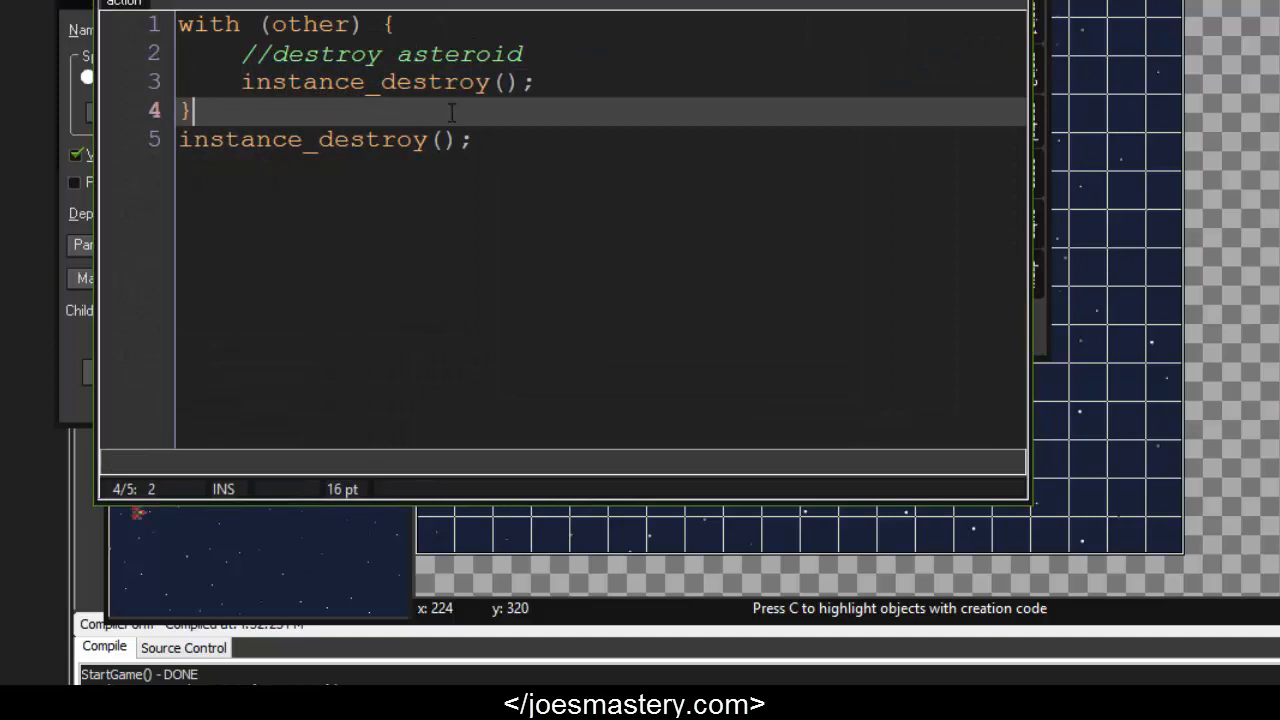
{"action": "type", "text": "instance_create(x,y,oShake)"}
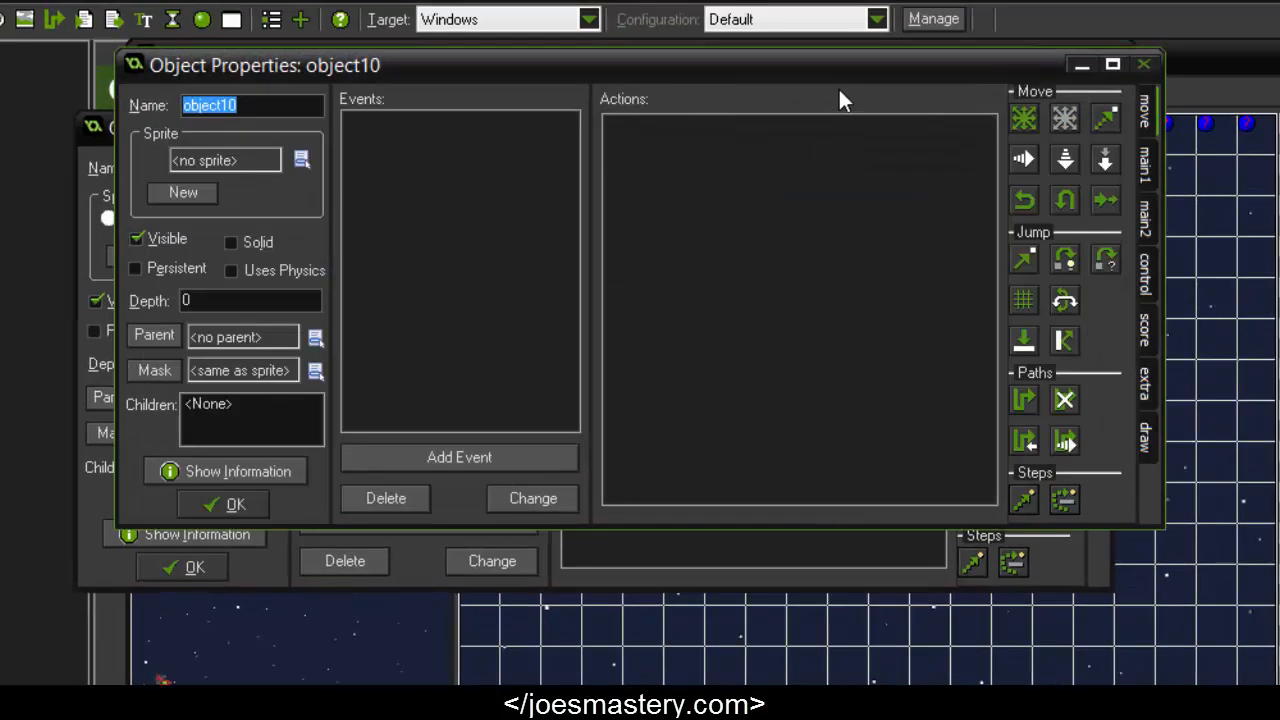
Name the new object oExplode and give its Create event image_speed = .5;
{"action": "type", "text": "oExplode"}
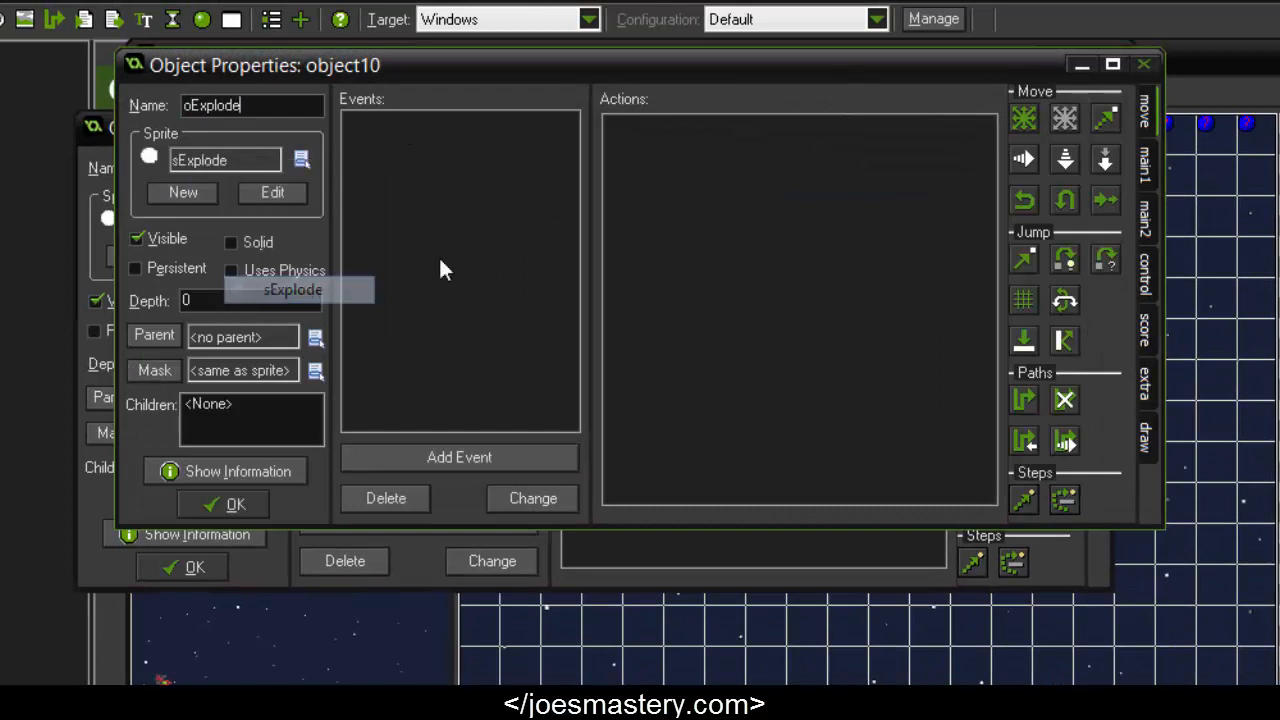
{"action": "mouse_move", "coordinate": [560, 160]}
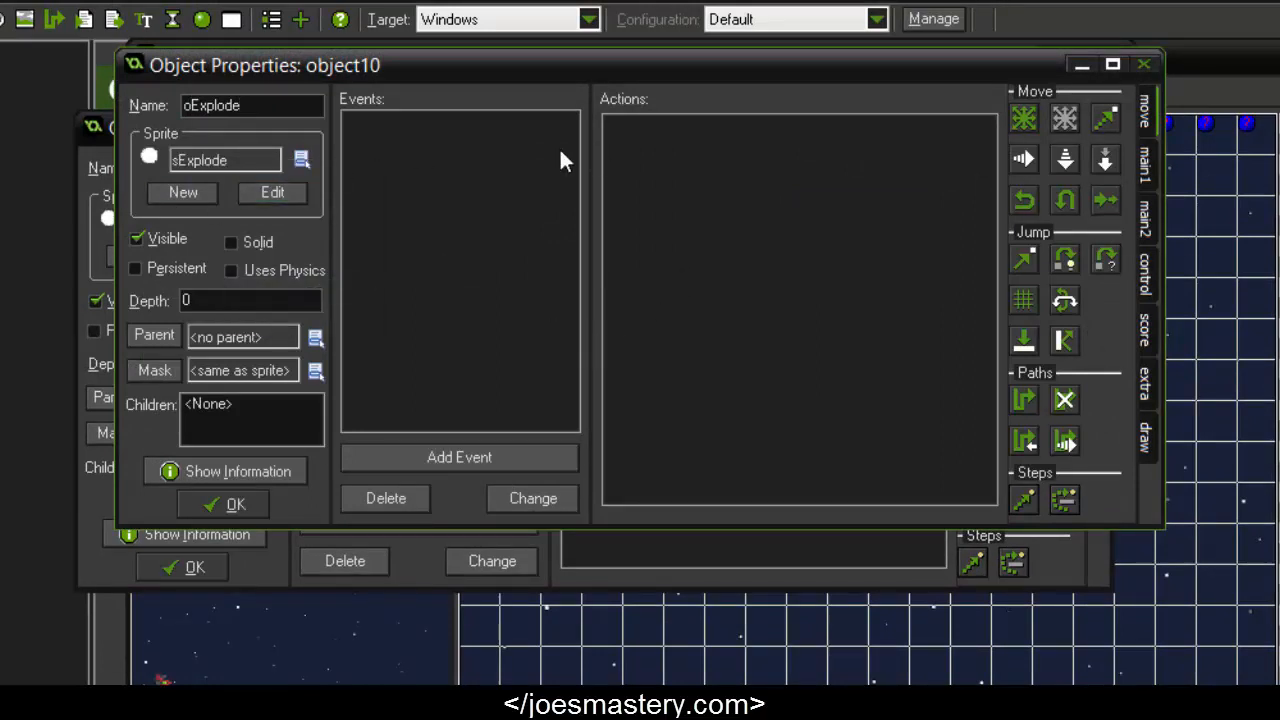
{"action": "mouse_move", "coordinate": [1125, 290]}
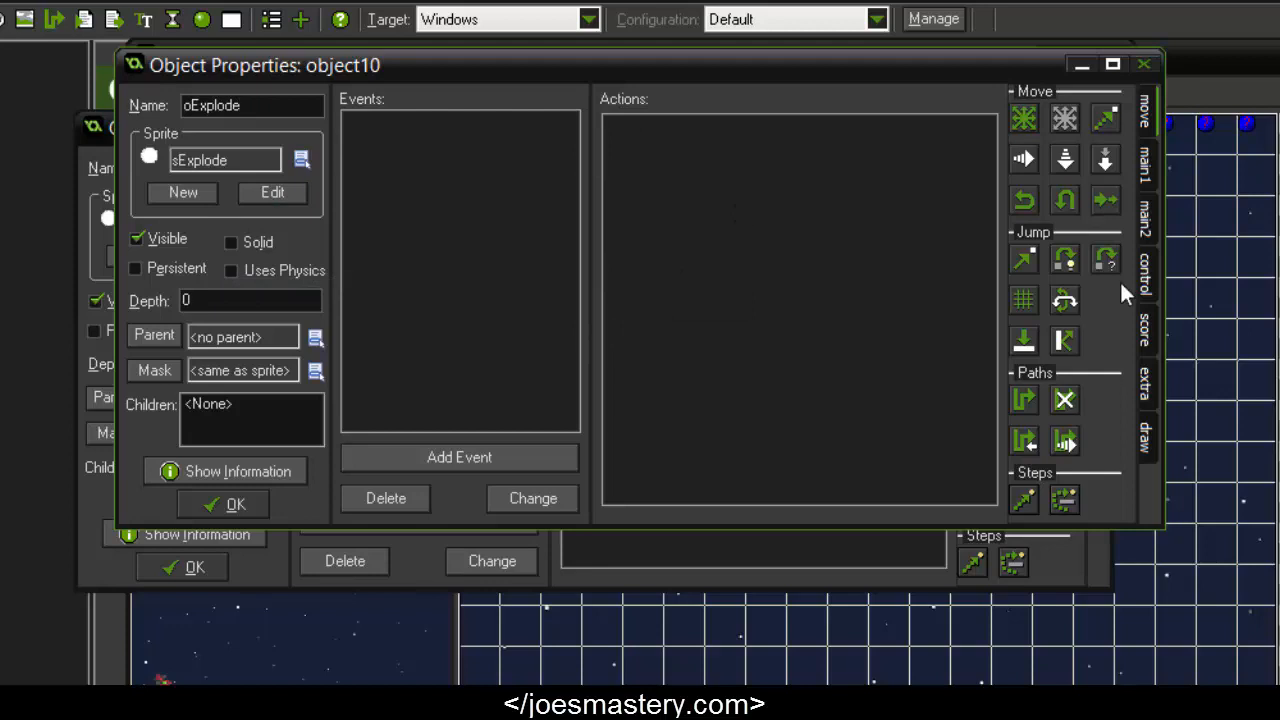
{"action": "mouse_move", "coordinate": [780, 461]}
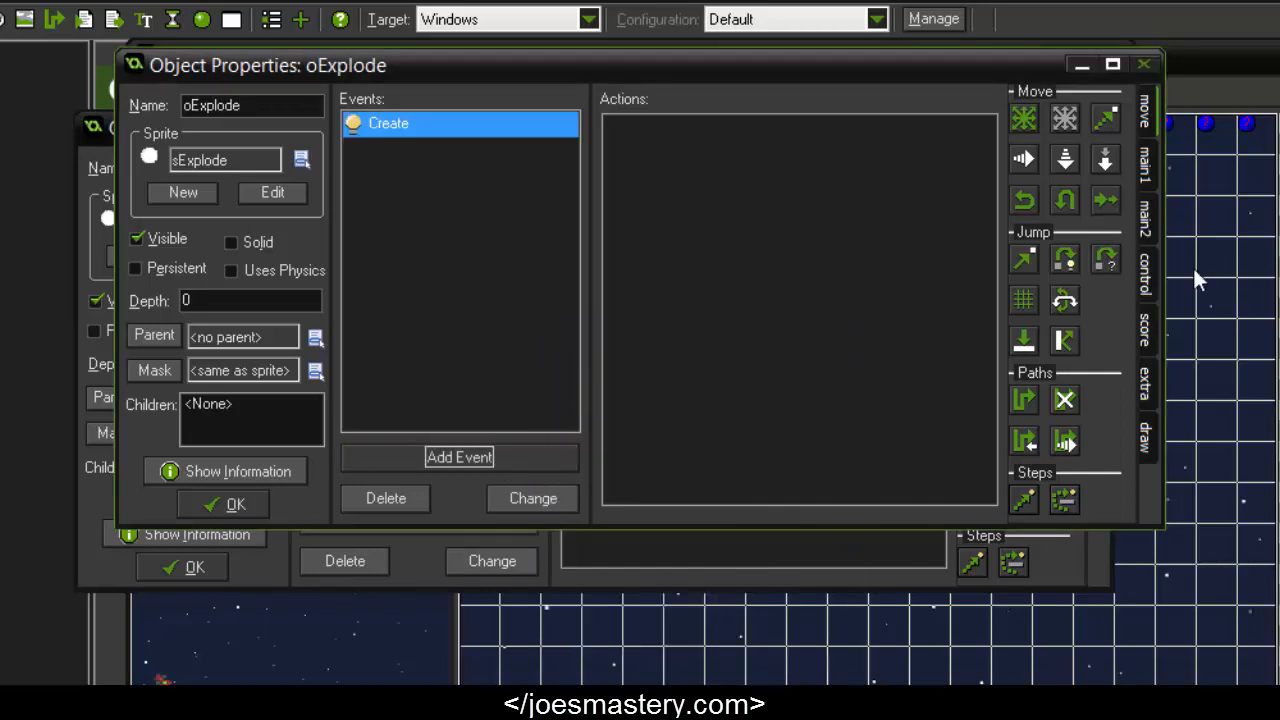
{"action": "double_click", "coordinate": [388, 123]}
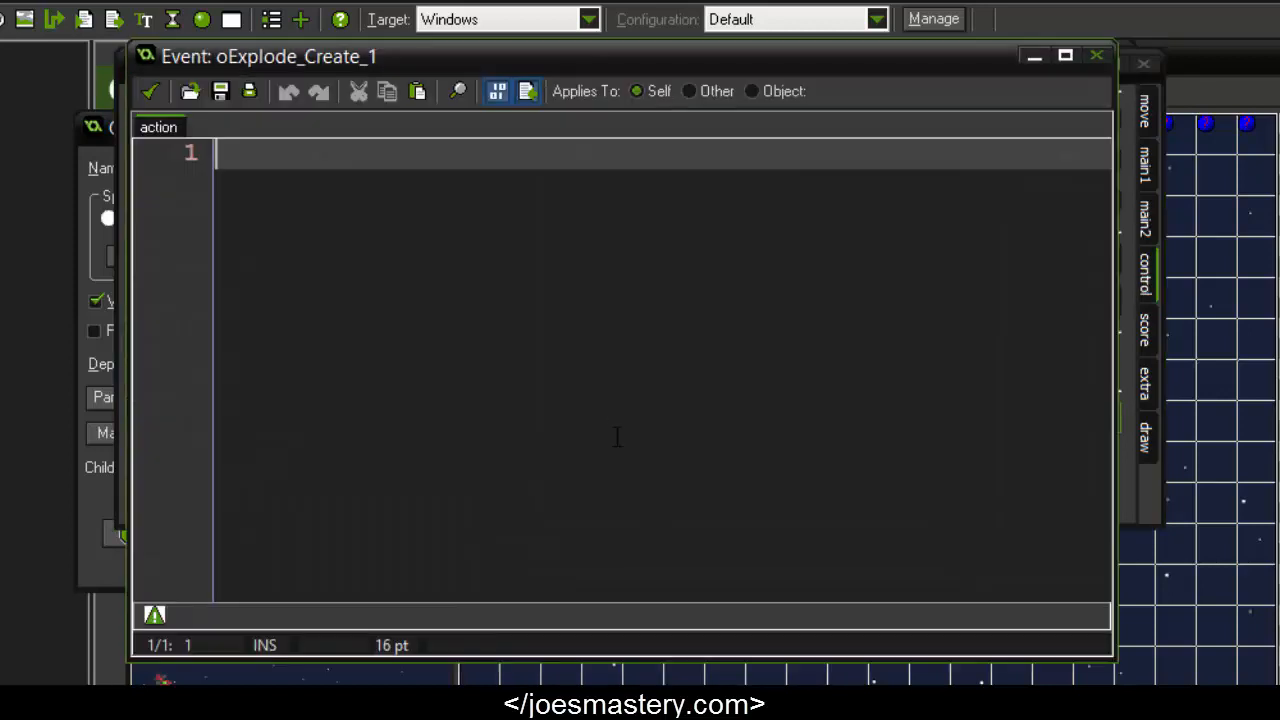
{"action": "type", "text": "image"}
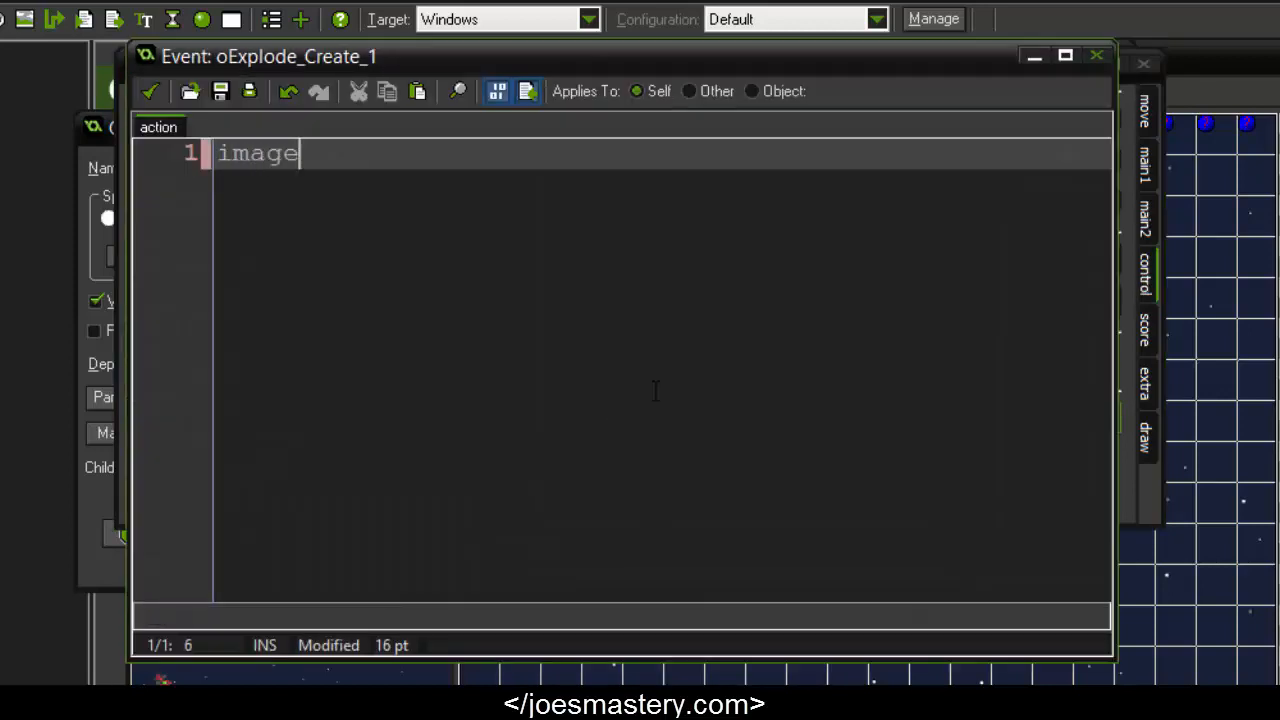
{"action": "type", "text": "_speed ="}
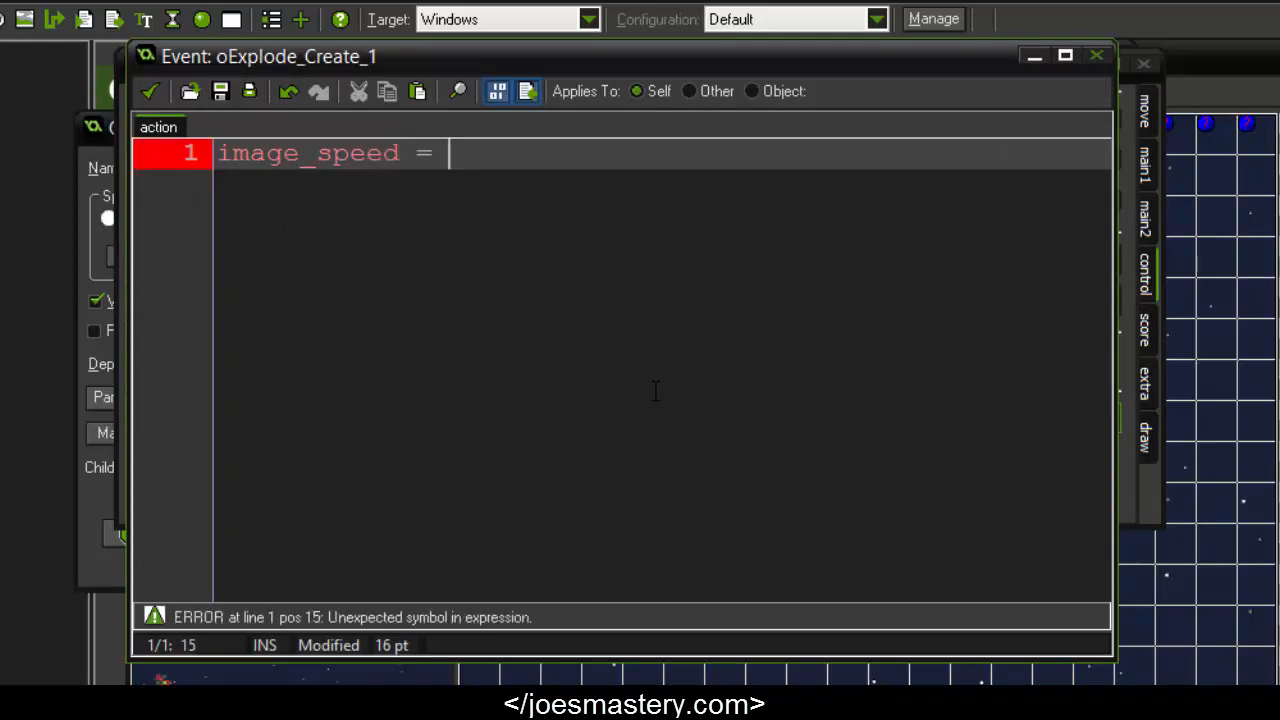
{"action": "type", "text": ".5;"}
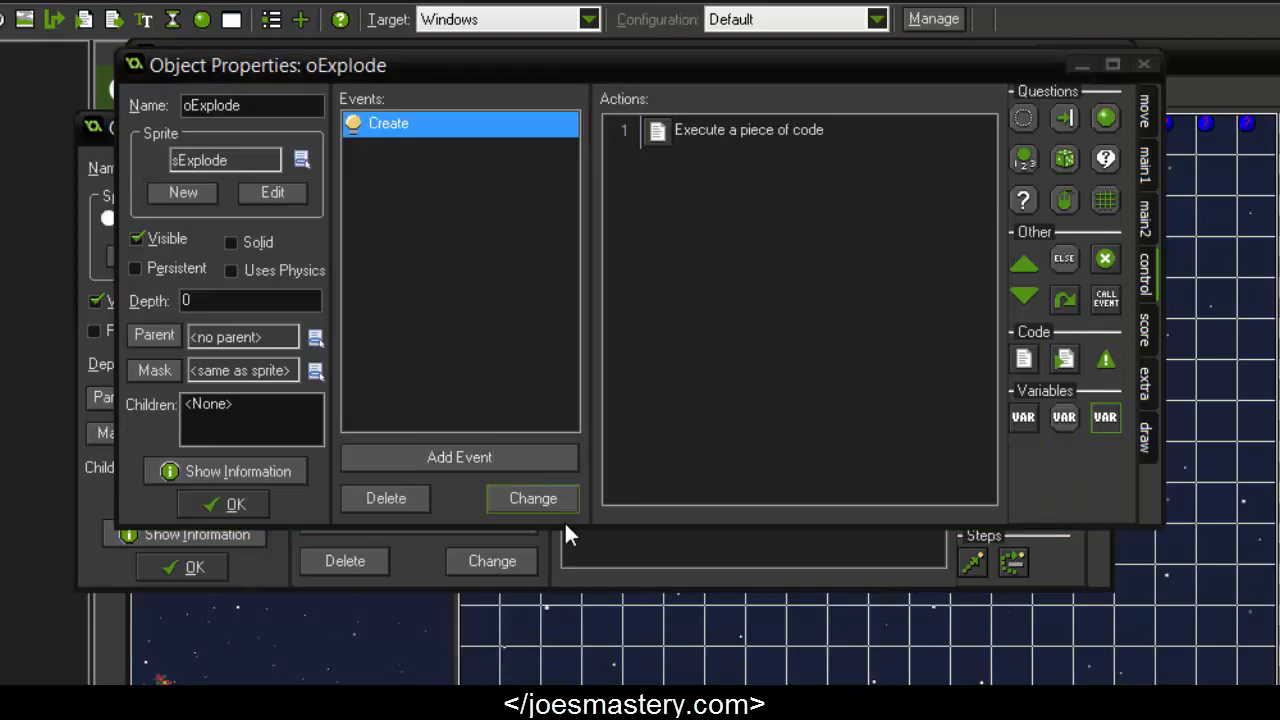
Add an Animation End event to oExplode running instance_destroy();
{"action": "left_click", "coordinate": [532, 498]}
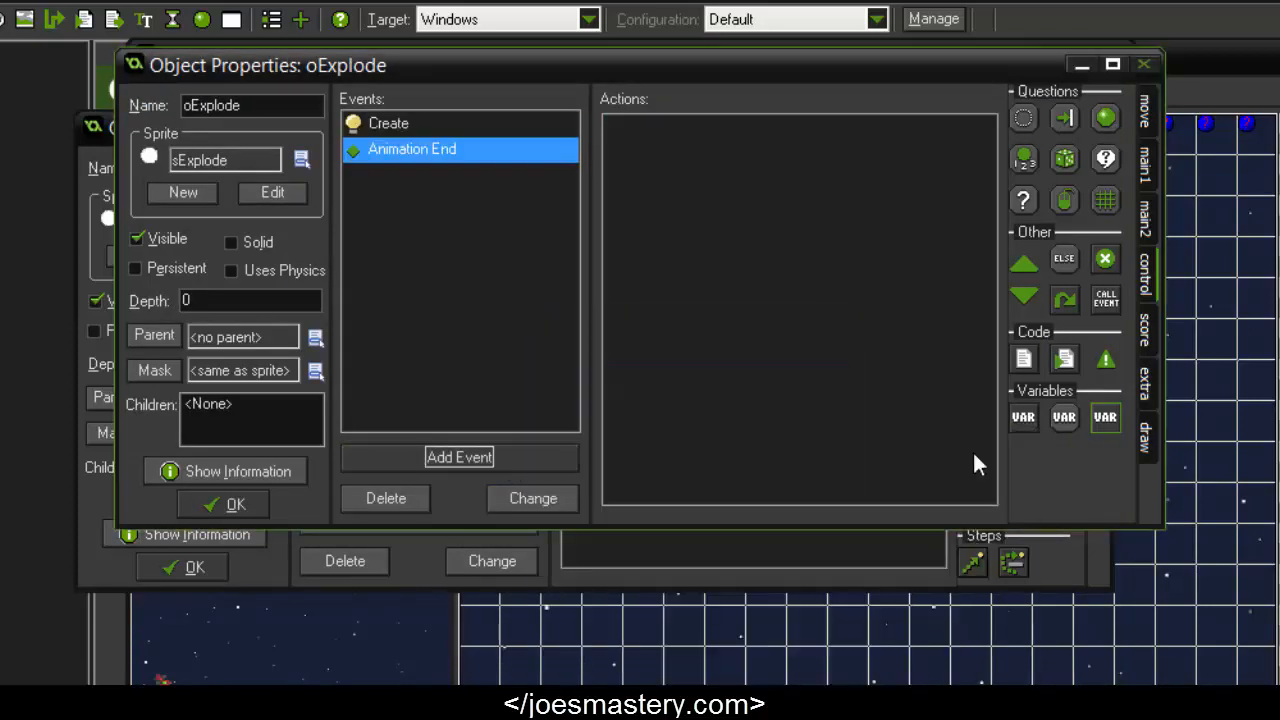
{"action": "mouse_move", "coordinate": [977, 368]}
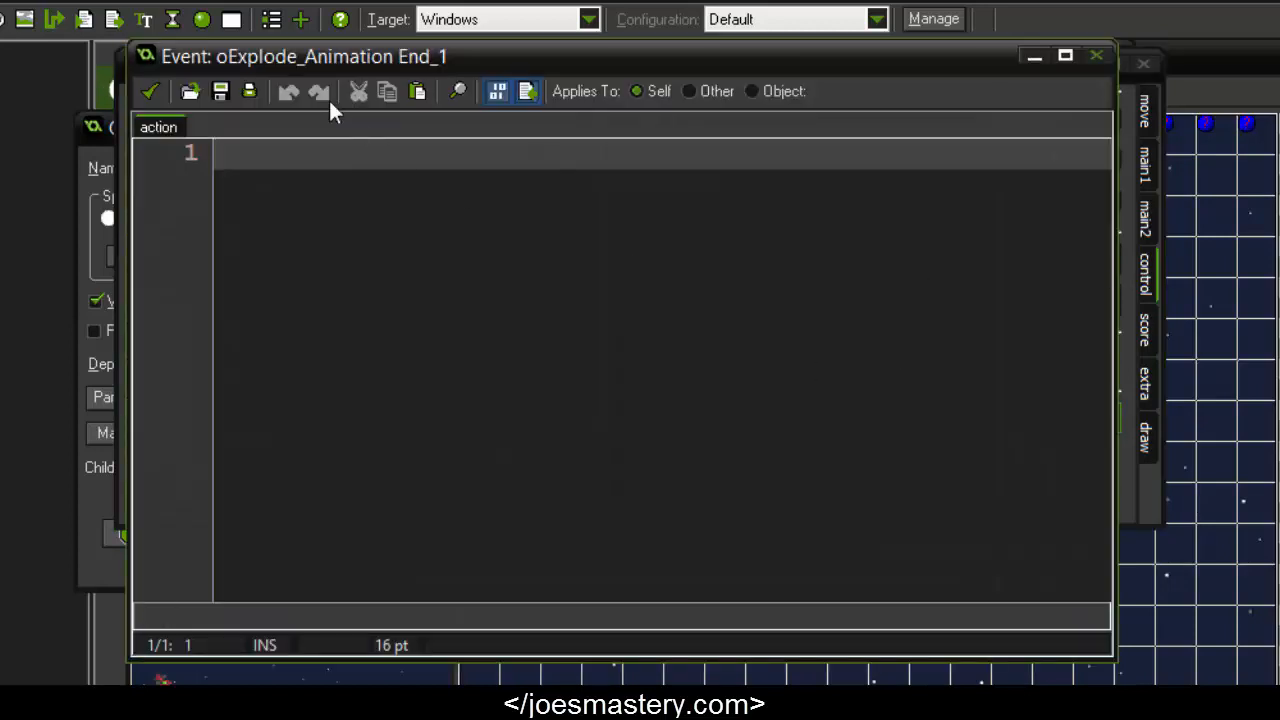
{"action": "type", "text": "i"}
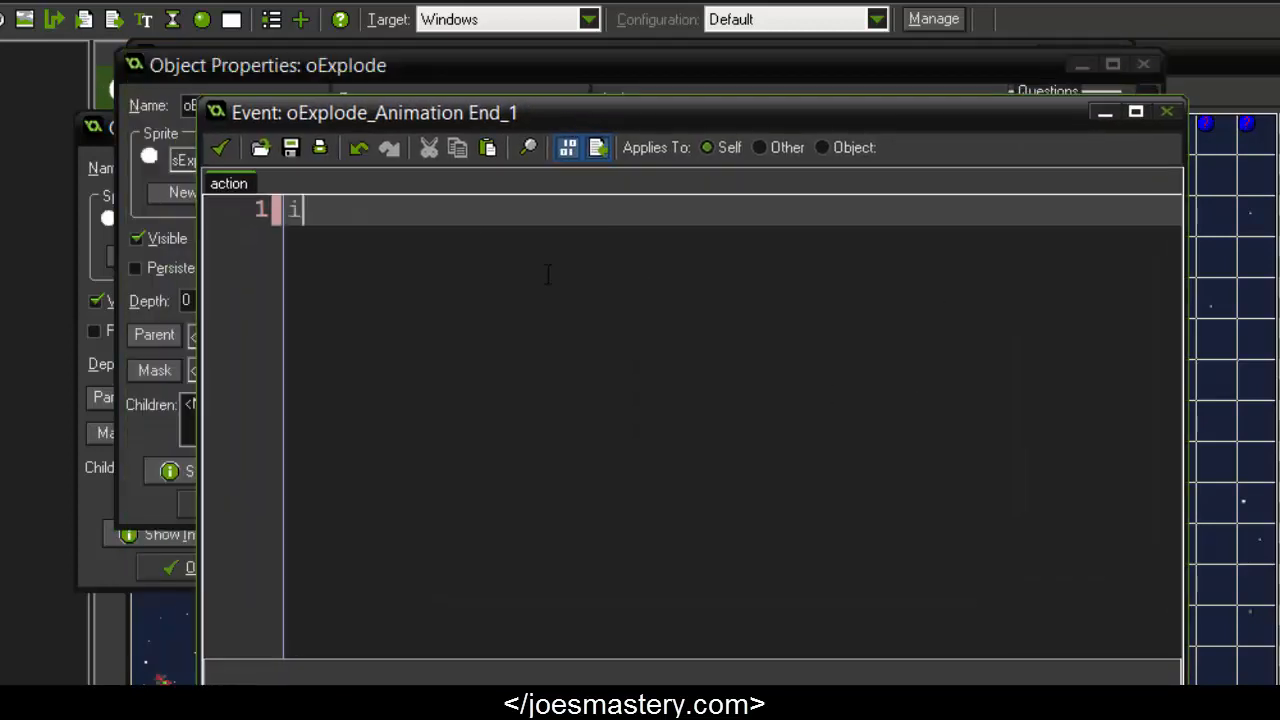
{"action": "type", "text": "nstance_destr"}
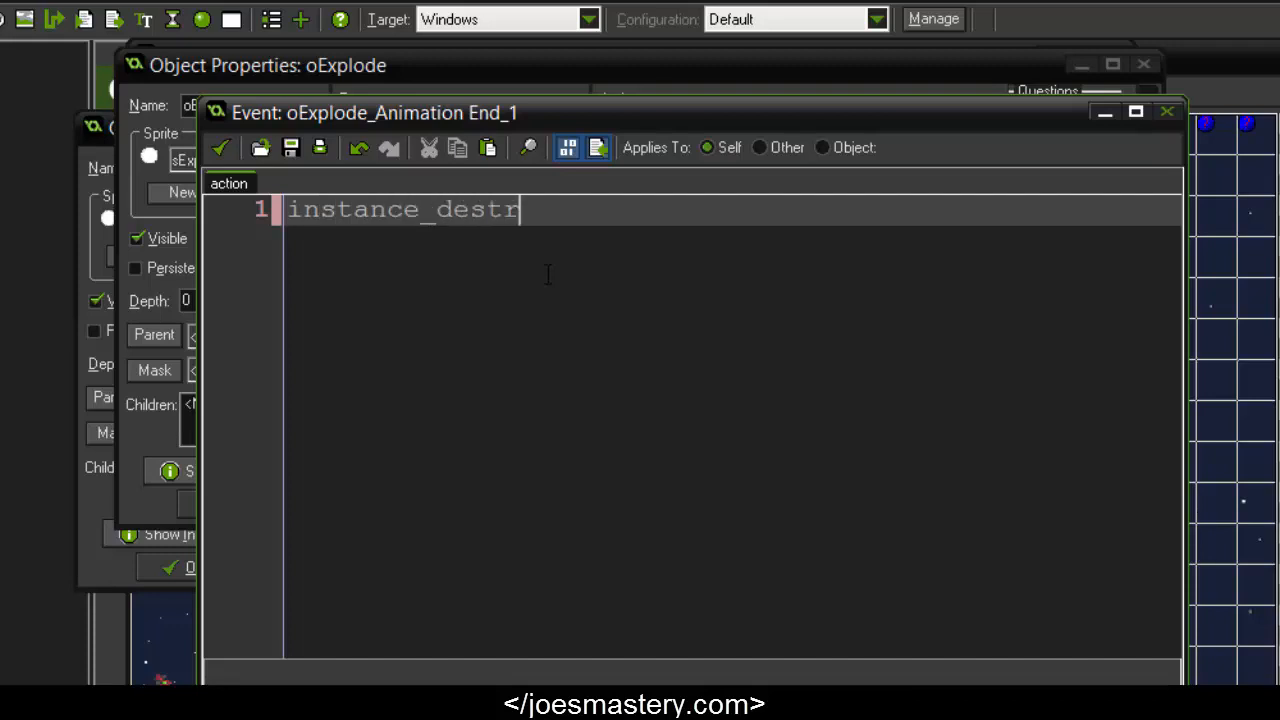
{"action": "type", "text": "oy();"}
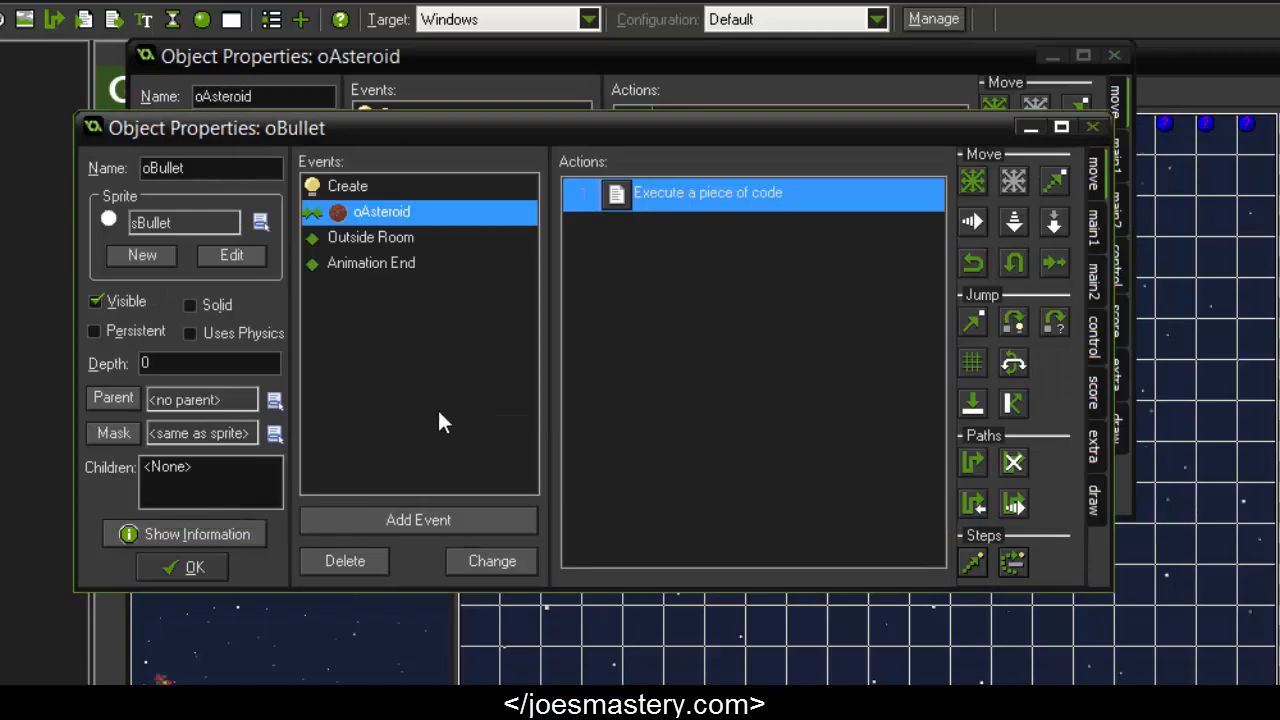
Replace the asteroid's destroy call with instance_change(oExplode, true); and rewrite its comment
{"action": "double_click", "coordinate": [707, 192]}
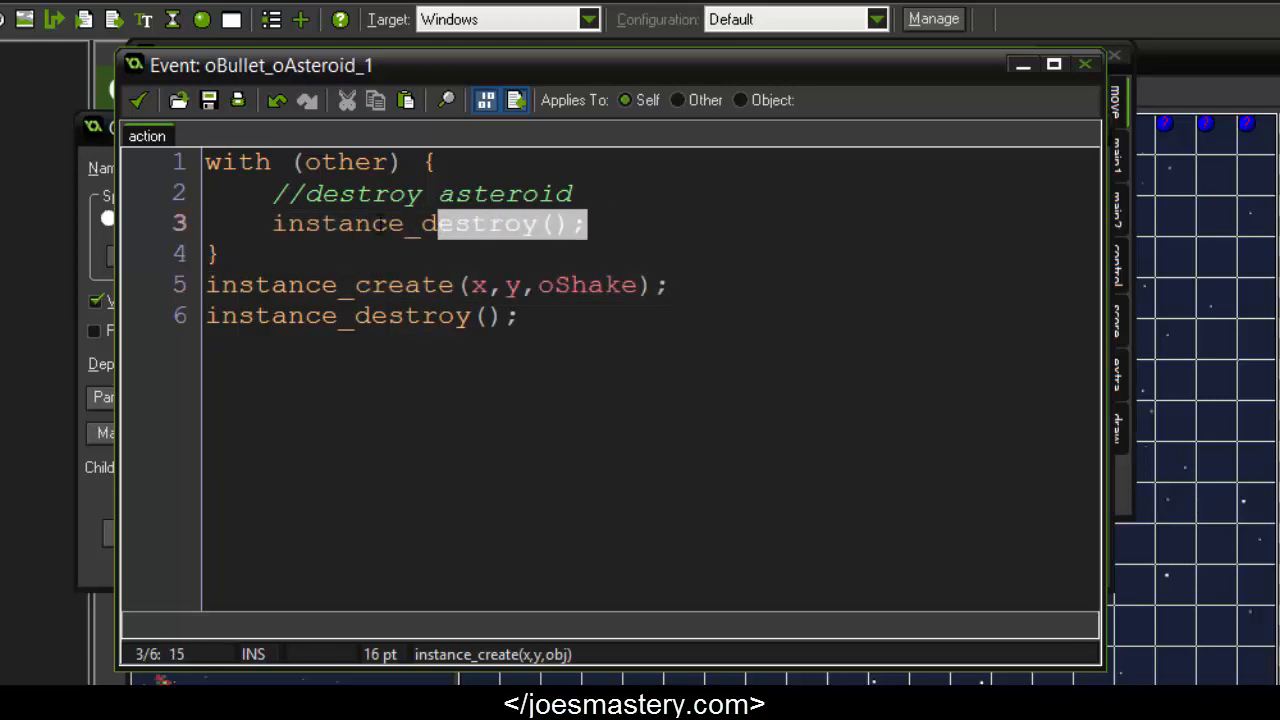
{"action": "key", "text": "Backspace"}
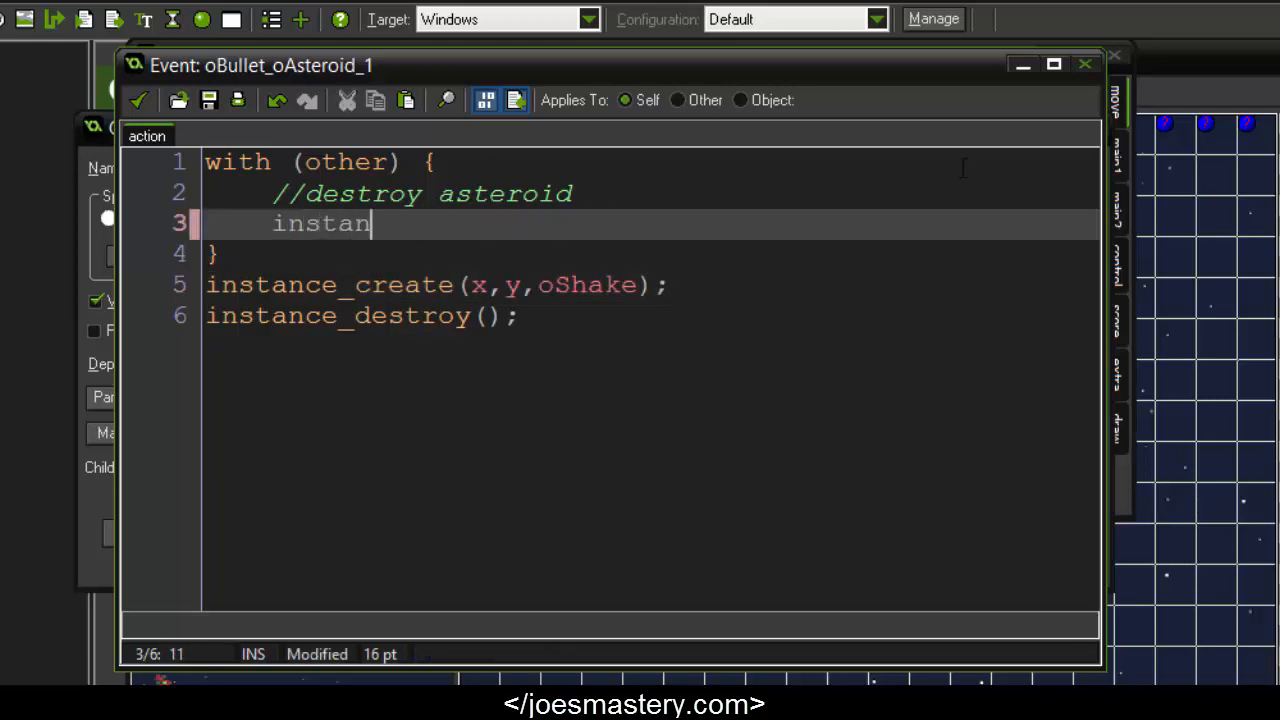
{"action": "type", "text": "ce_change("}
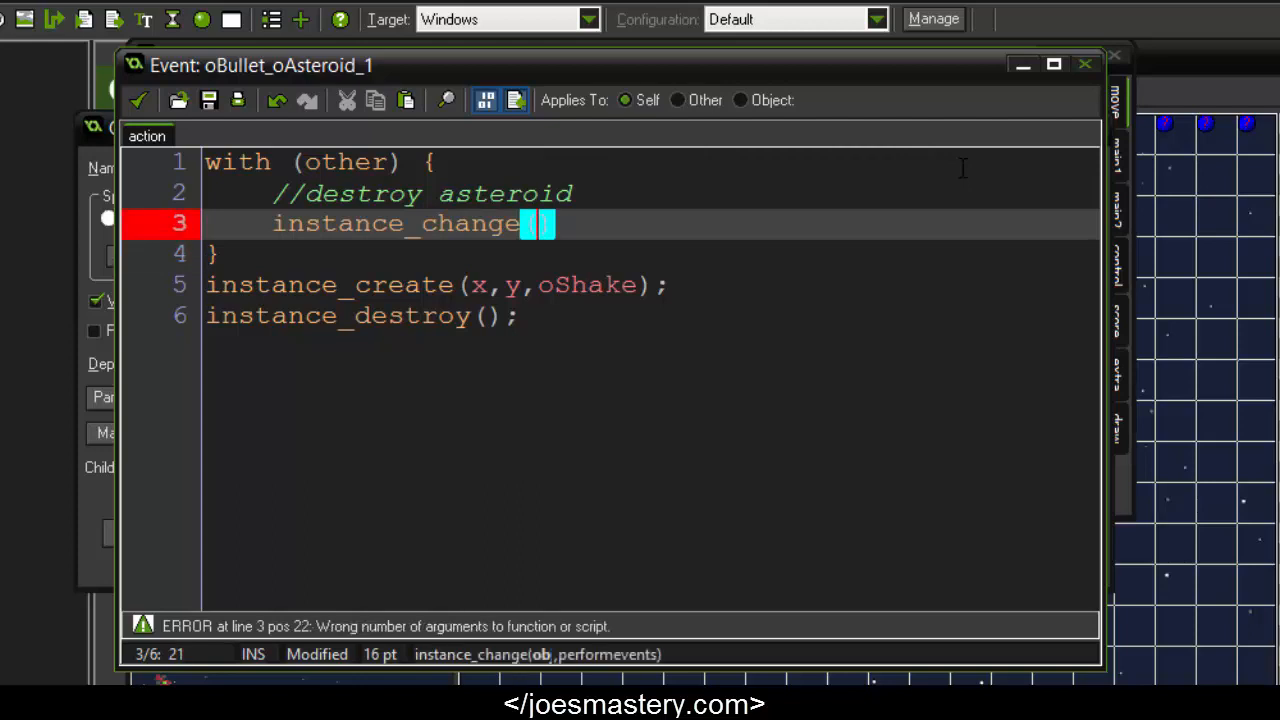
{"action": "type", "text": "oExplode, true"}
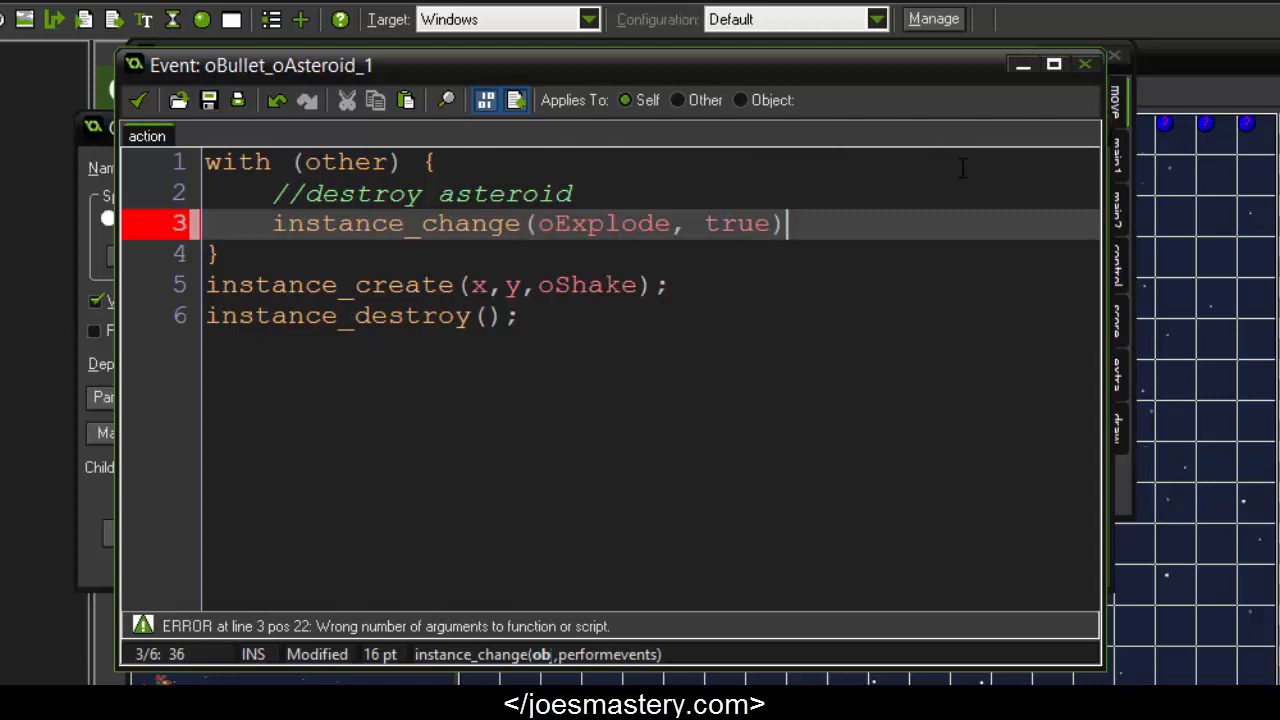
{"action": "type", "text": ";"}
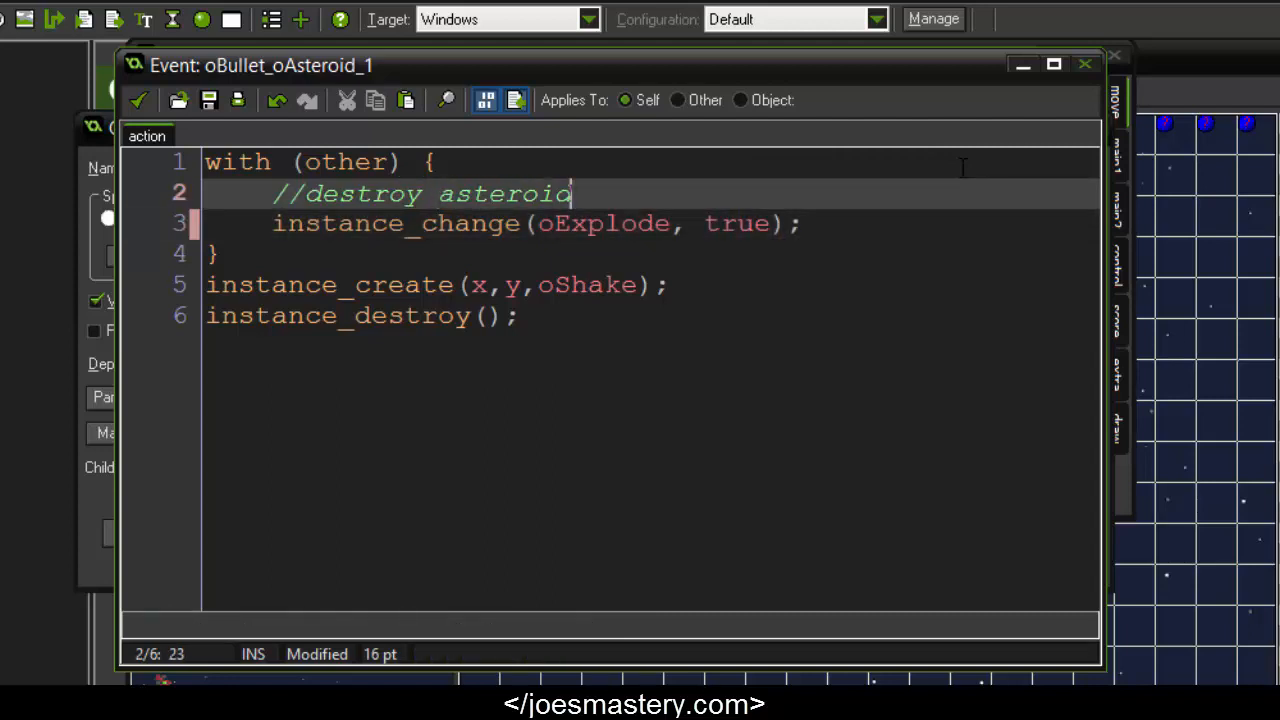
{"action": "key", "text": "ctrl+shift+k"}
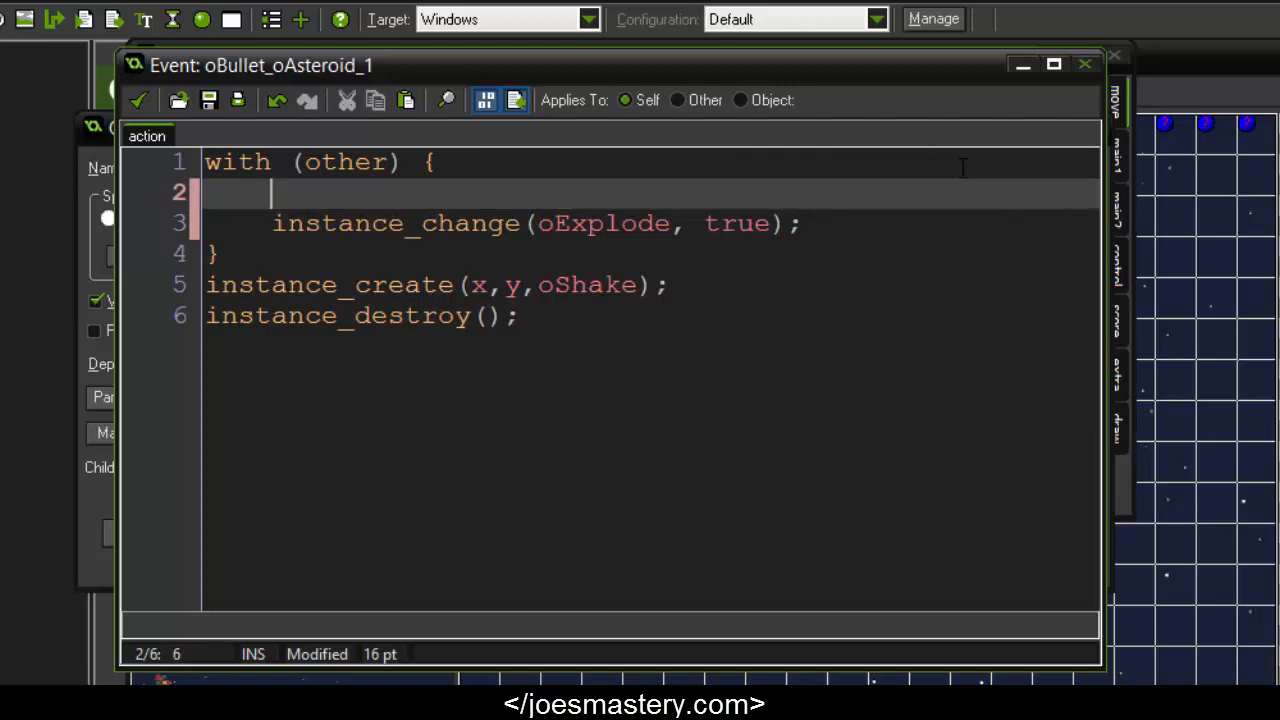
{"action": "type", "text": "// Explode Aste"}
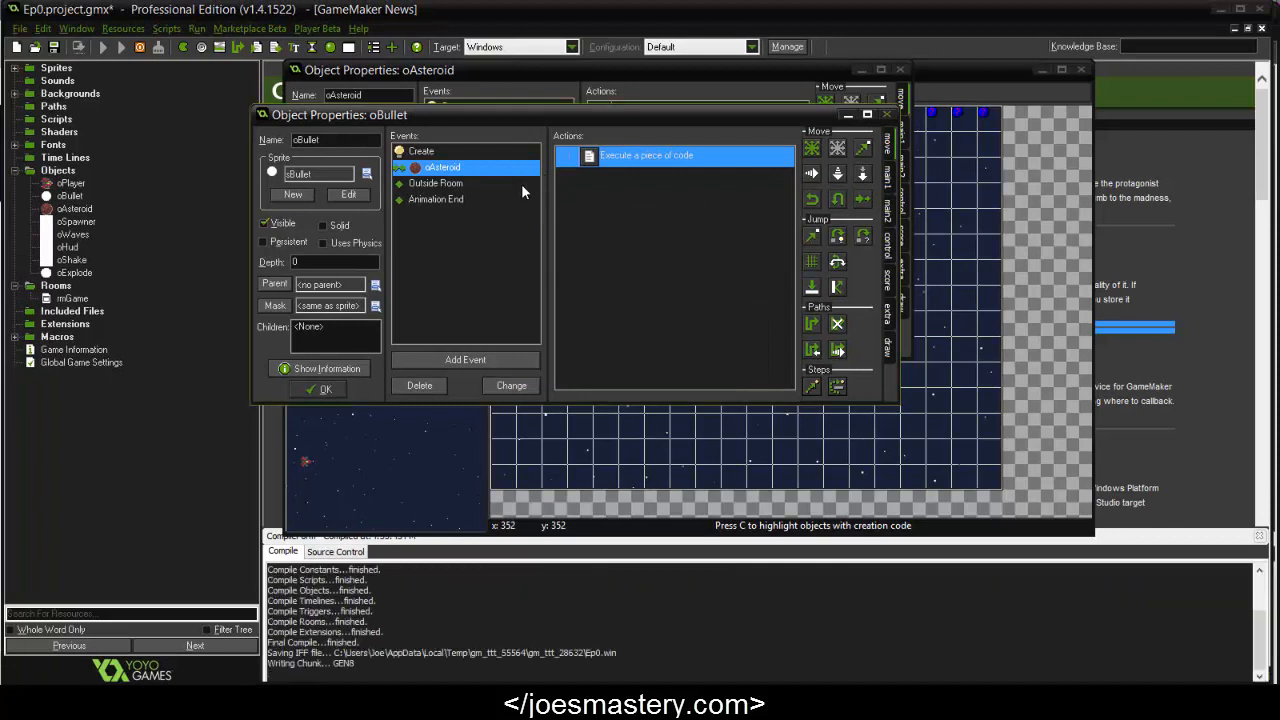
Run the game to test the asteroid explosion and screen shake
{"action": "left_click", "coordinate": [119, 47]}
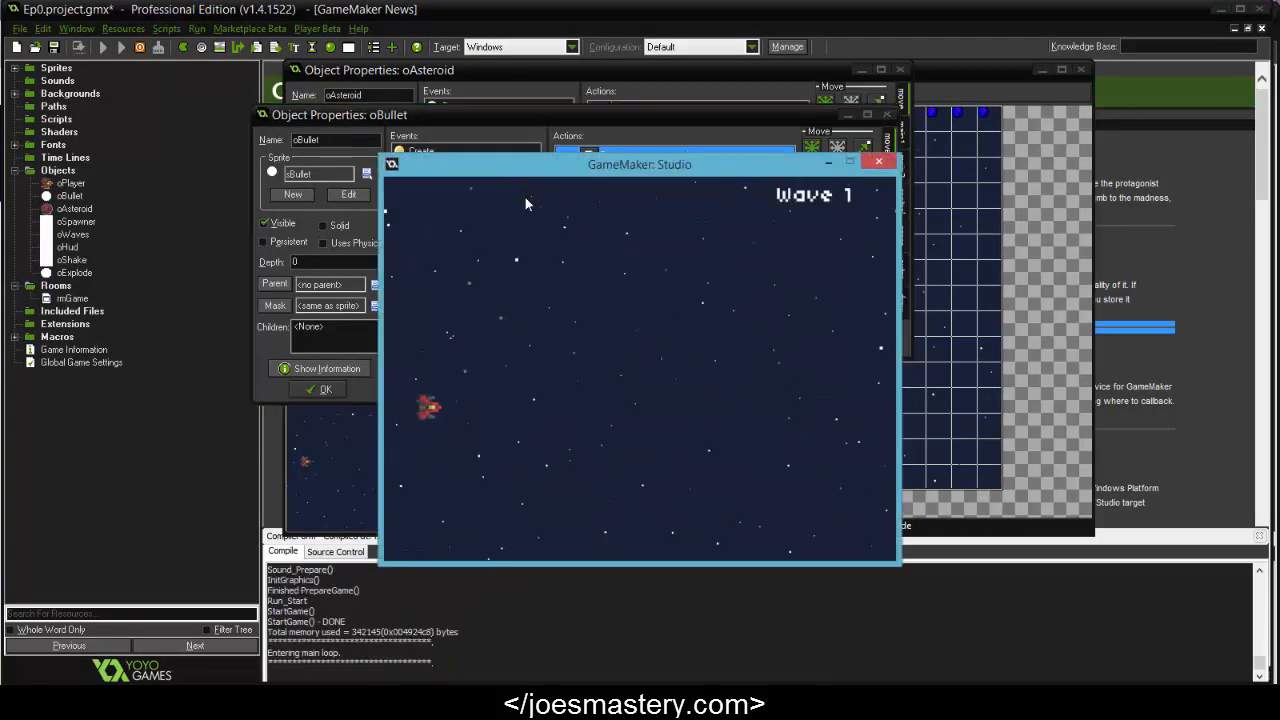